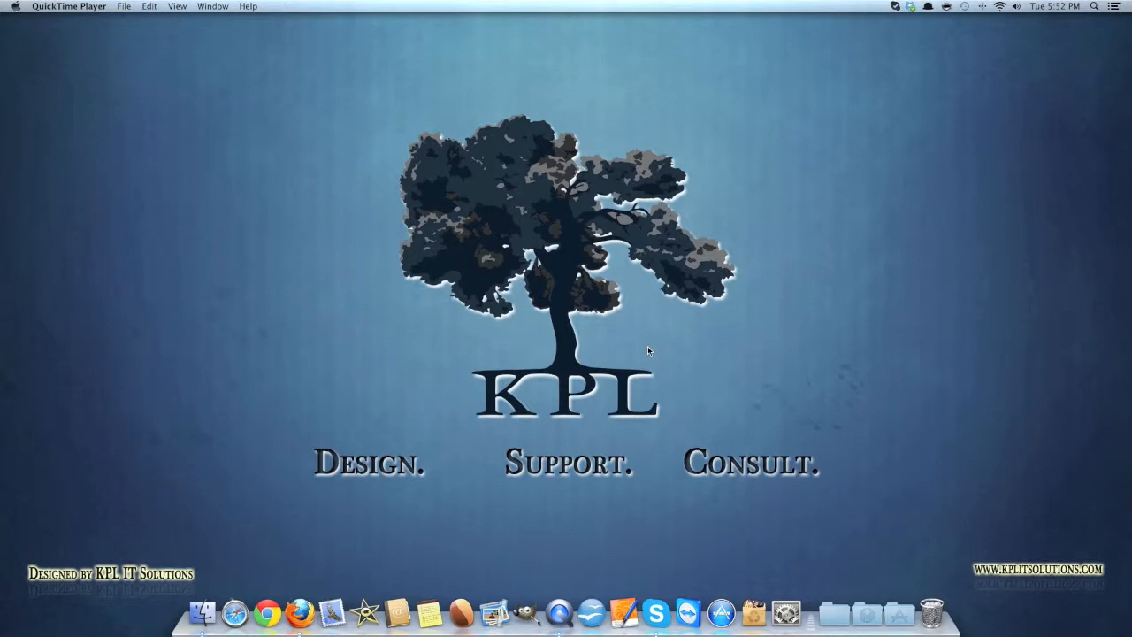
mouse_move(690, 365)
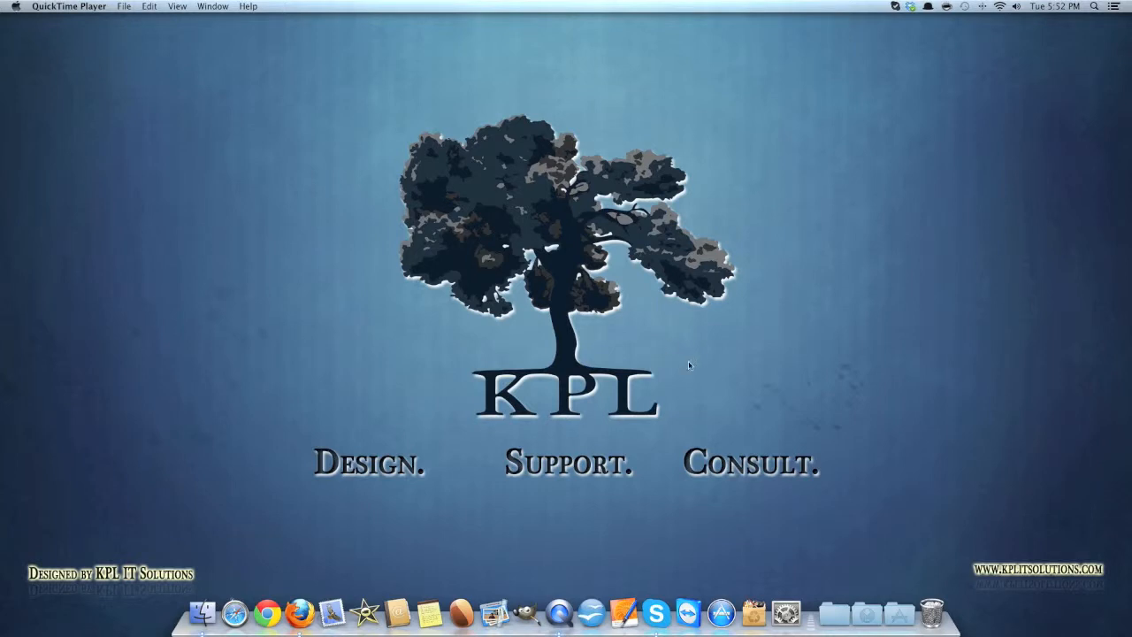
mouse_move(78, 39)
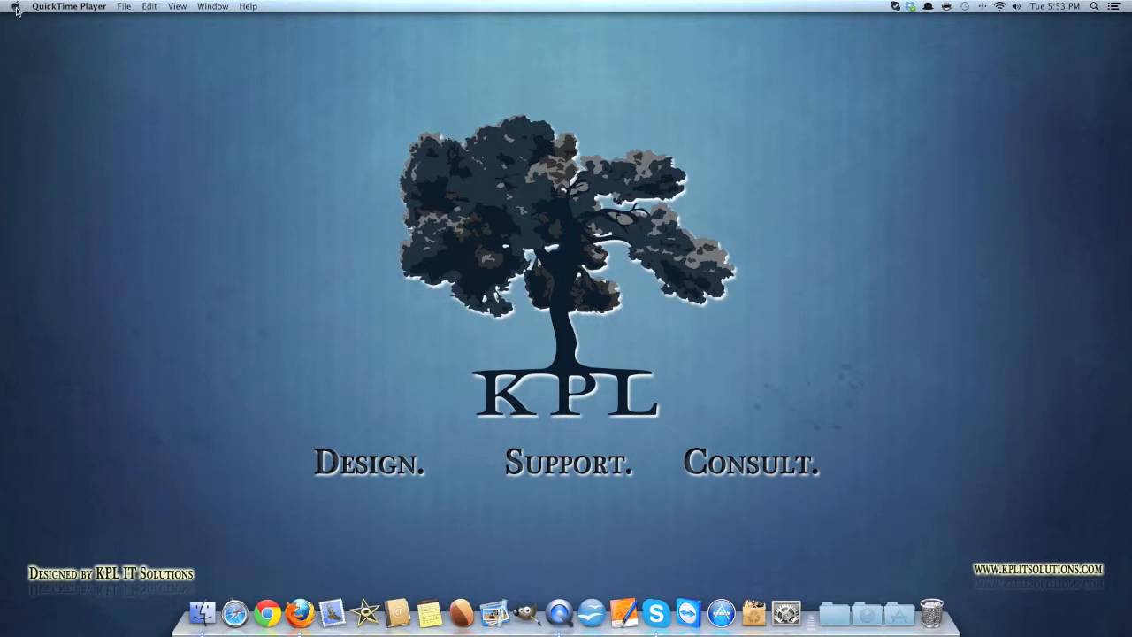
- Open a Finder window on the home folder and reposition it on the desktop
click(15, 6)
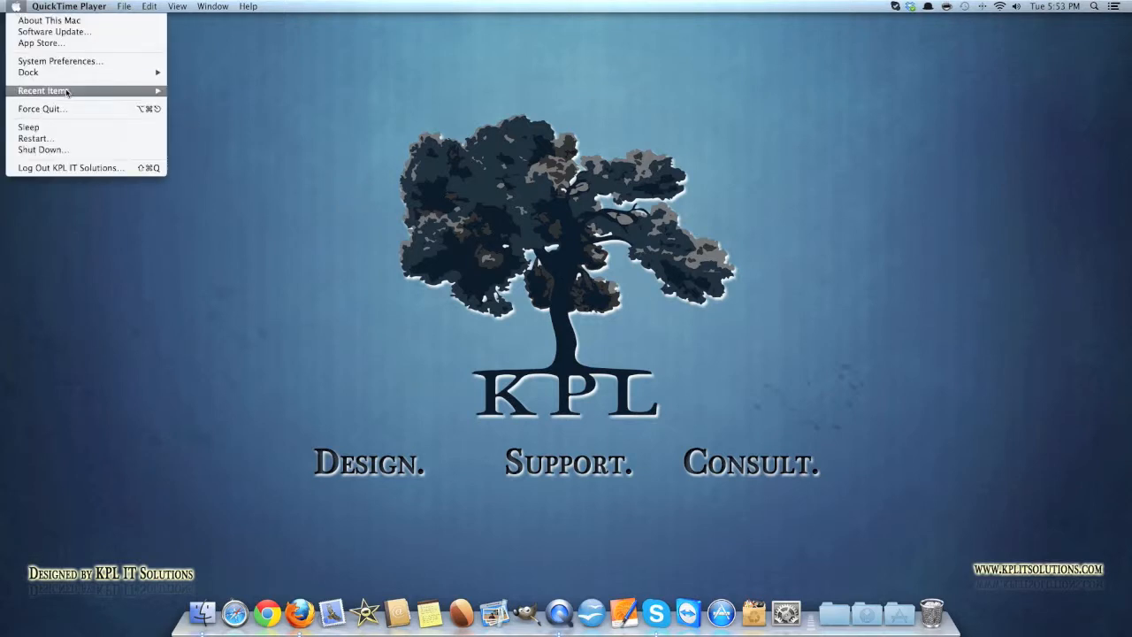
mouse_move(55, 32)
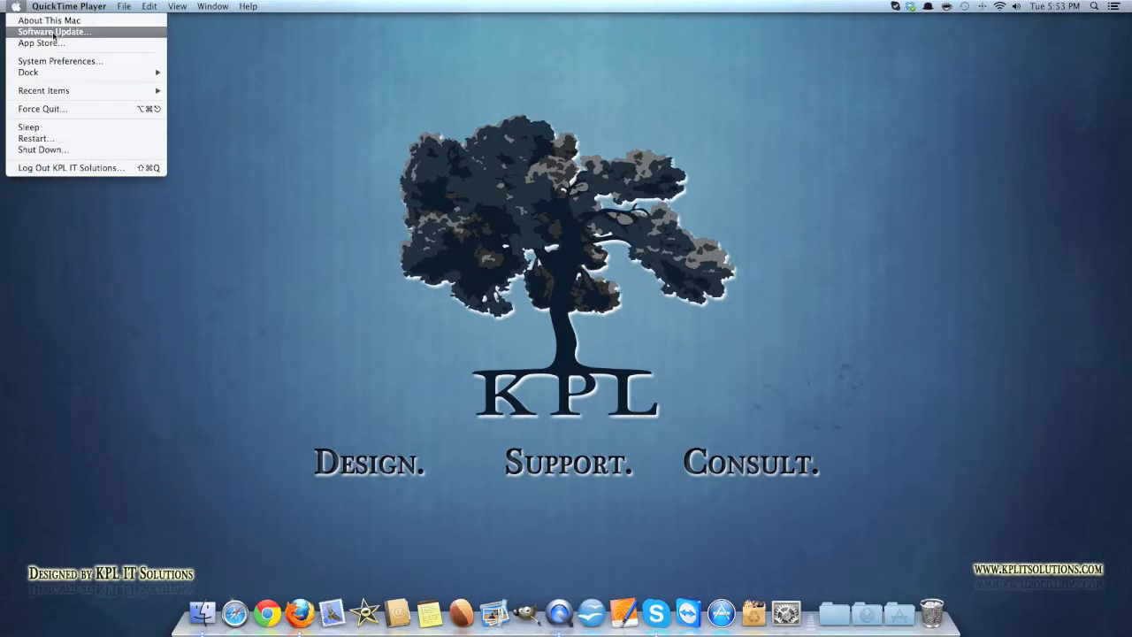
mouse_move(61, 62)
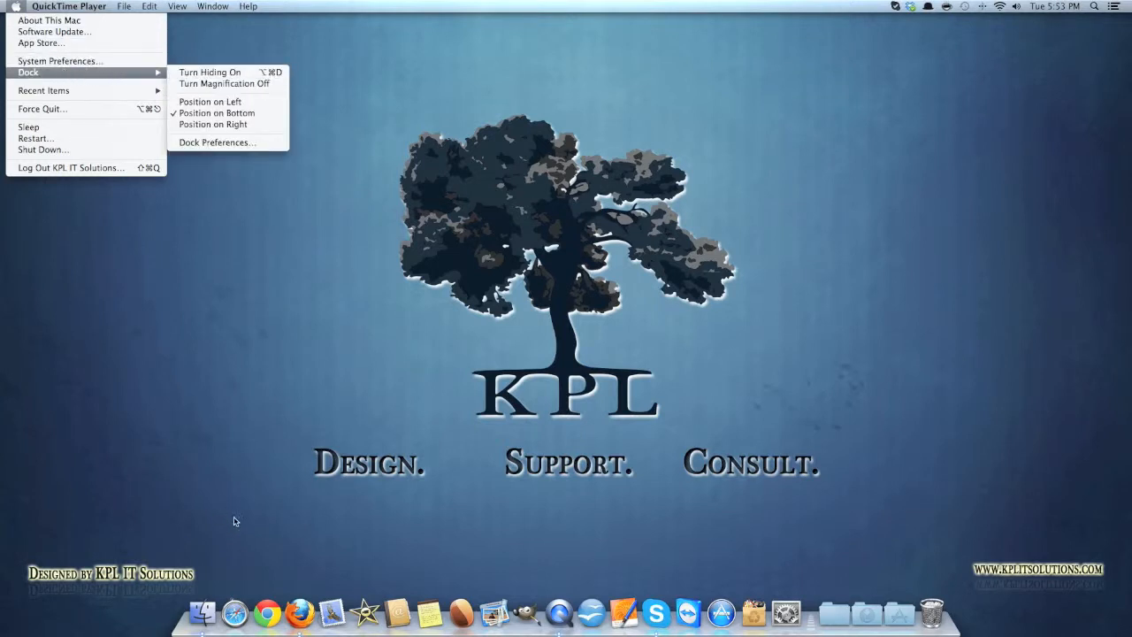
mouse_move(210, 71)
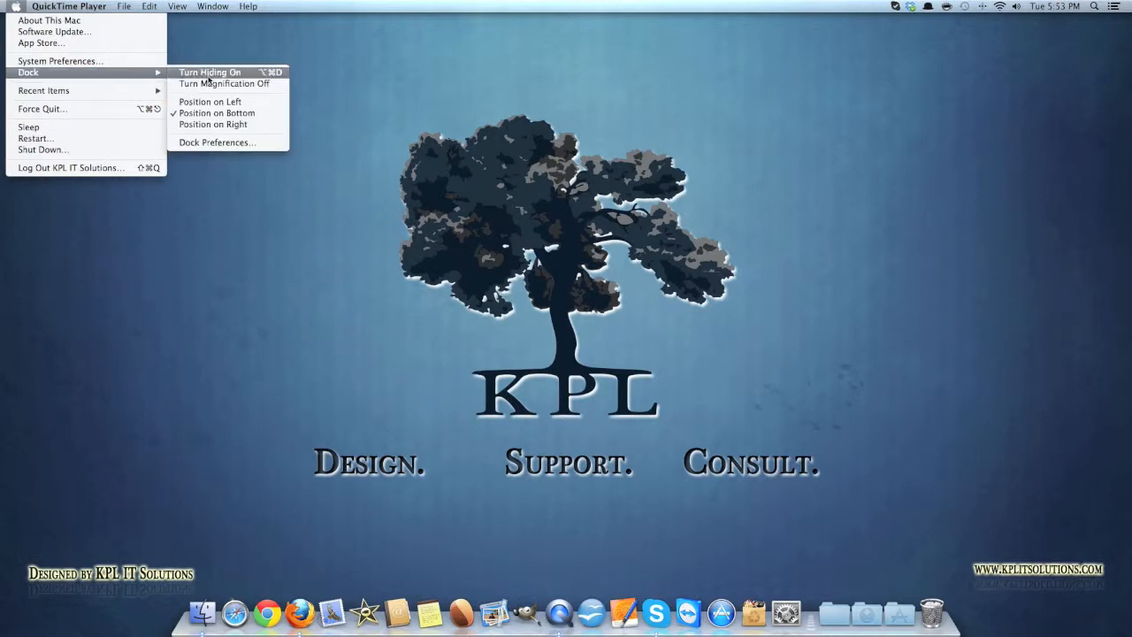
mouse_move(224, 84)
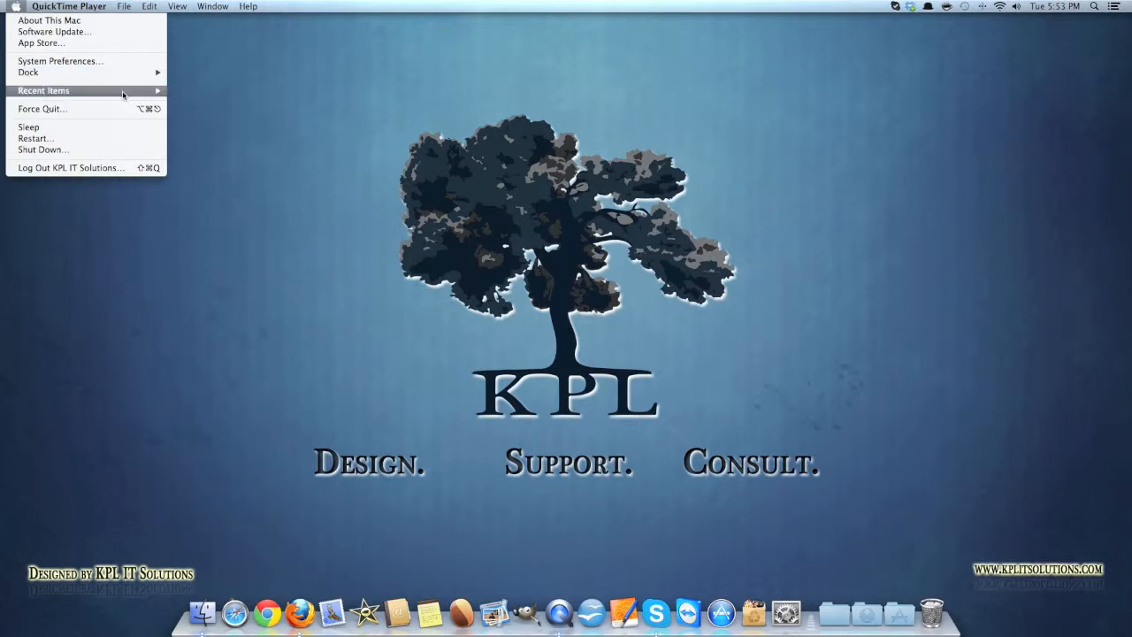
mouse_move(60, 61)
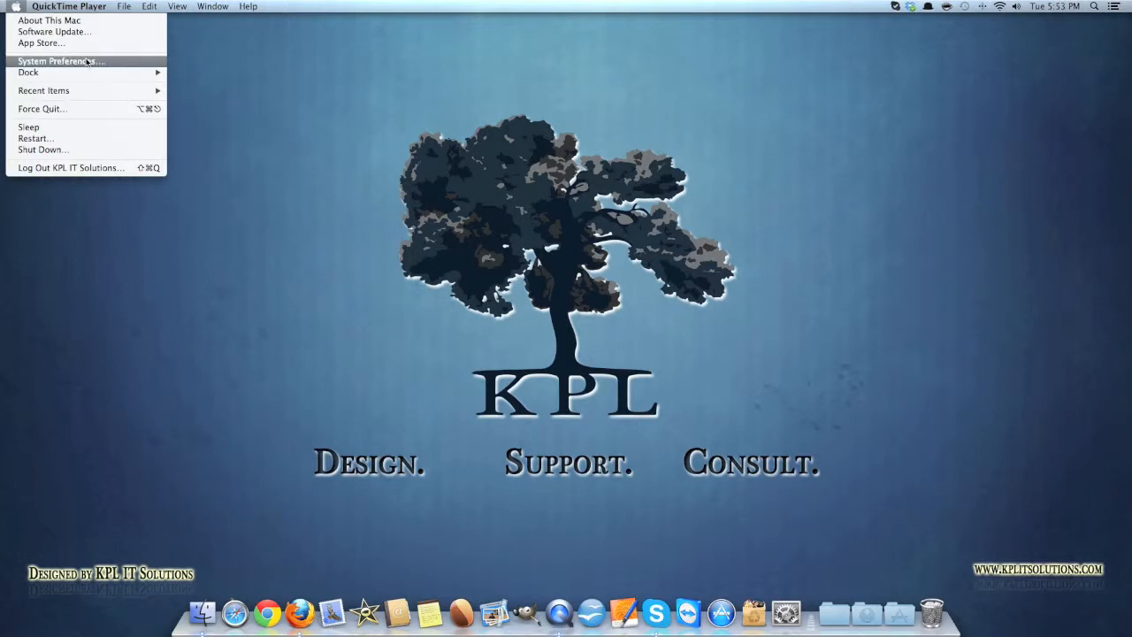
mouse_move(43, 109)
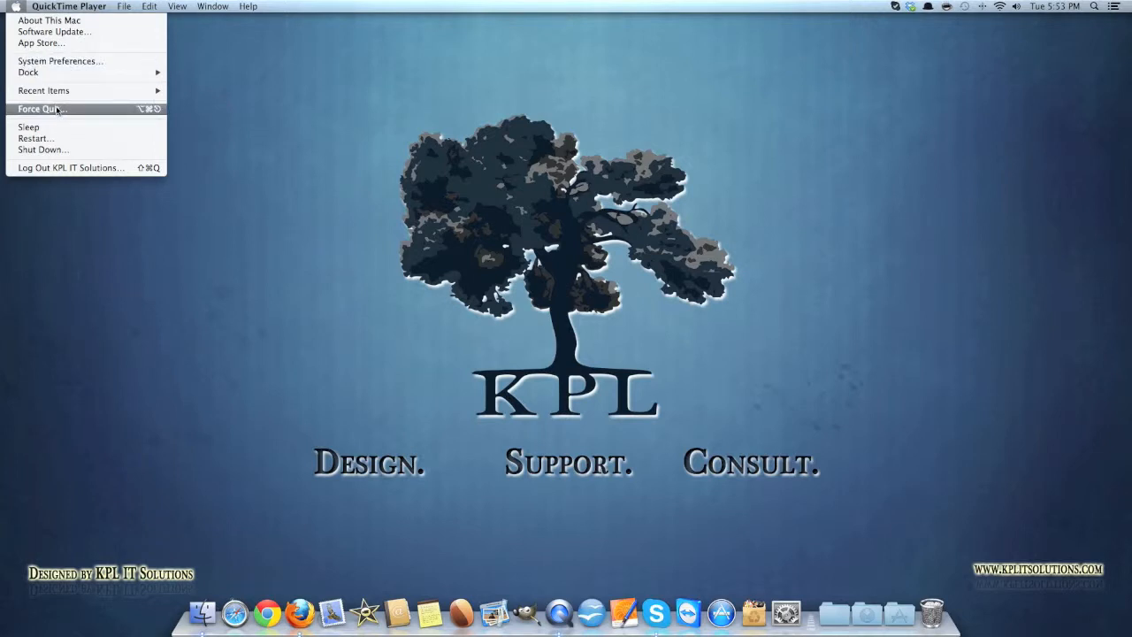
mouse_move(29, 126)
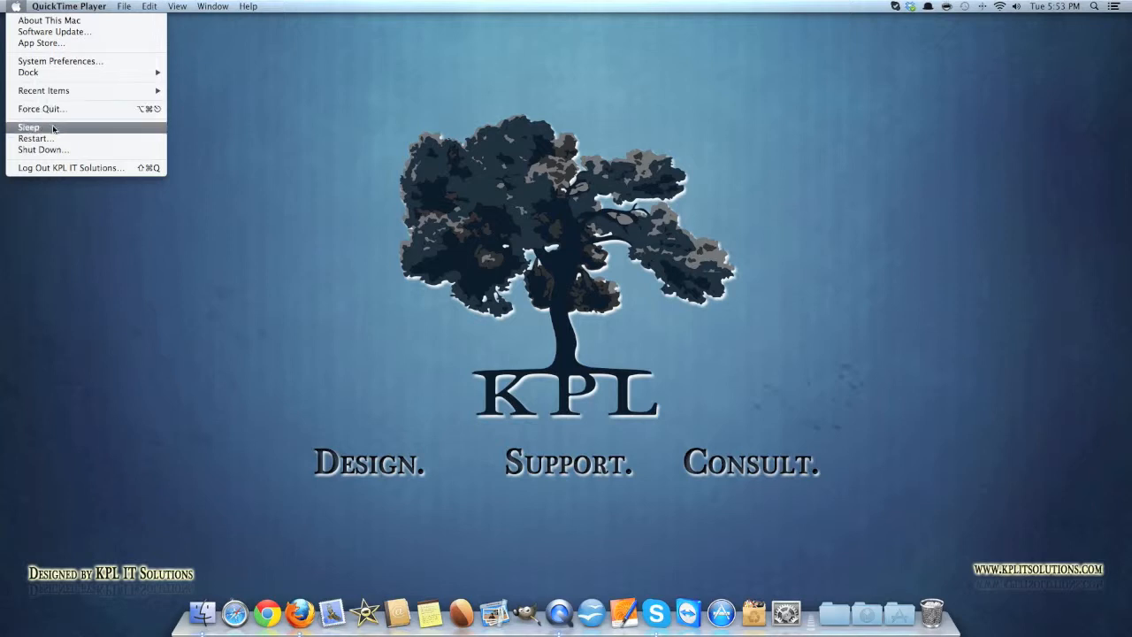
mouse_move(70, 168)
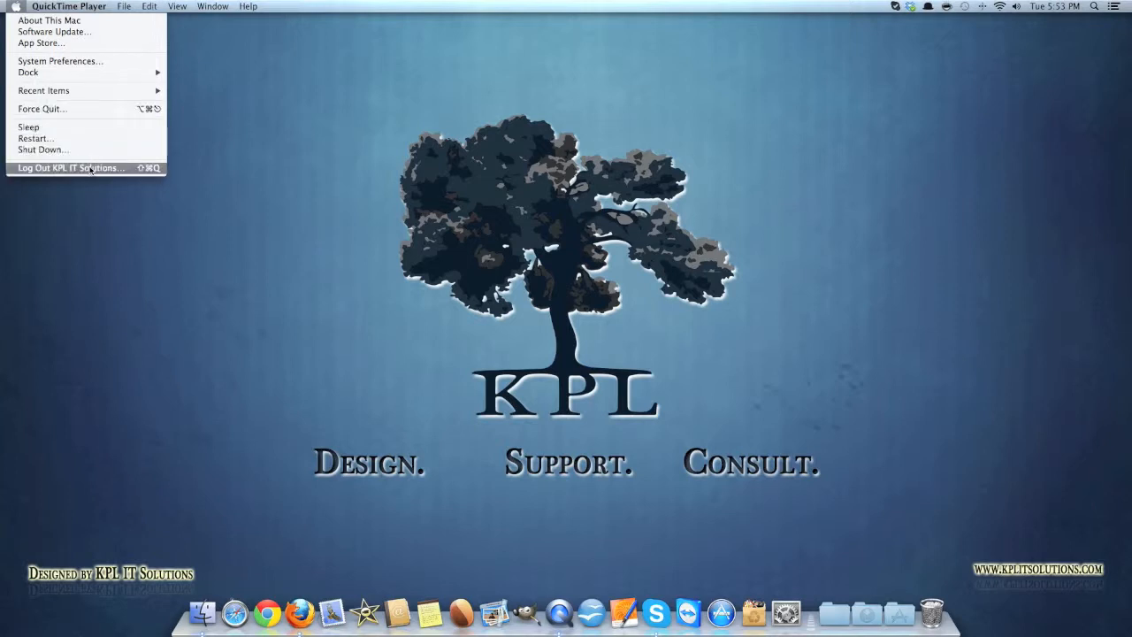
mouse_move(78, 176)
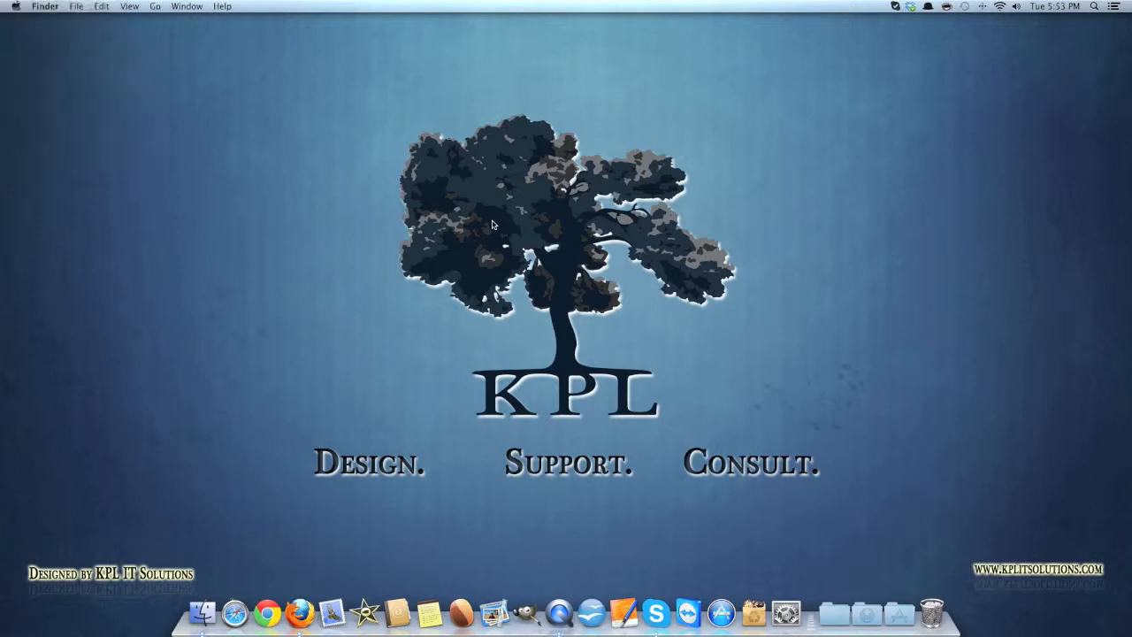
mouse_move(206, 595)
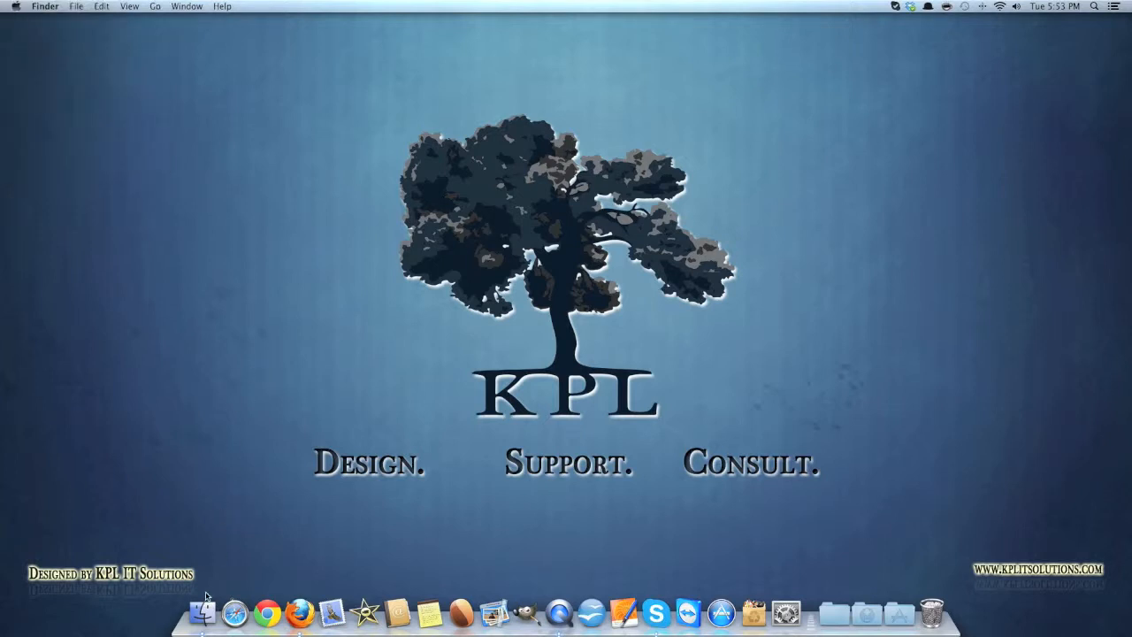
mouse_move(205, 608)
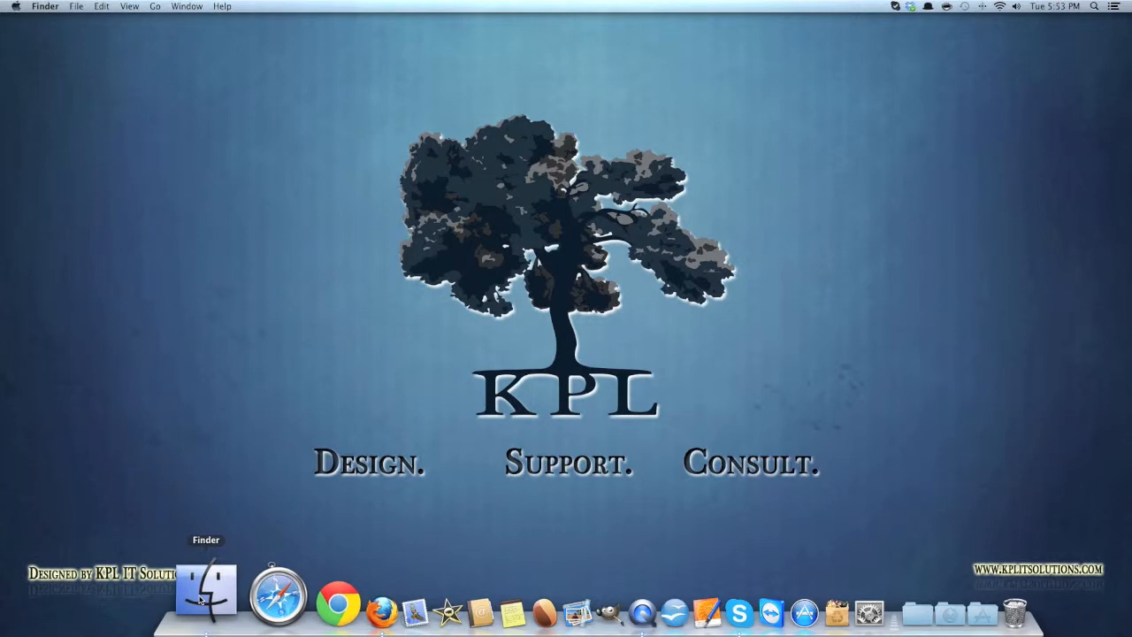
click(206, 588)
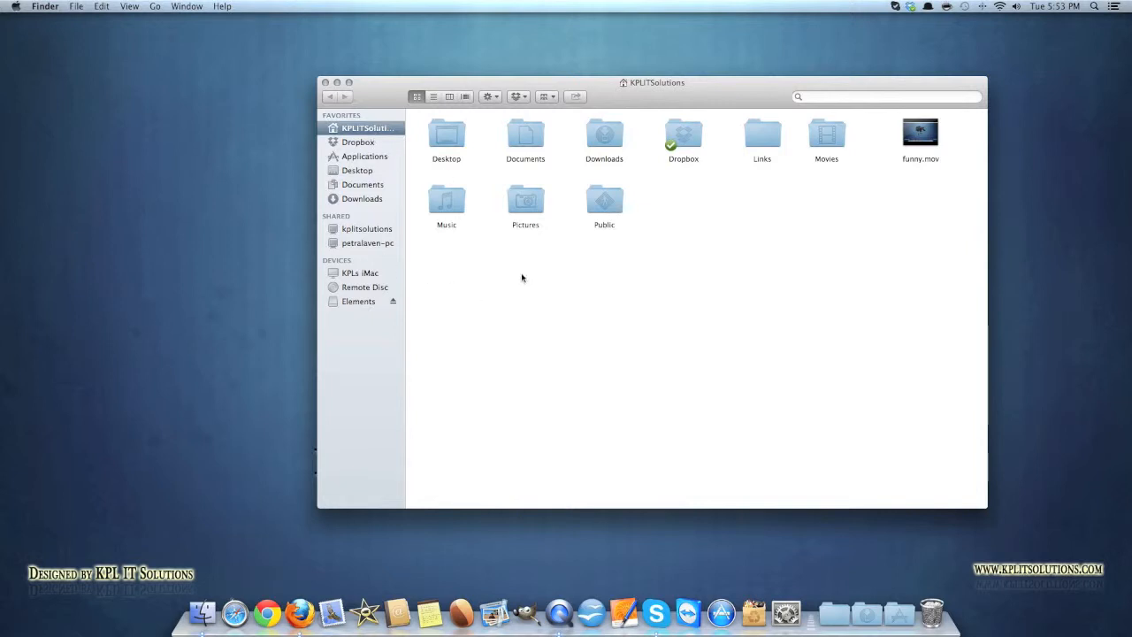
drag(652, 82, 623, 82)
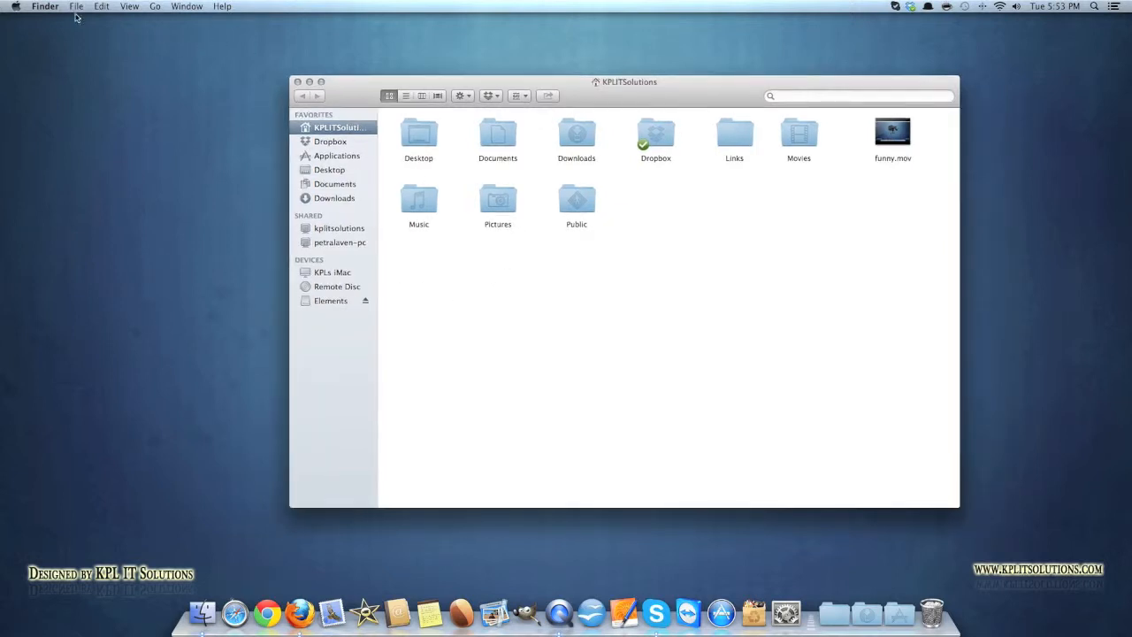
- Bring up Finder Preferences from the Finder menu and move the panel over the folder window
click(46, 6)
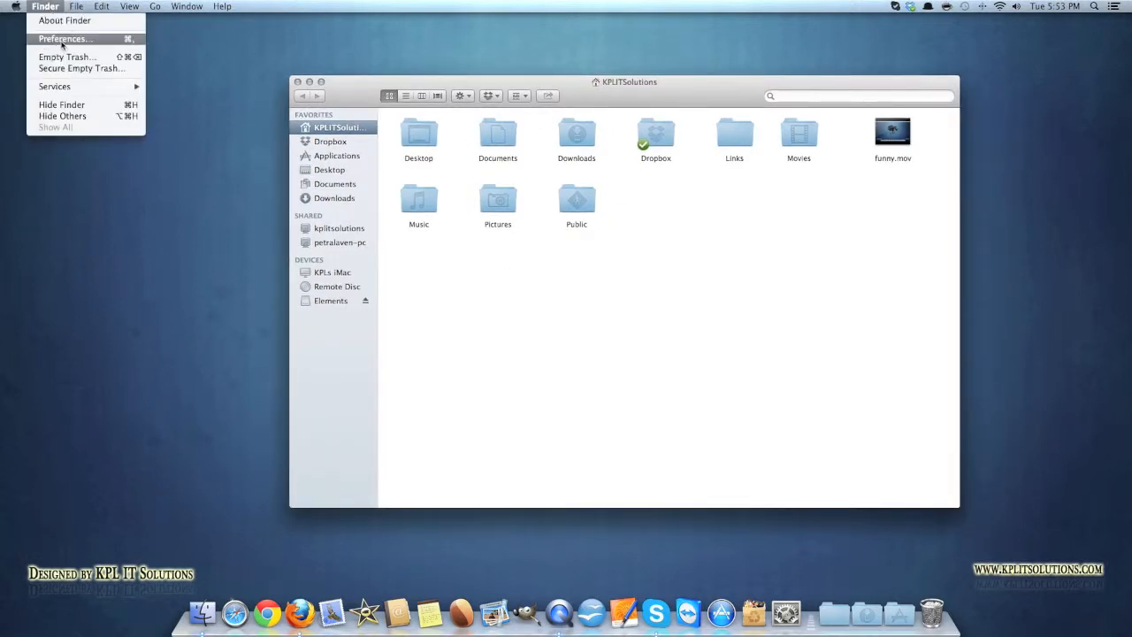
click(63, 38)
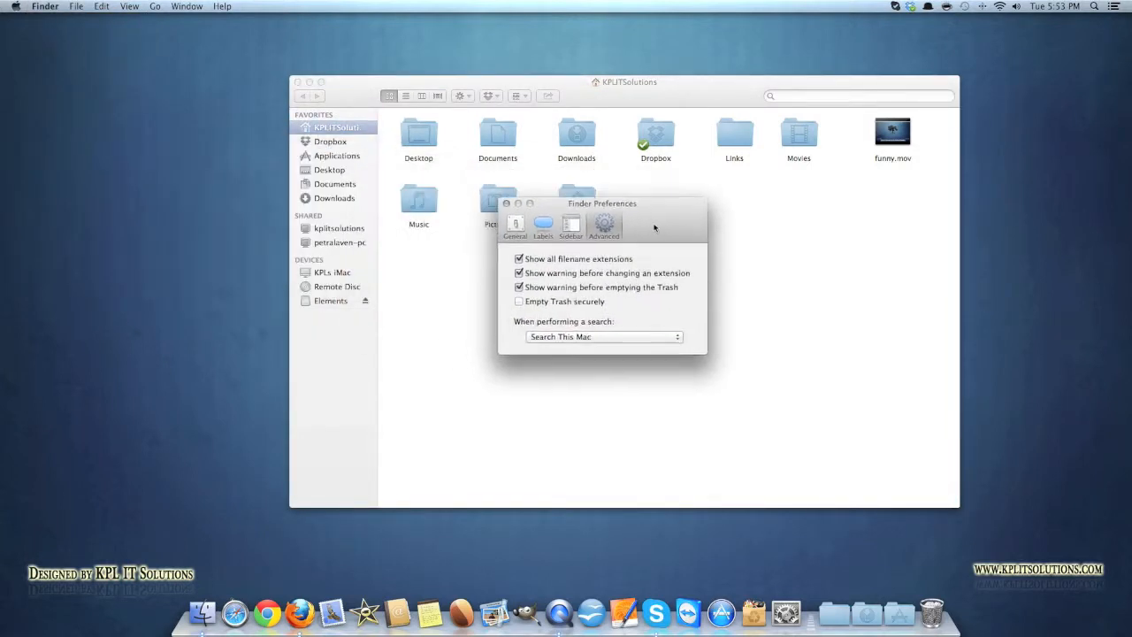
drag(601, 203, 646, 271)
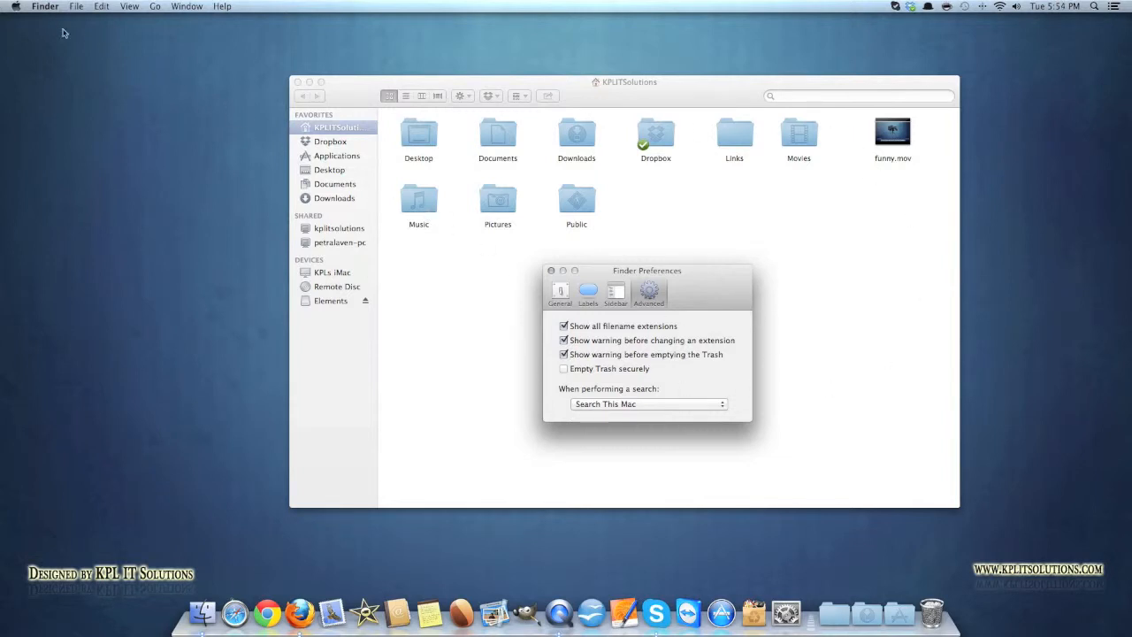
mouse_move(666, 131)
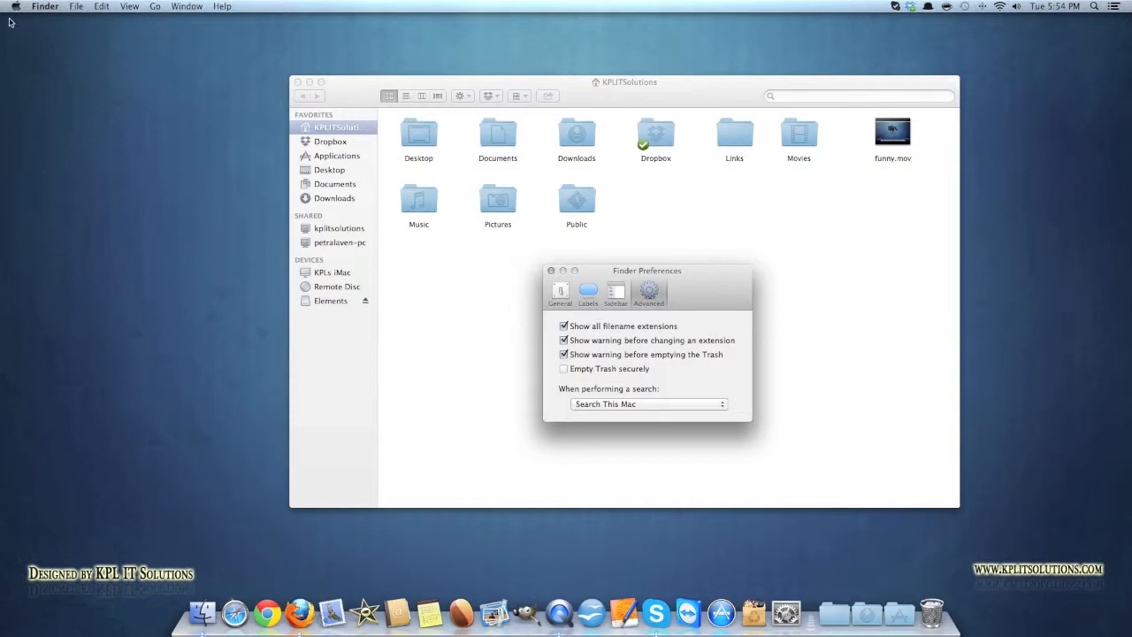
mouse_move(162, 7)
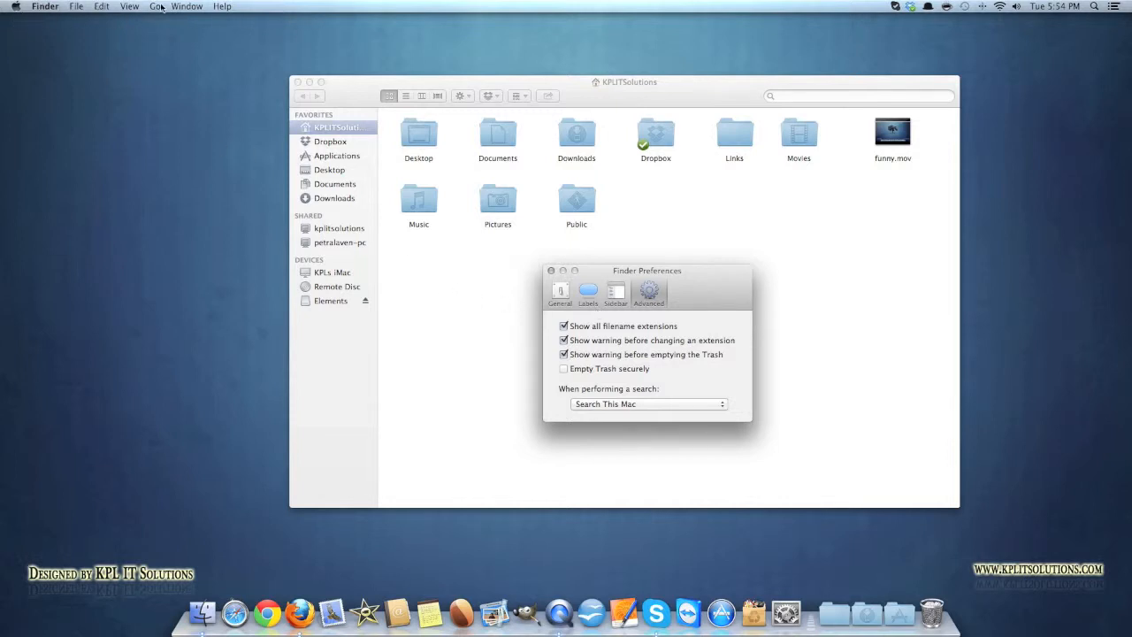
mouse_move(283, 593)
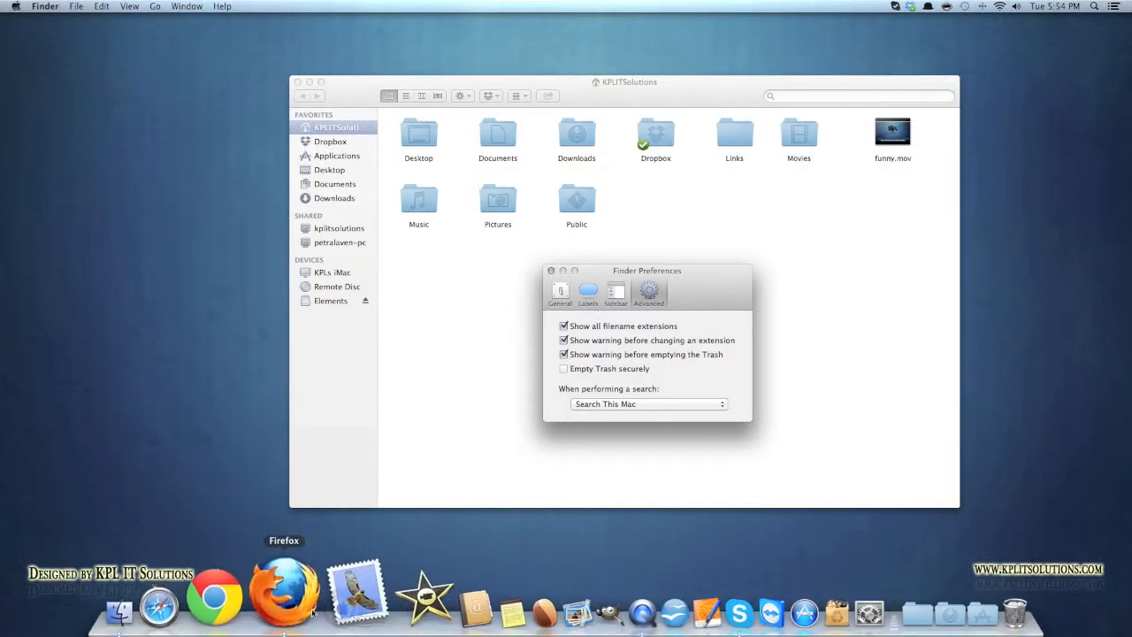
- Launch Google Chrome from the Dock and browse its File and View menus
click(215, 596)
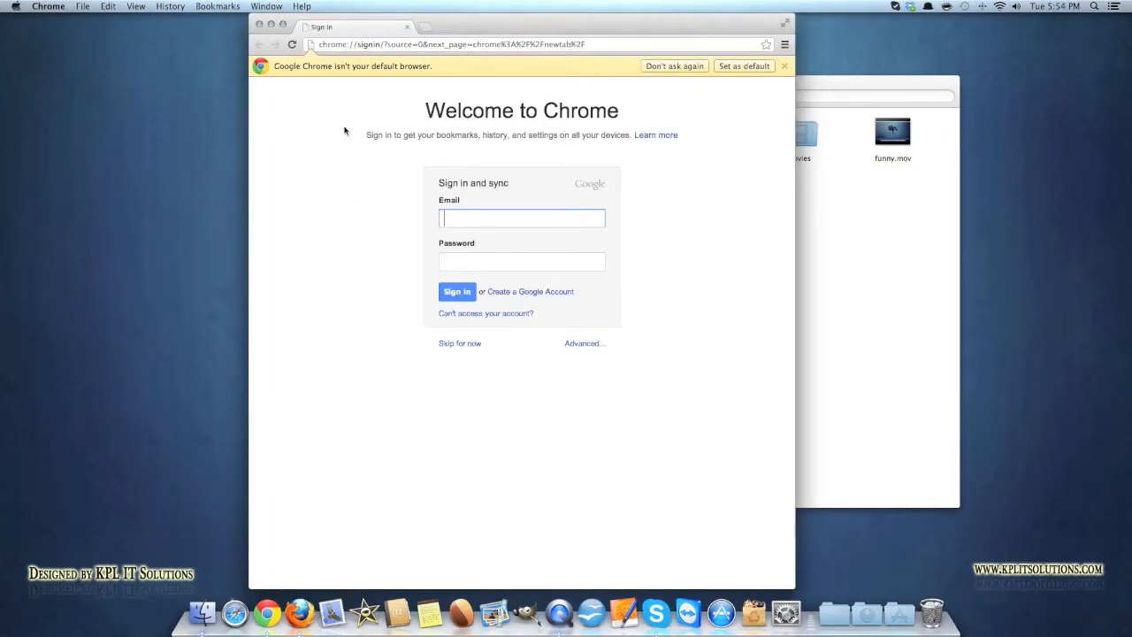
click(82, 7)
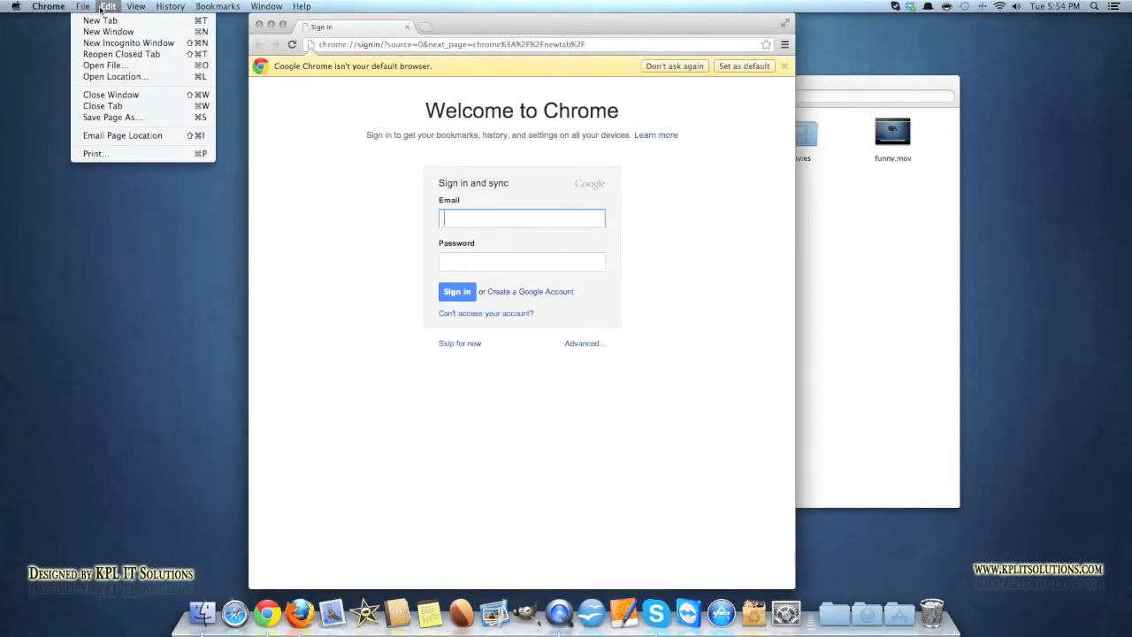
click(136, 6)
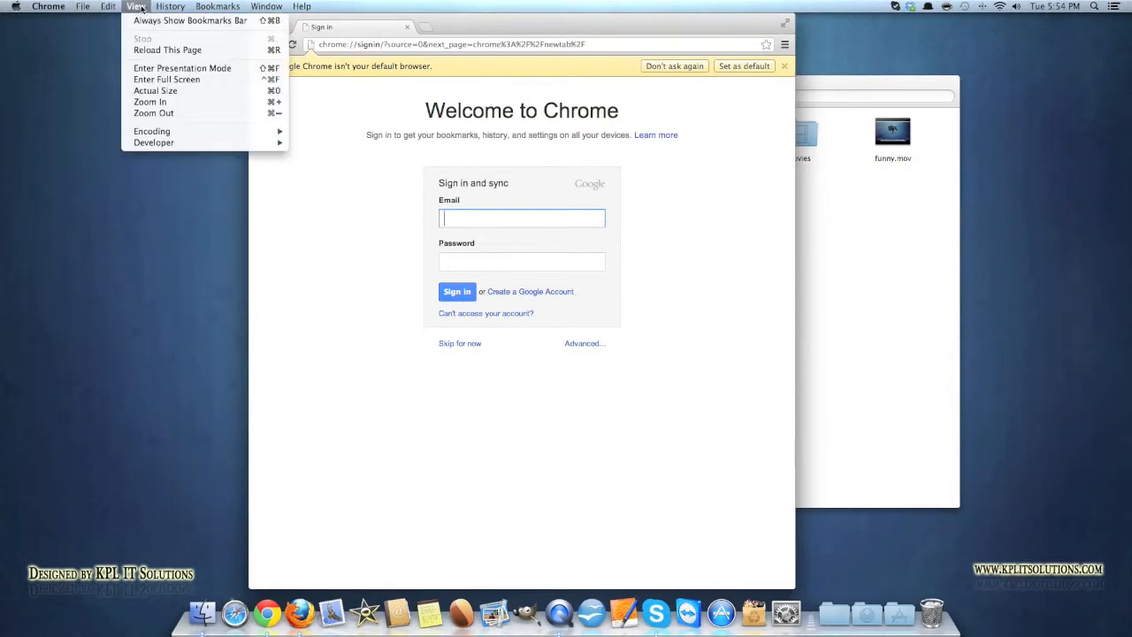
click(266, 6)
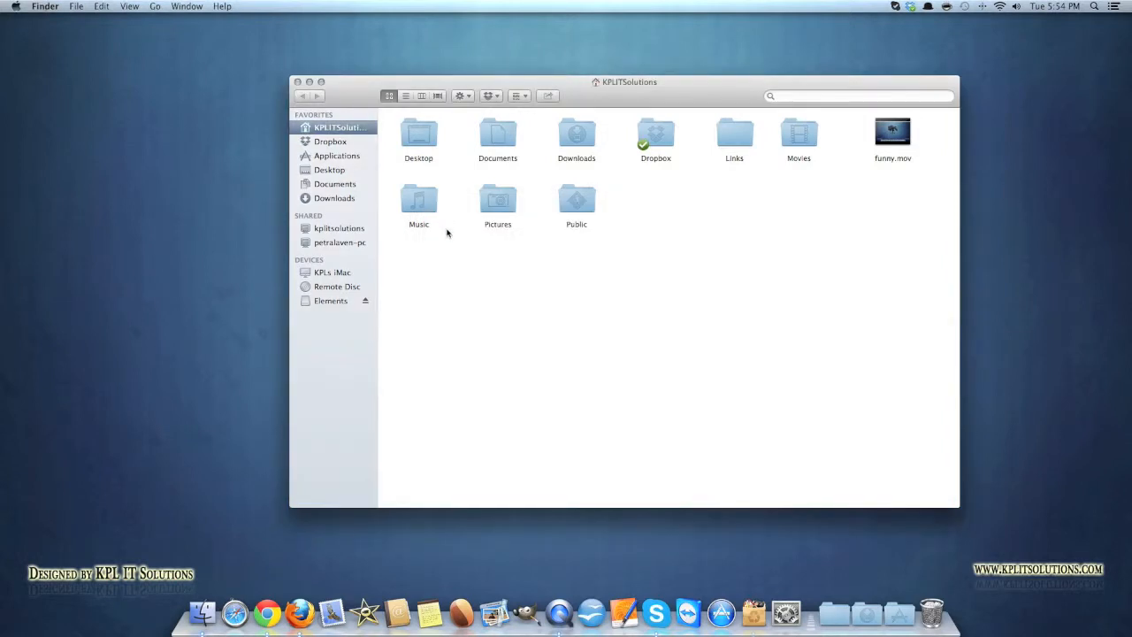
mouse_move(588, 309)
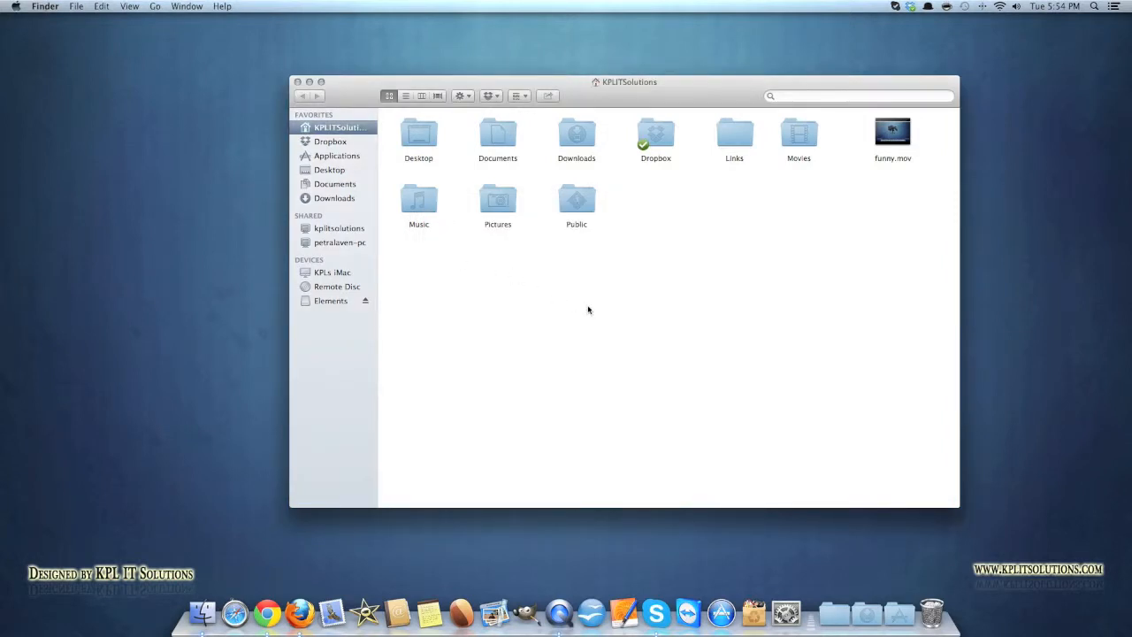
mouse_move(608, 313)
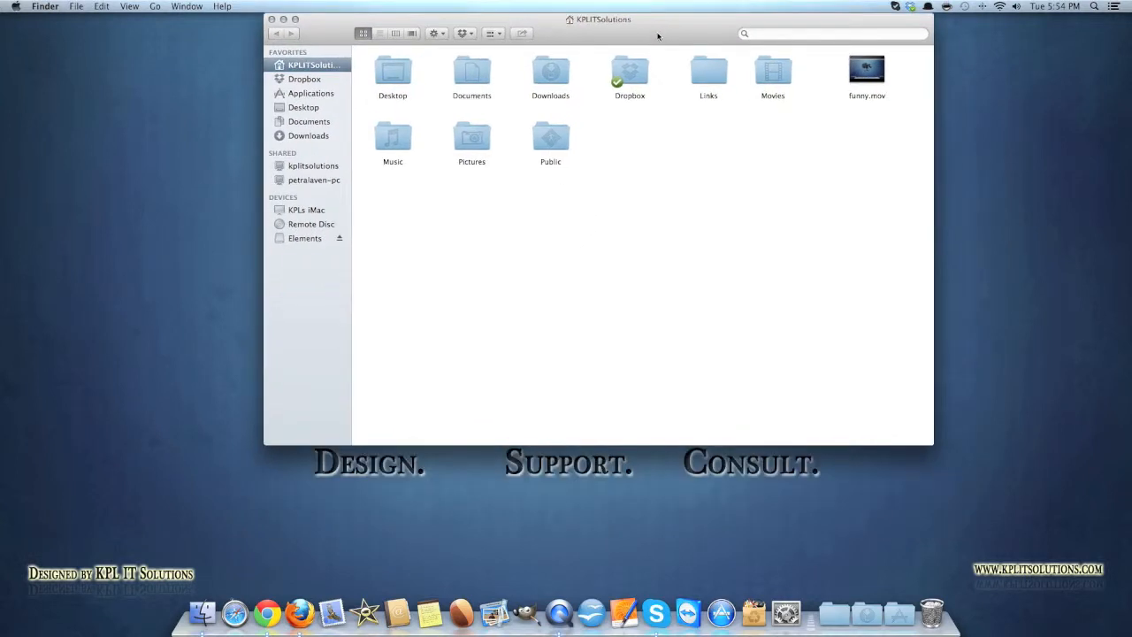
- Drag the home folder window lower, toward the center of the desktop
drag(598, 19, 617, 137)
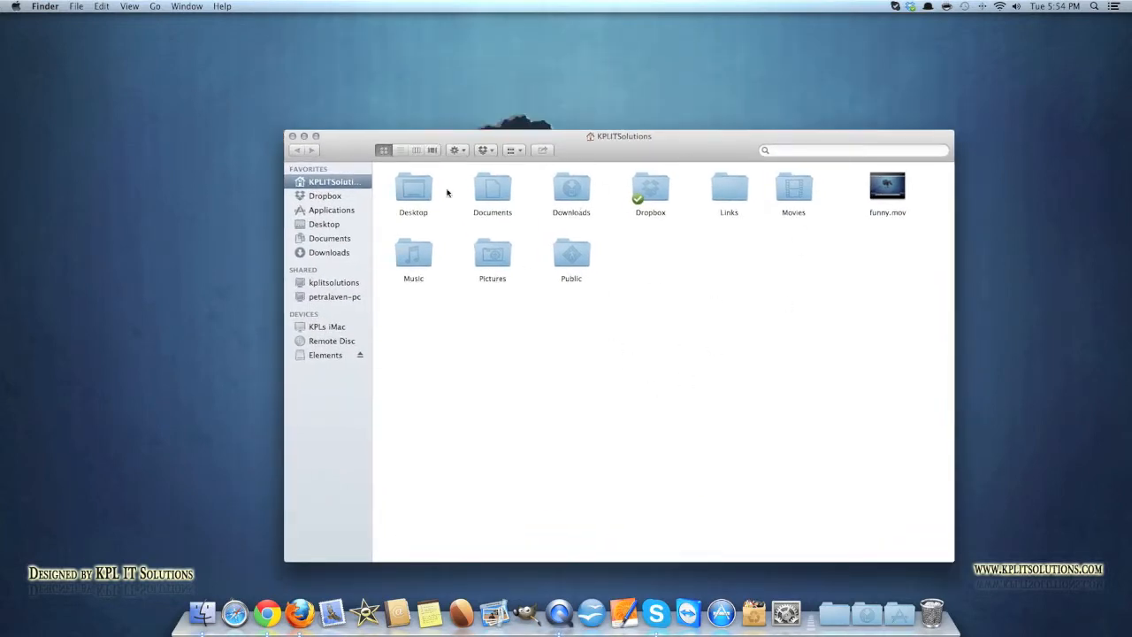
mouse_move(701, 183)
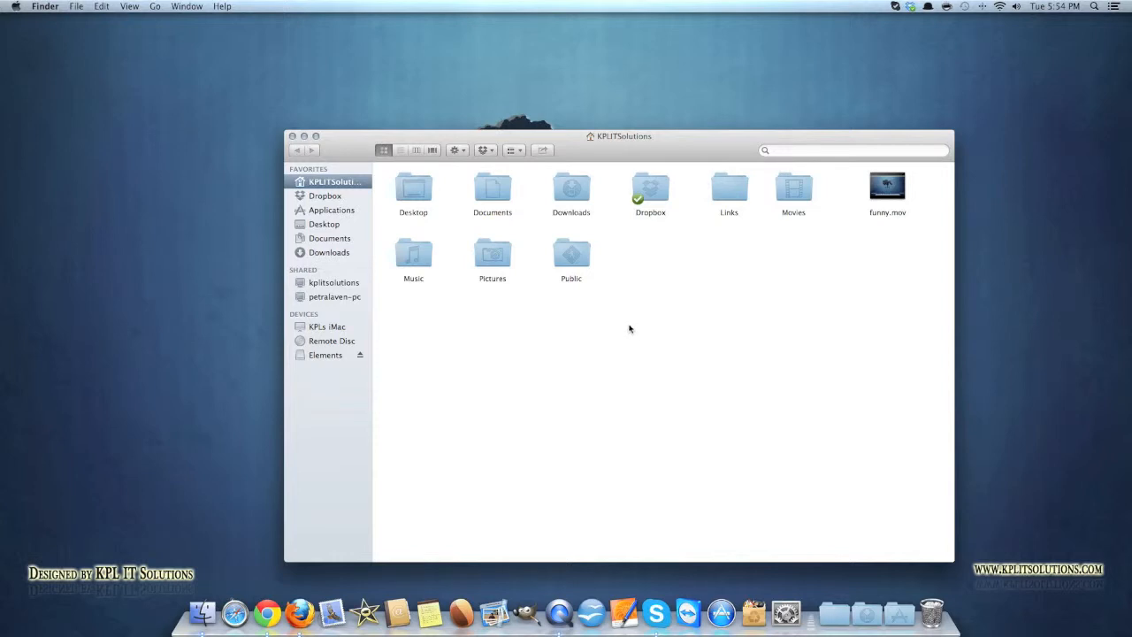
mouse_move(635, 288)
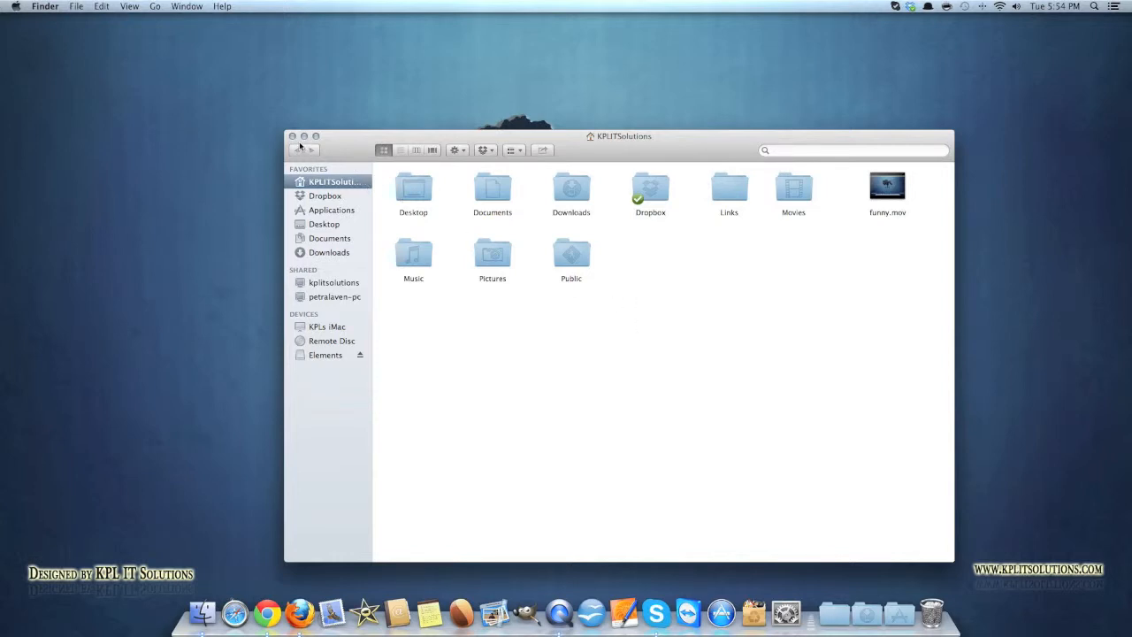
mouse_move(703, 145)
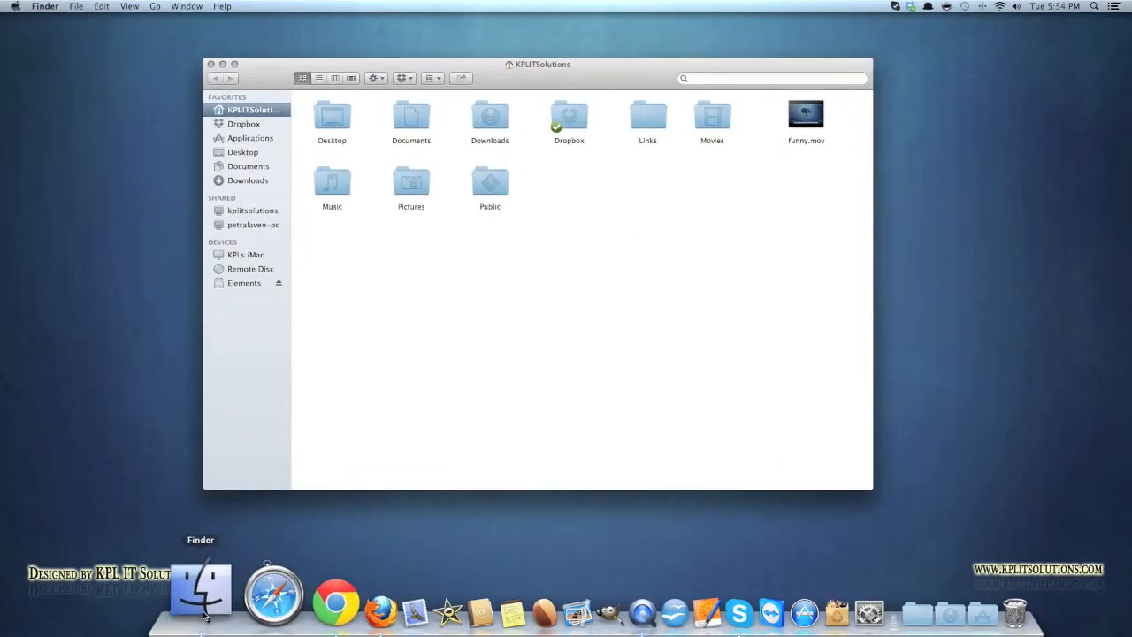
- Open Finder's General preferences and toggle the hard disk, external disk and server desktop options
click(46, 6)
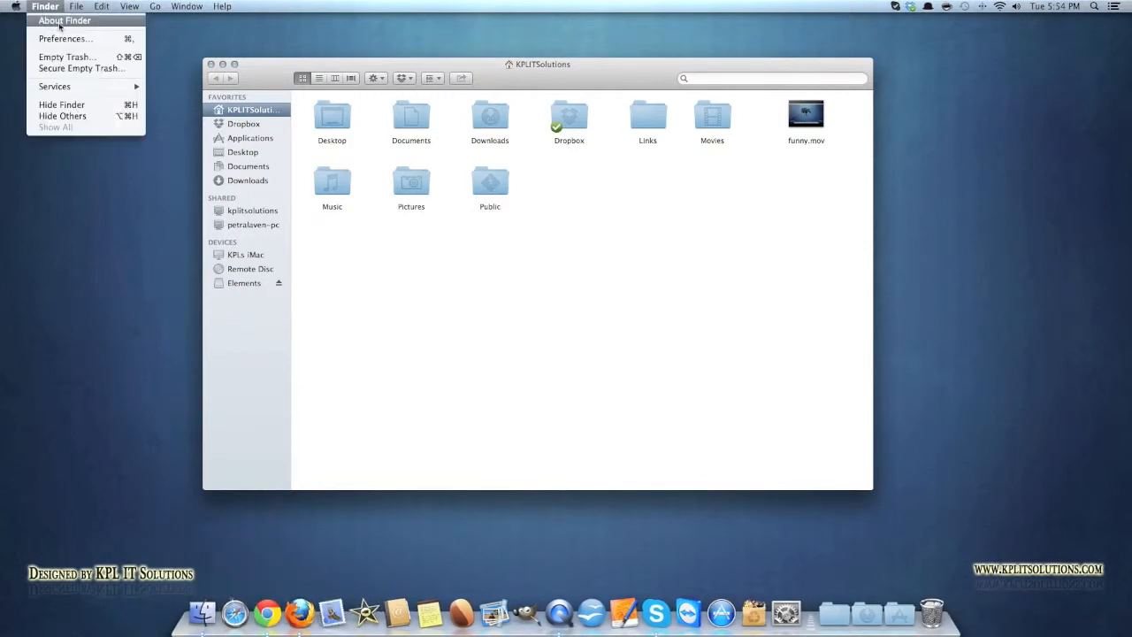
click(65, 38)
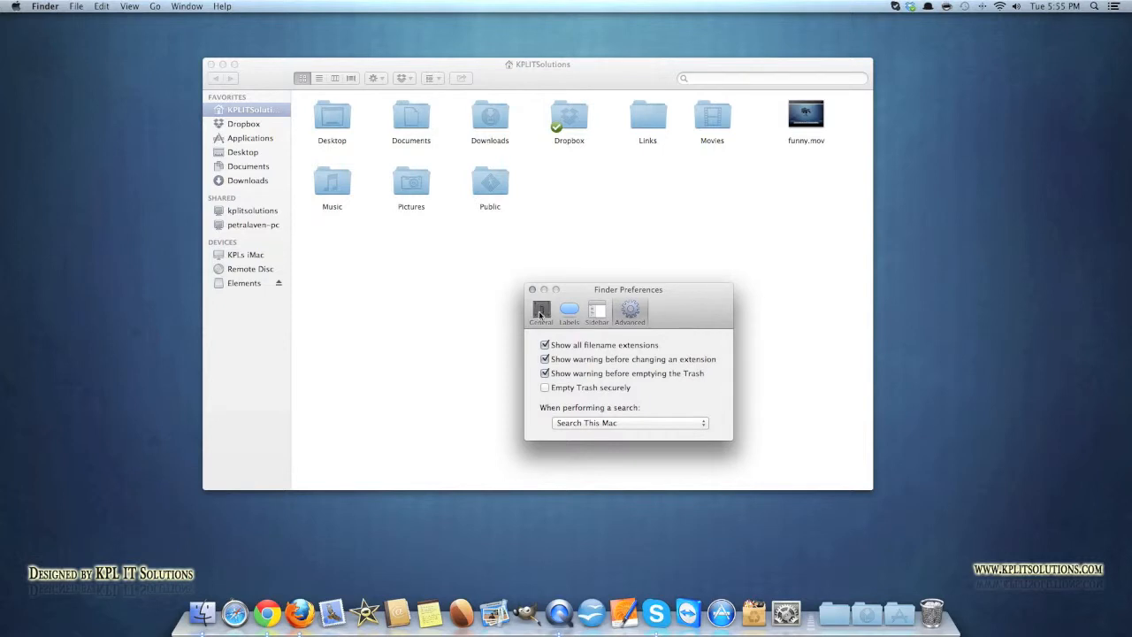
click(540, 310)
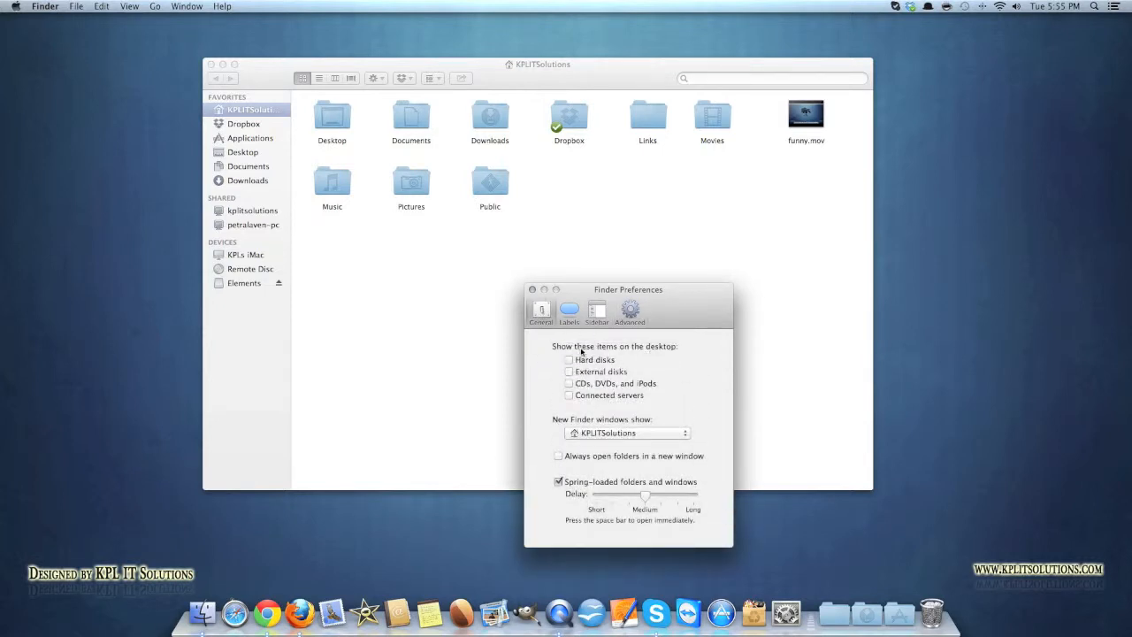
mouse_move(1035, 179)
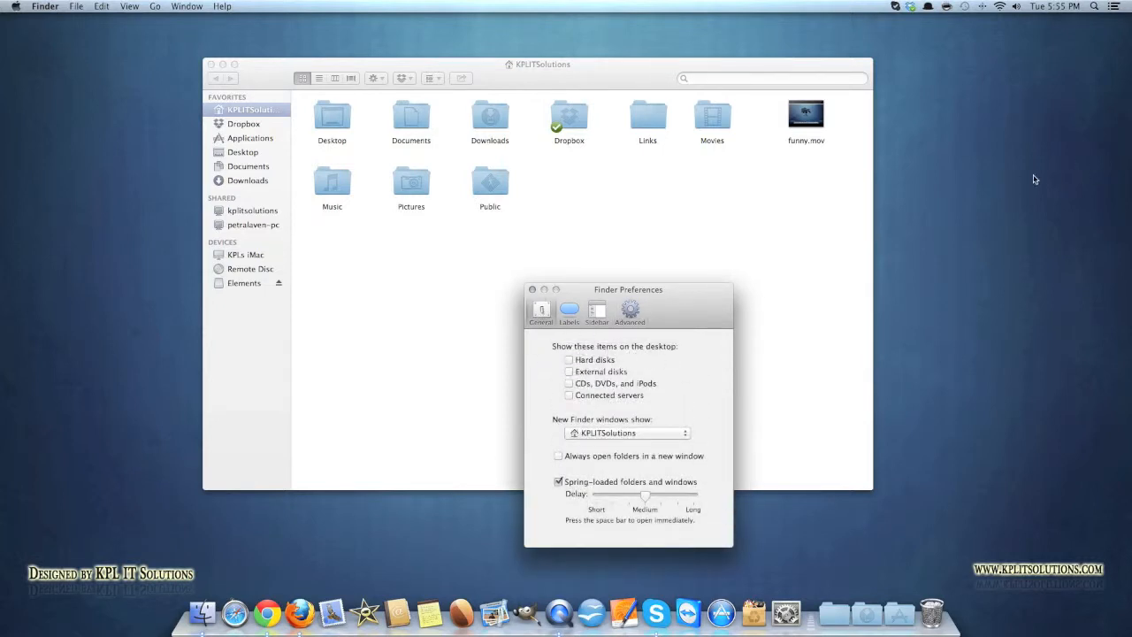
click(569, 359)
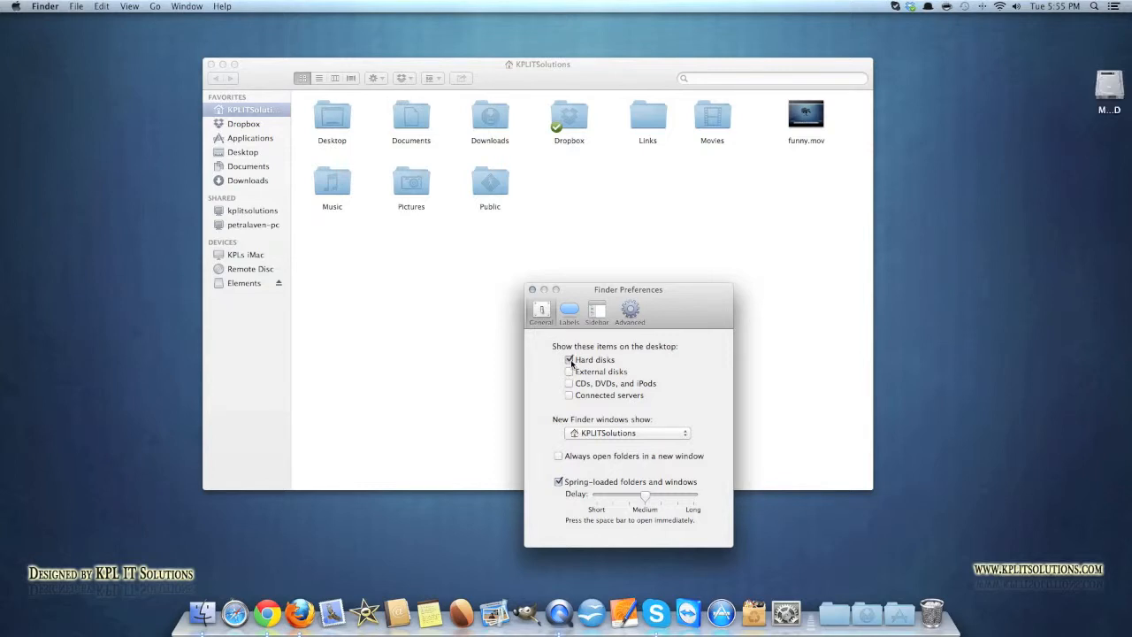
click(568, 372)
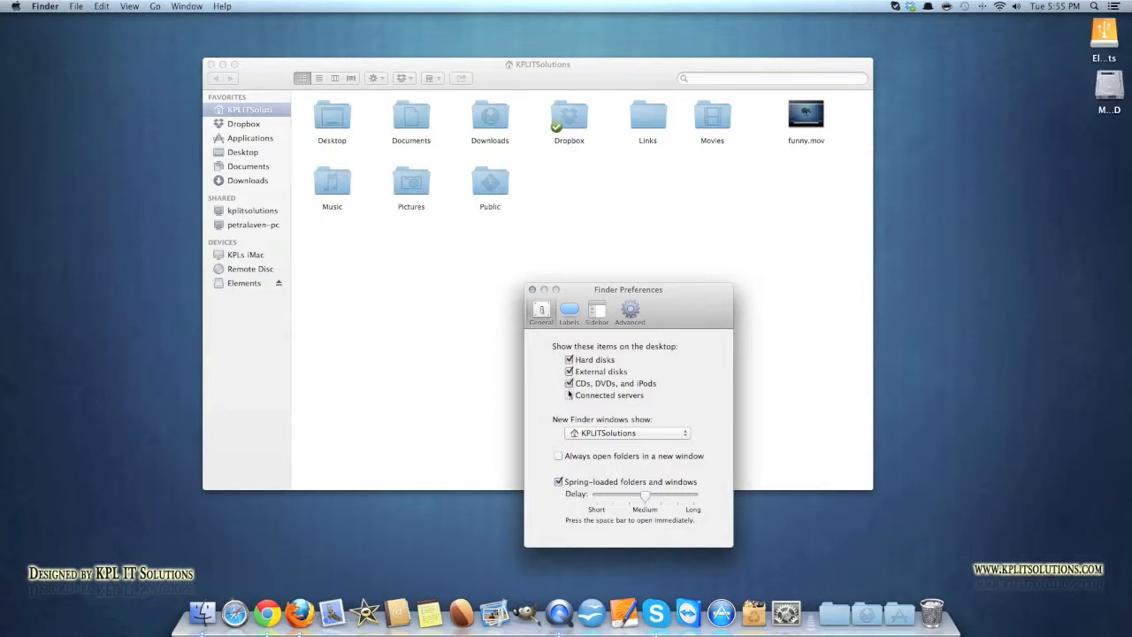
click(570, 394)
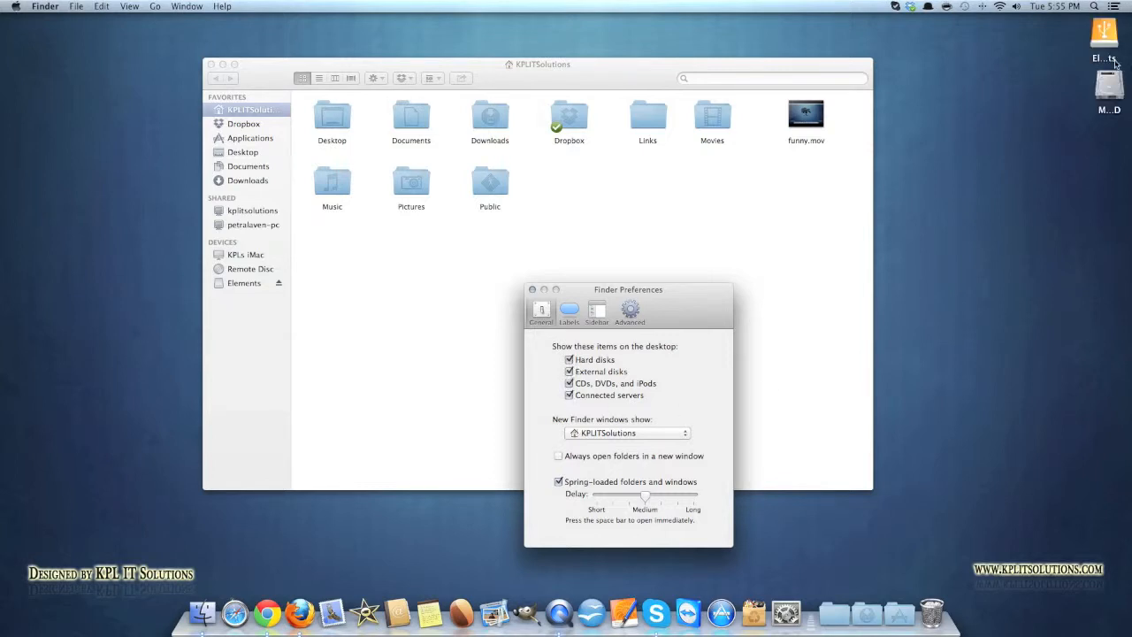
click(569, 394)
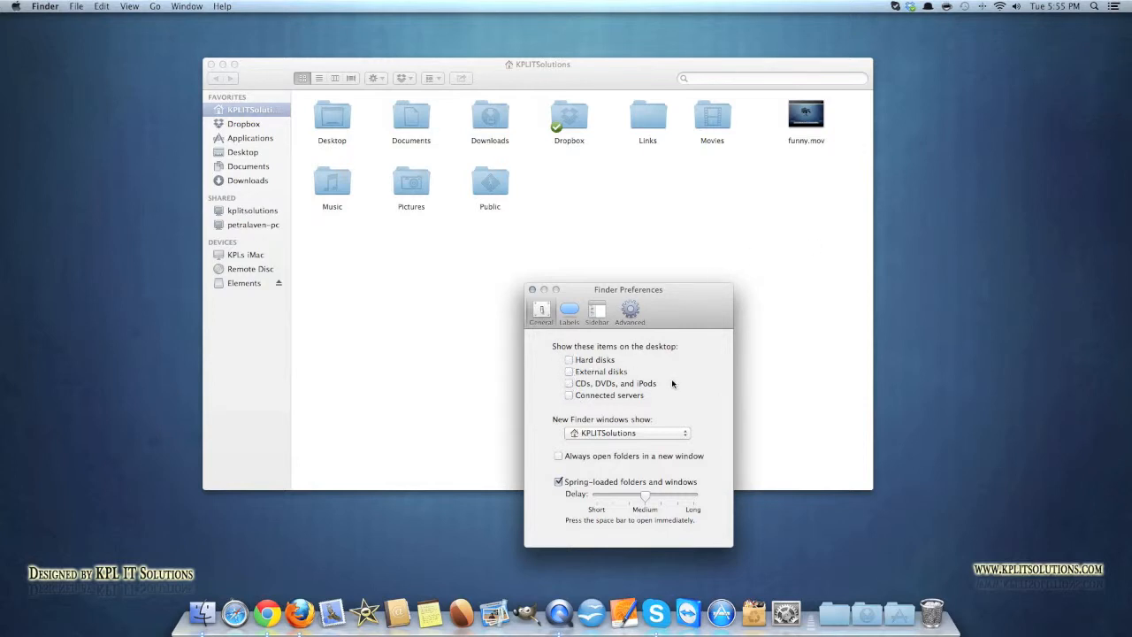
mouse_move(677, 360)
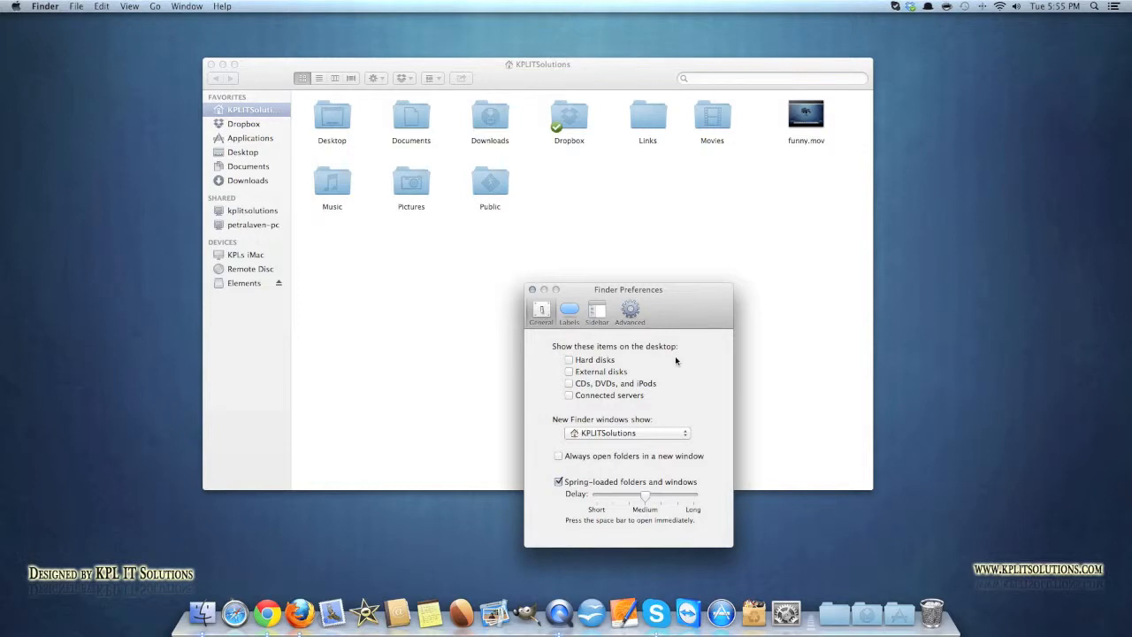
mouse_move(651, 365)
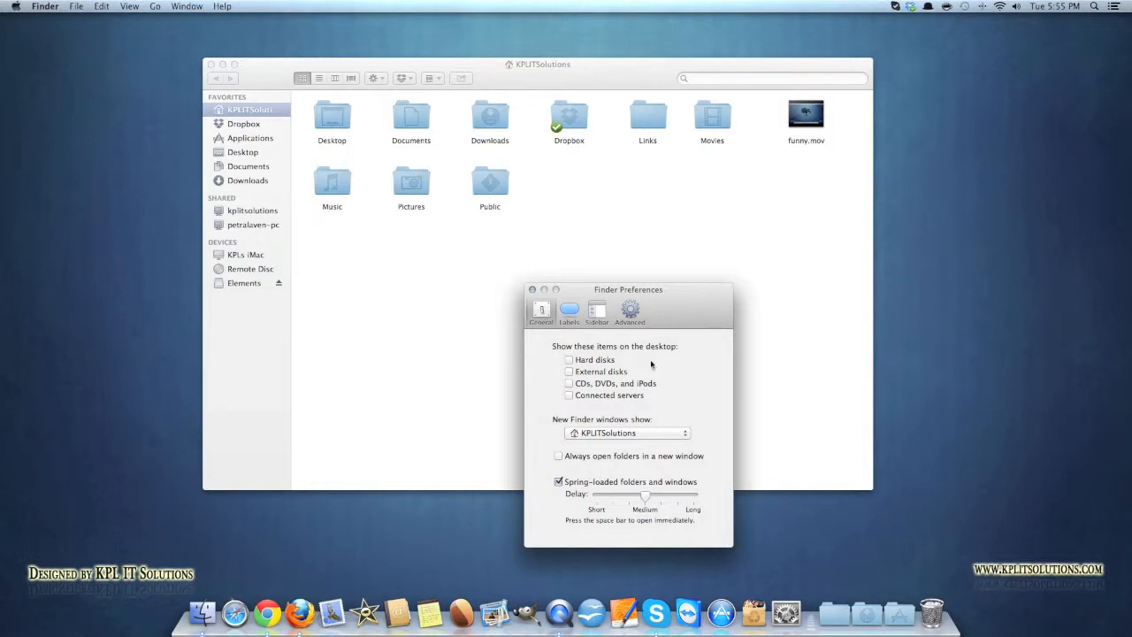
- Try adding Movies, Music and Pictures to the sidebar, remove All My Files, then view Advanced
click(596, 311)
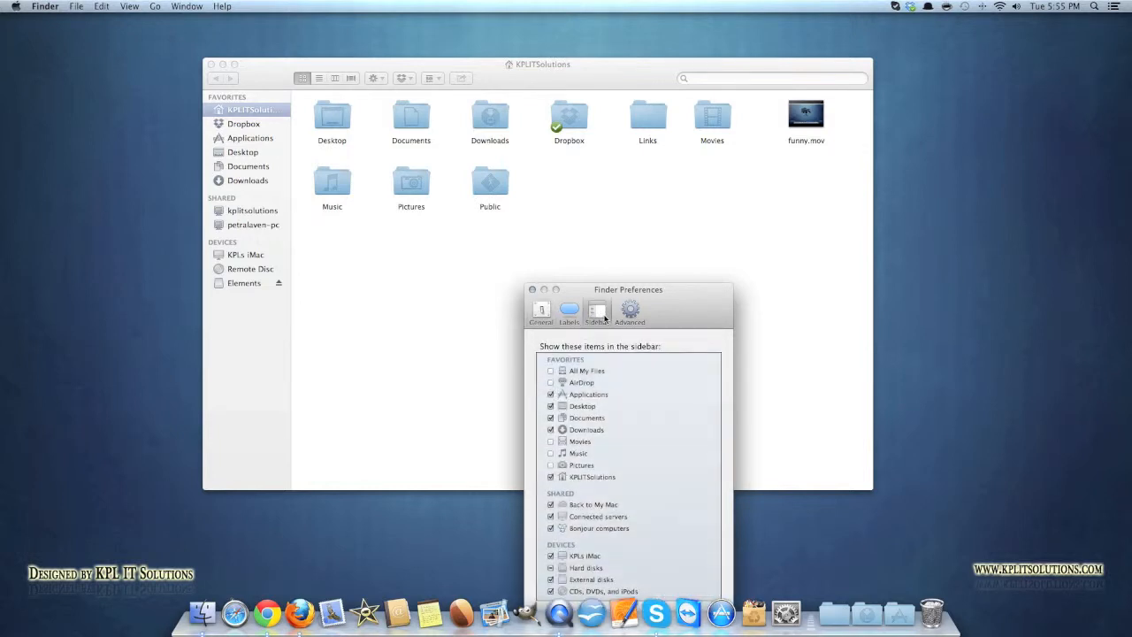
drag(628, 289, 788, 155)
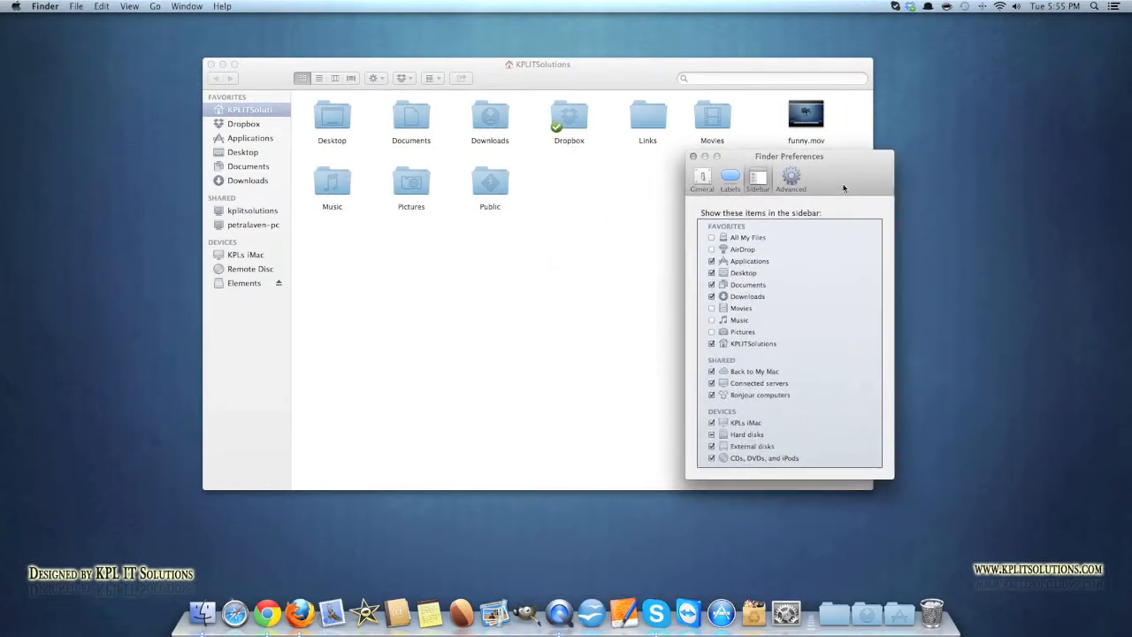
drag(789, 156, 804, 149)
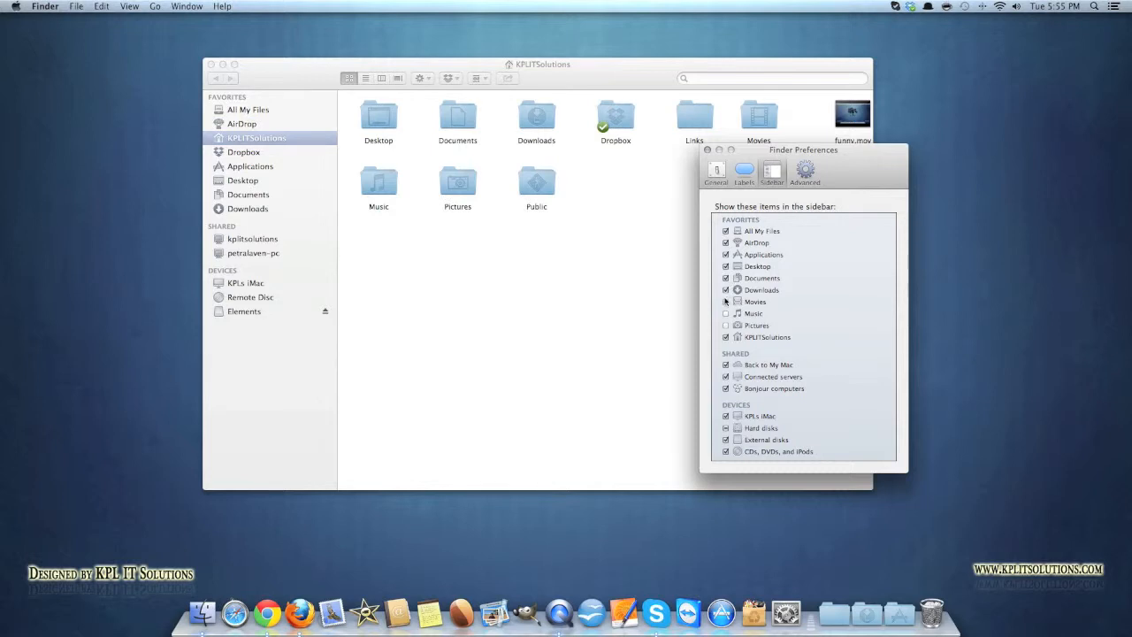
click(726, 313)
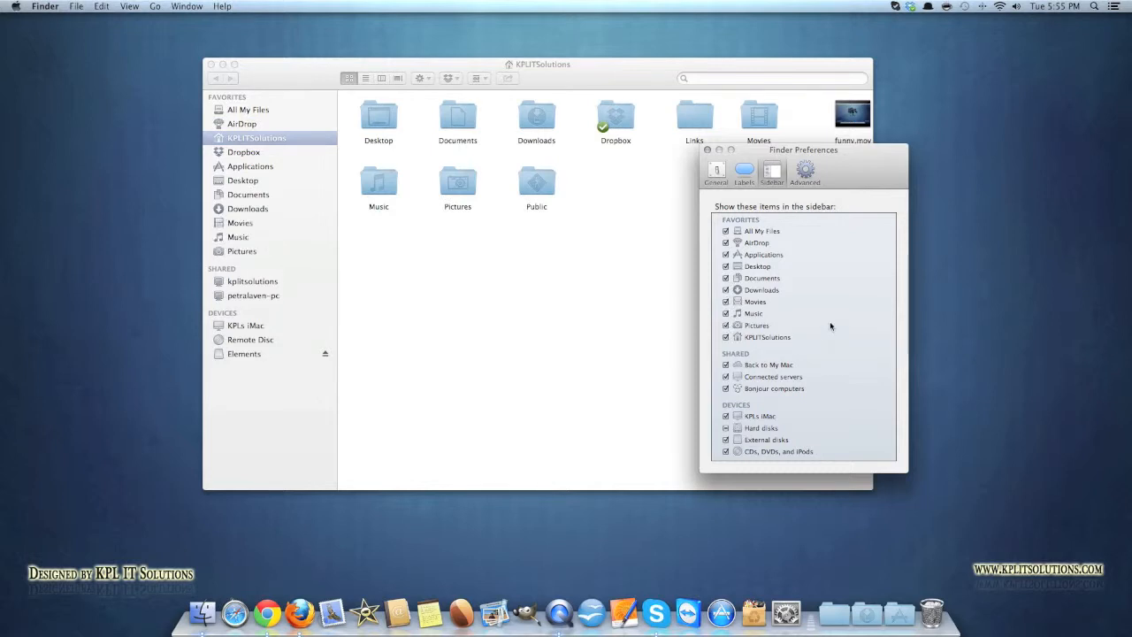
mouse_move(799, 359)
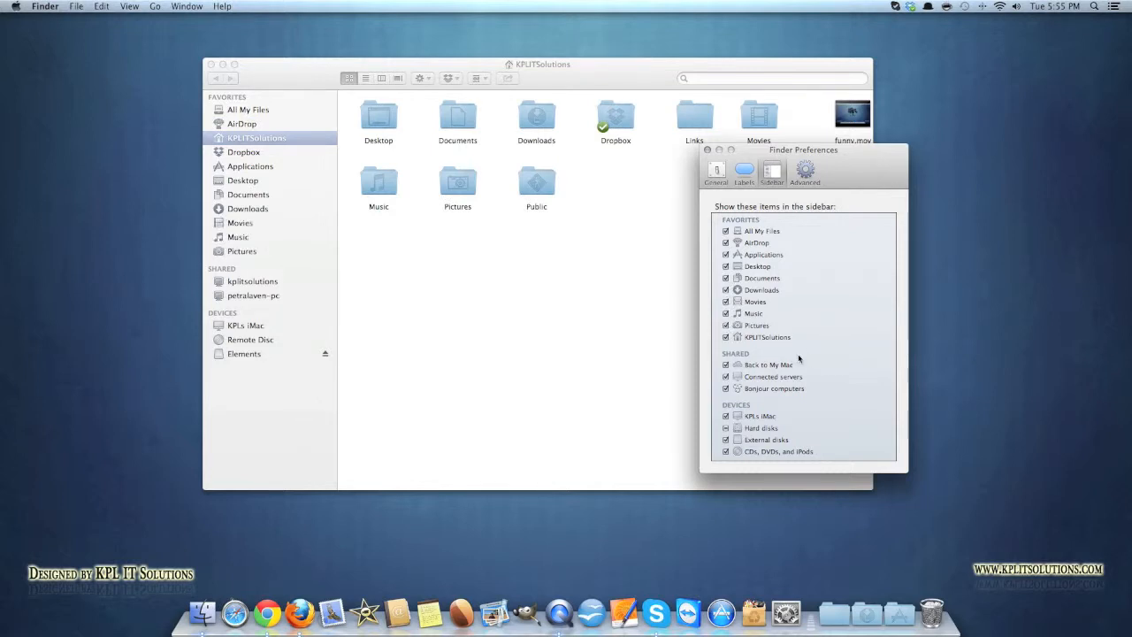
mouse_move(806, 347)
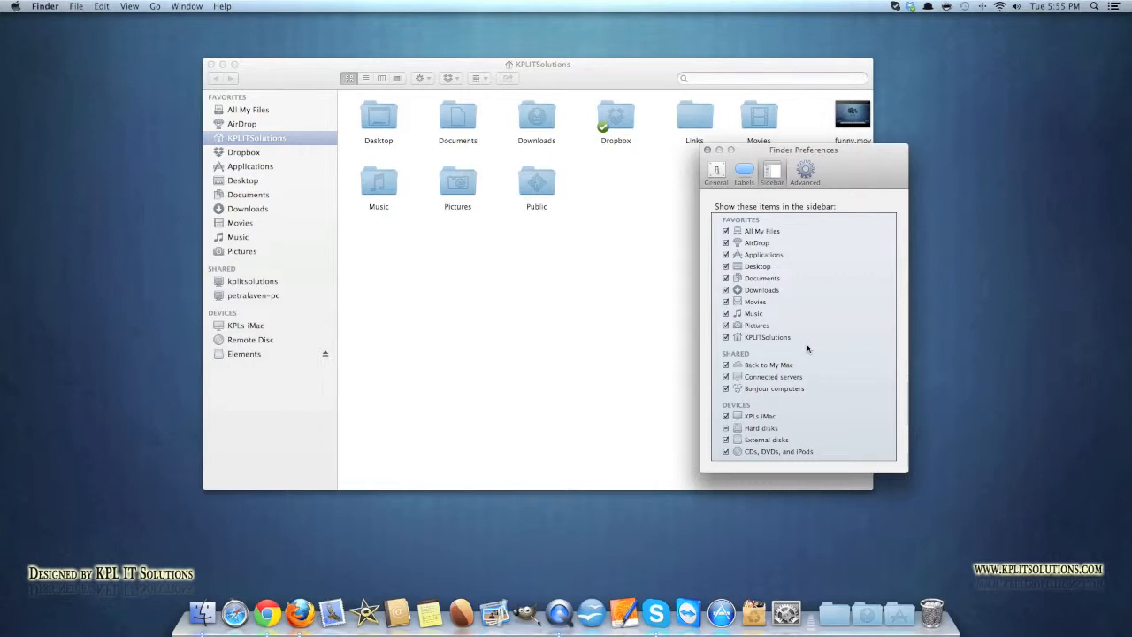
mouse_move(545, 381)
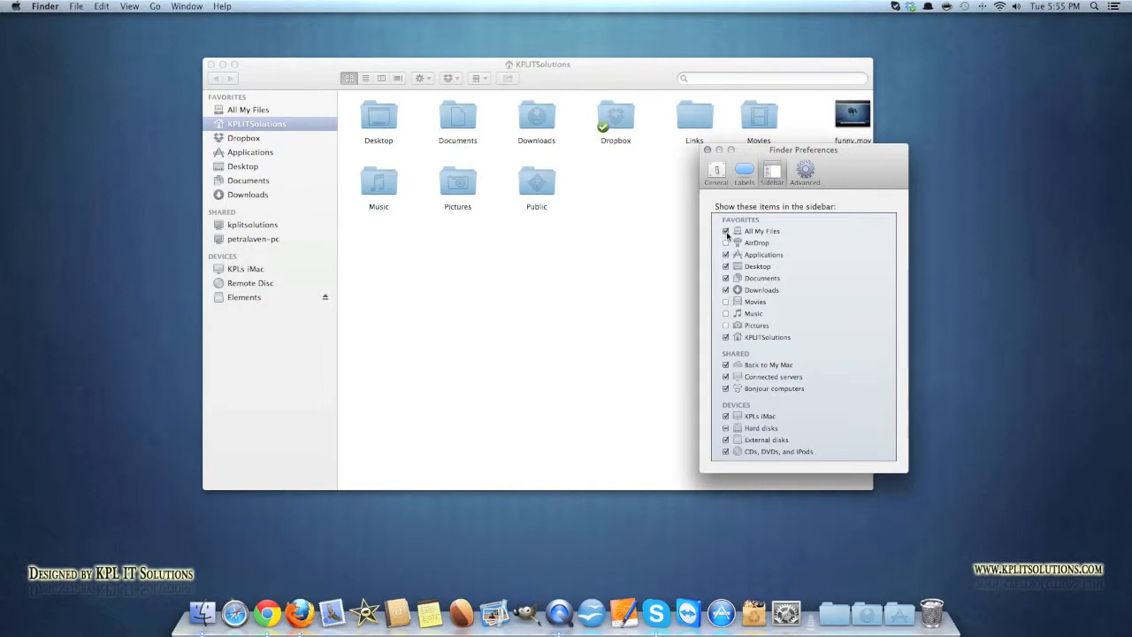
click(726, 231)
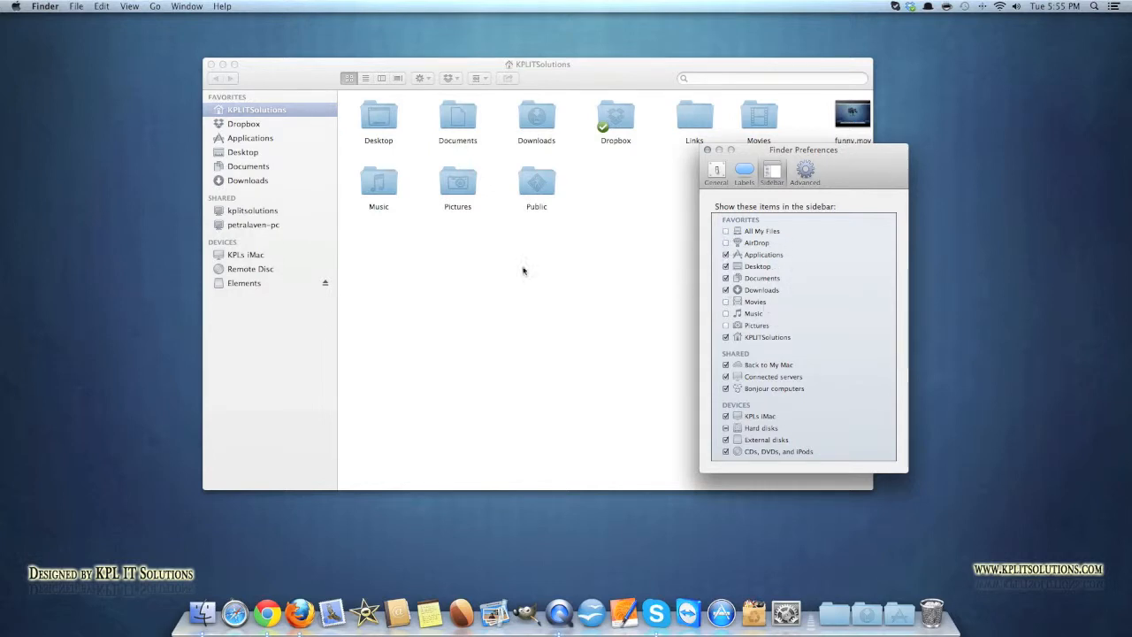
mouse_move(634, 235)
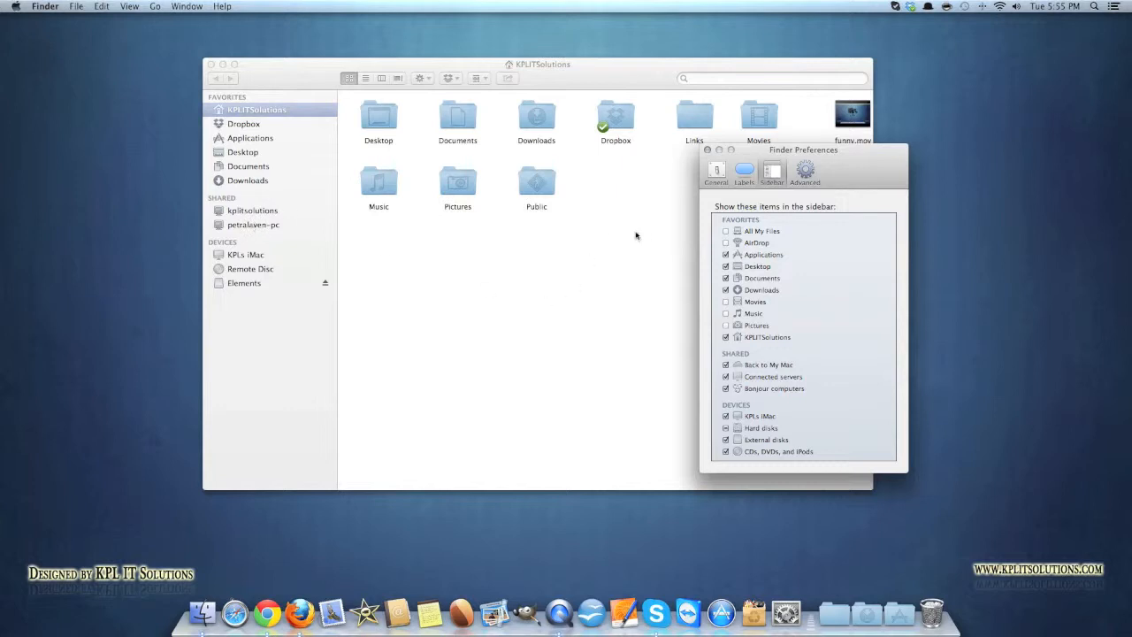
click(804, 171)
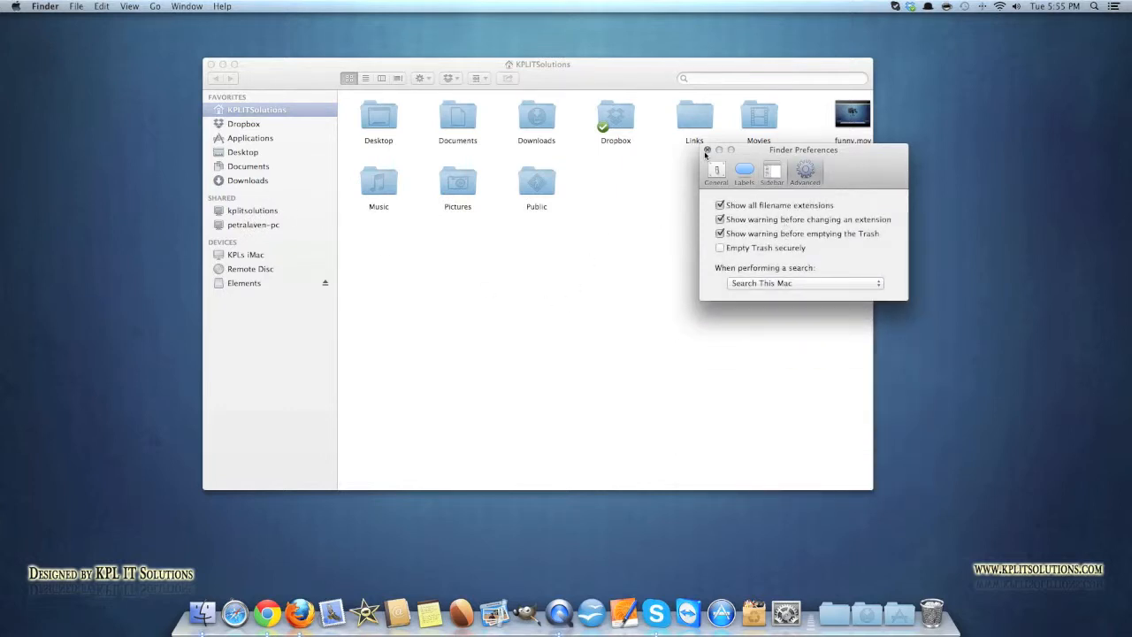
- Close the Finder Preferences window and return to the home folder window
click(707, 149)
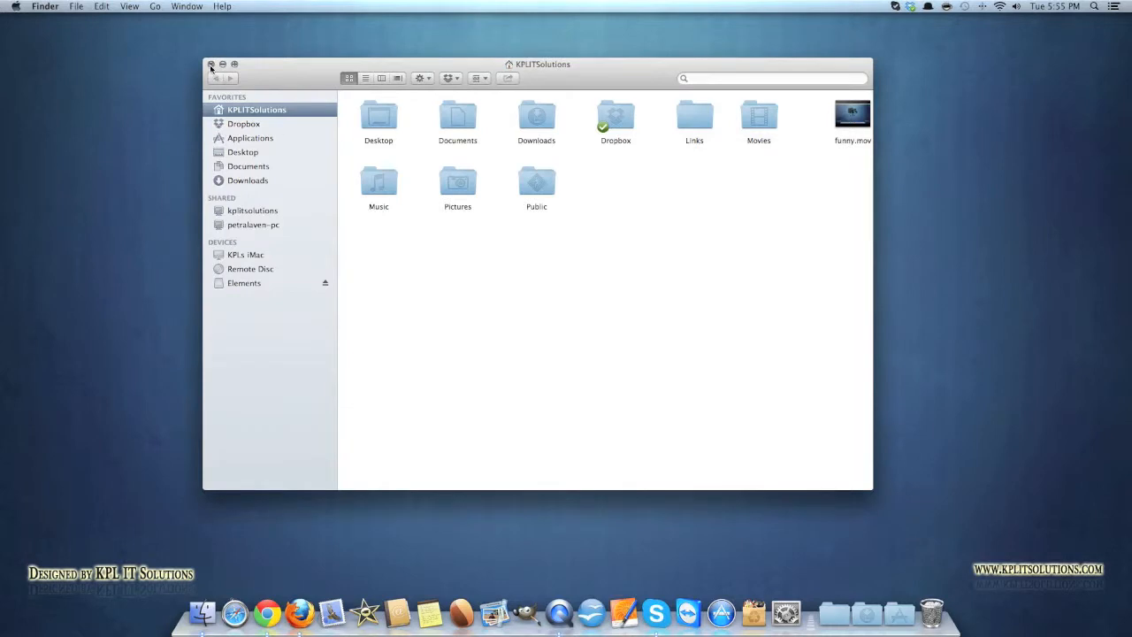
click(212, 65)
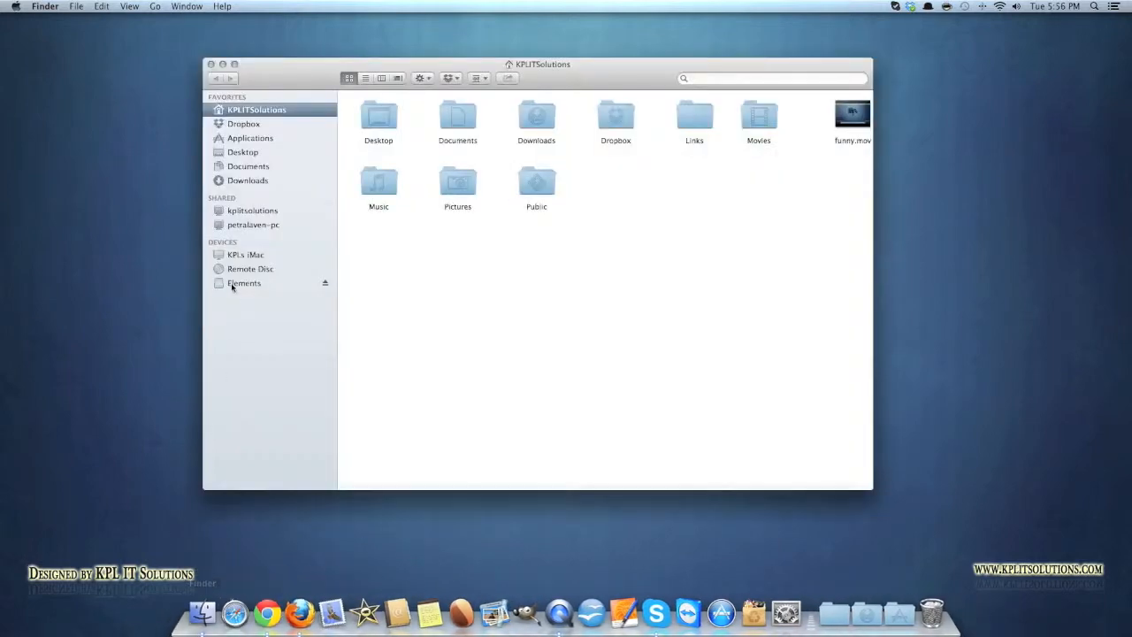
- Open Applications from the Finder sidebar and scroll through the installed apps
click(250, 138)
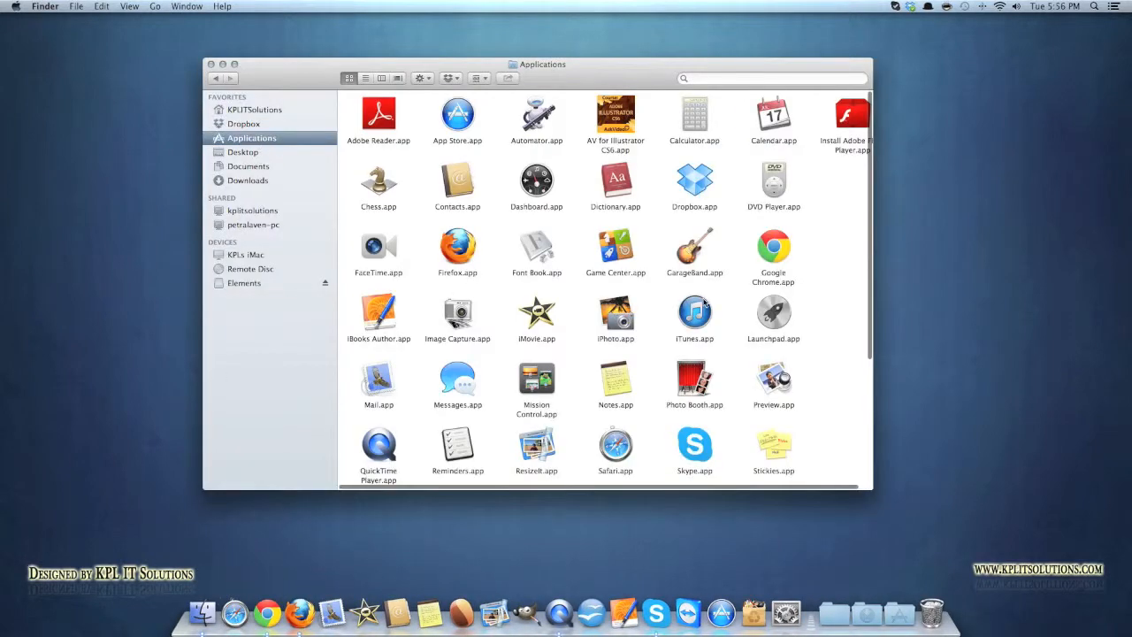
scroll(down, 3)
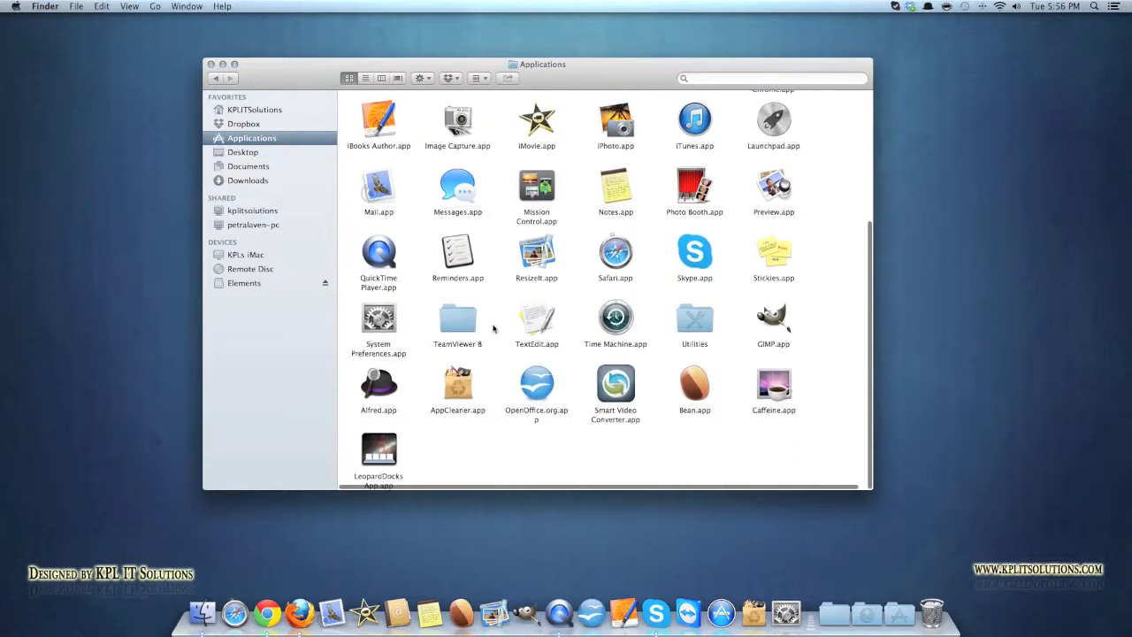
scroll(up, 3)
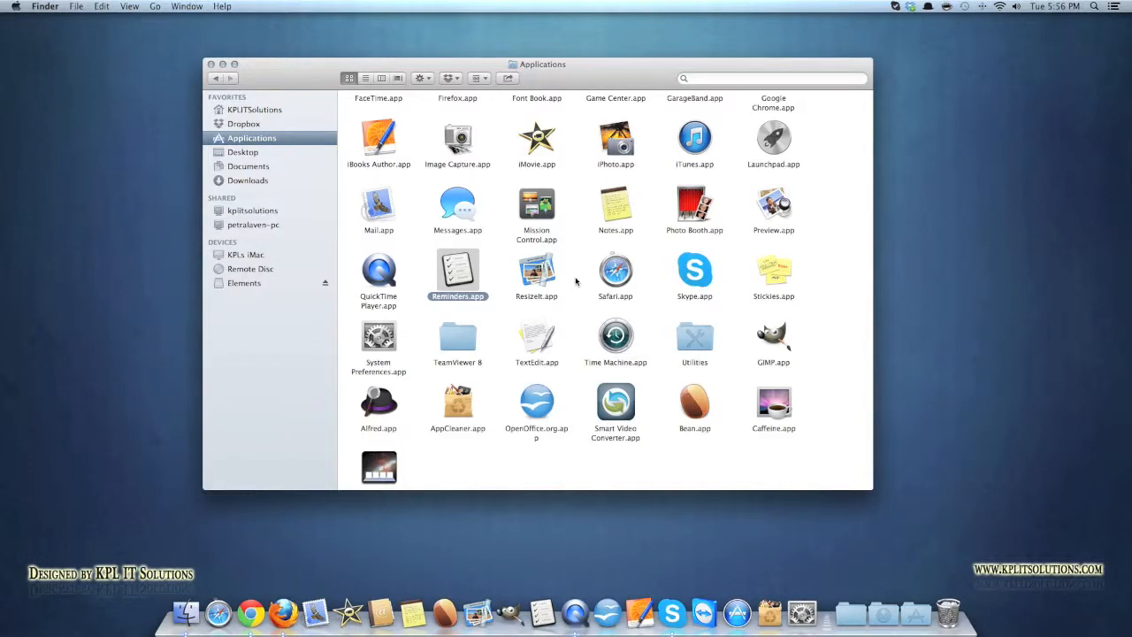
mouse_move(570, 285)
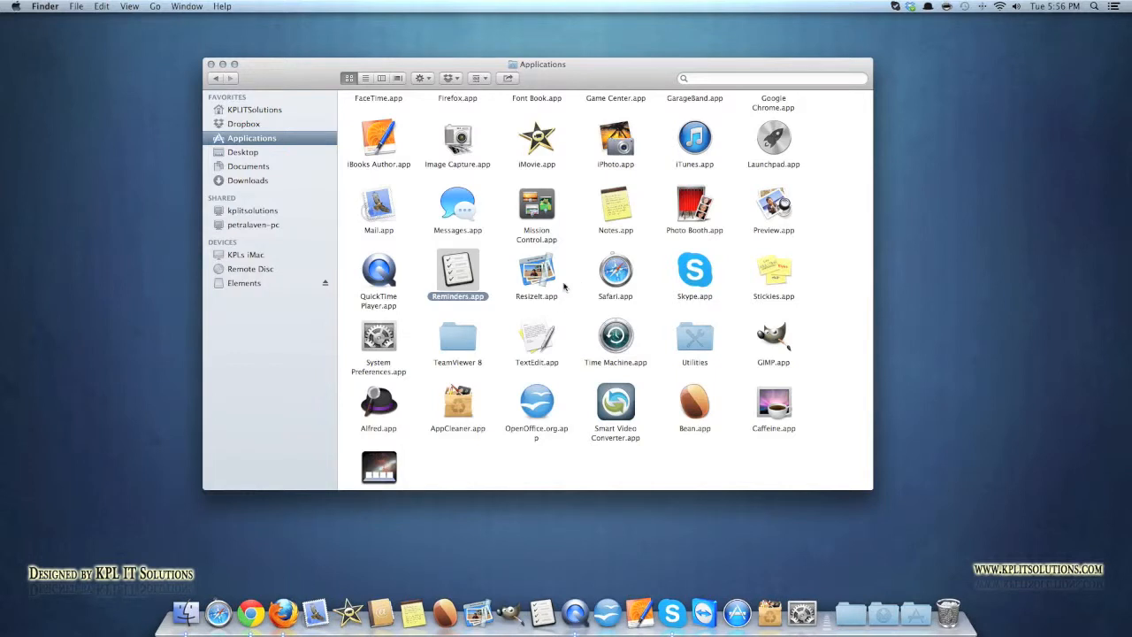
mouse_move(425, 267)
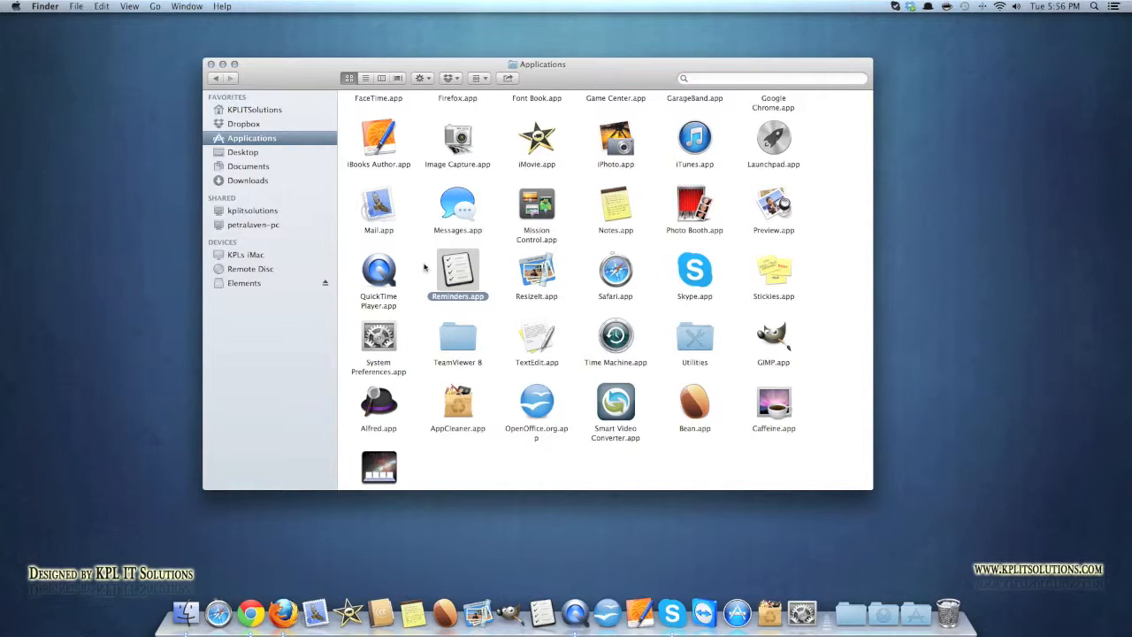
mouse_move(506, 259)
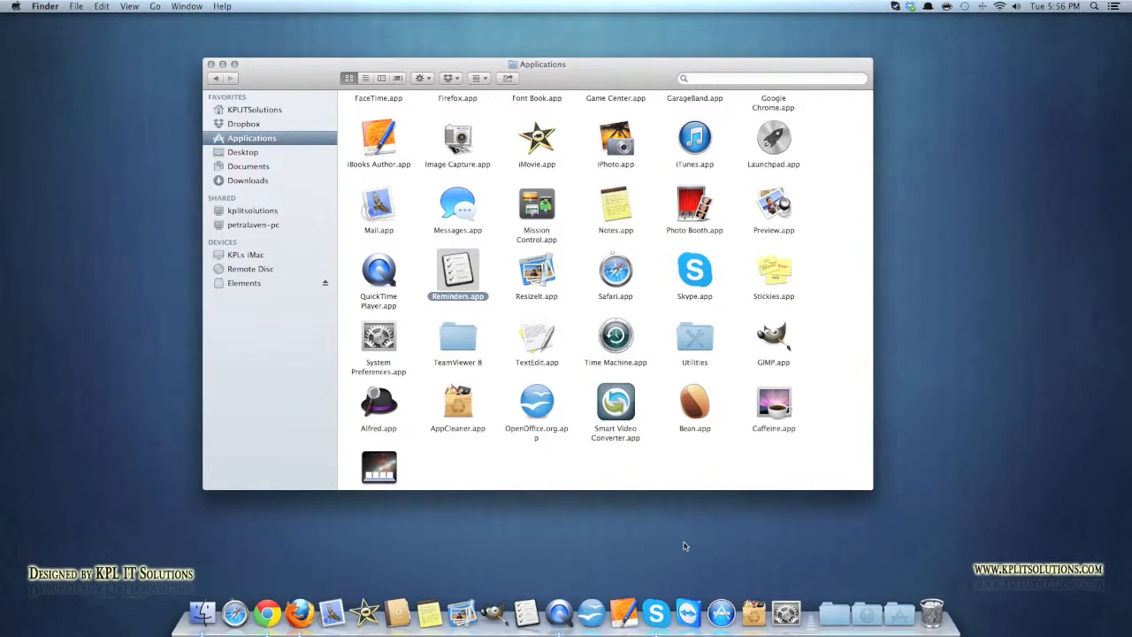
mouse_move(552, 496)
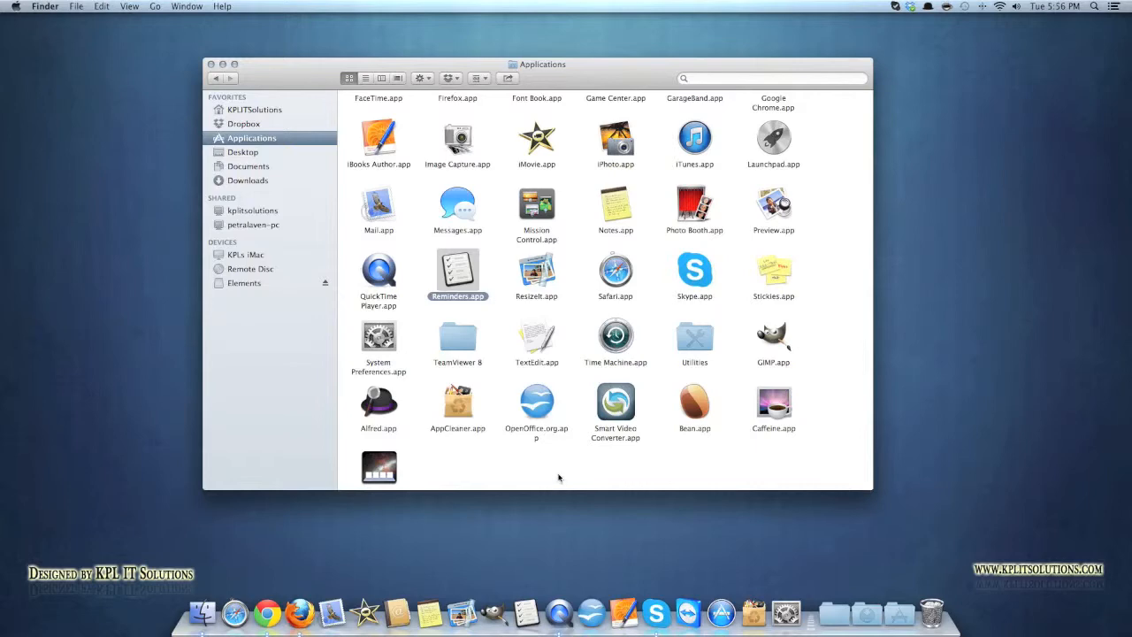
scroll(down, 3)
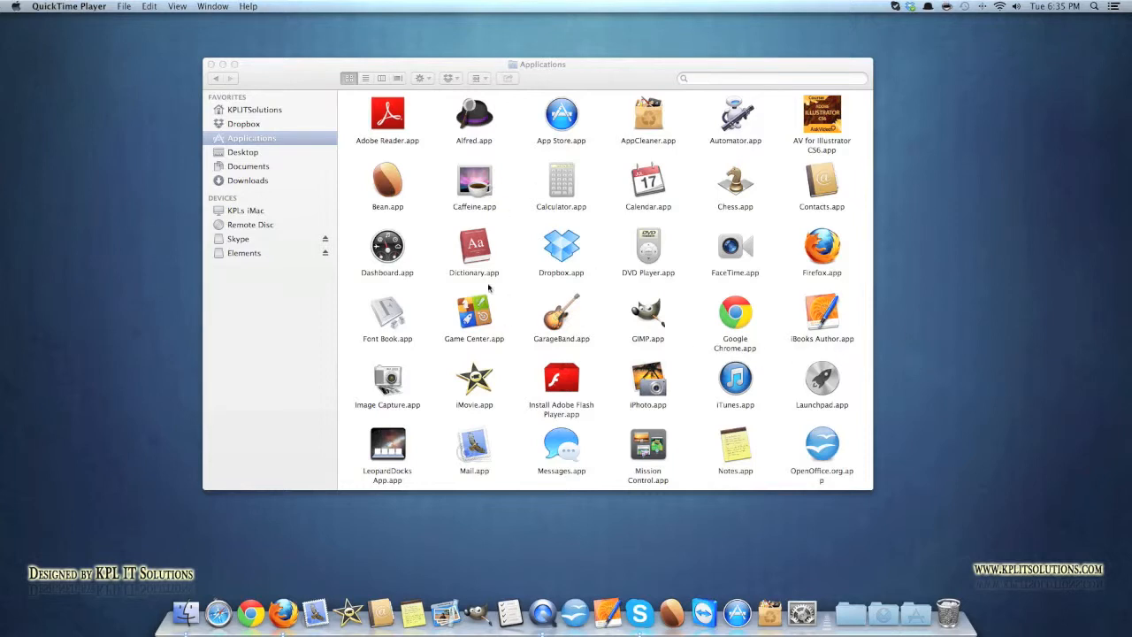
mouse_move(646, 194)
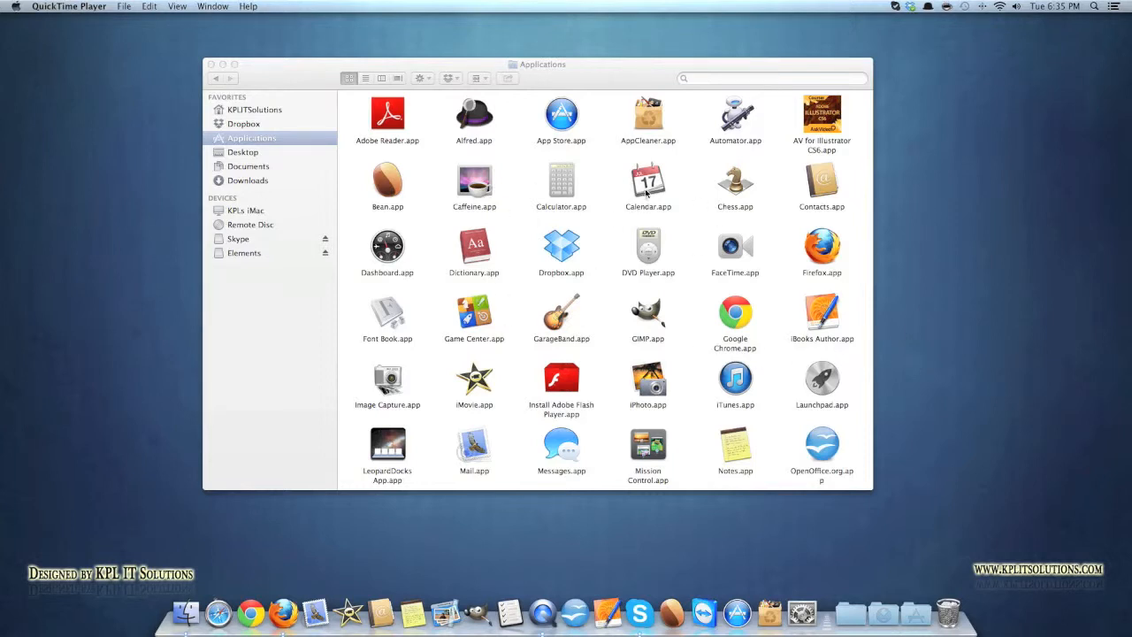
mouse_move(530, 263)
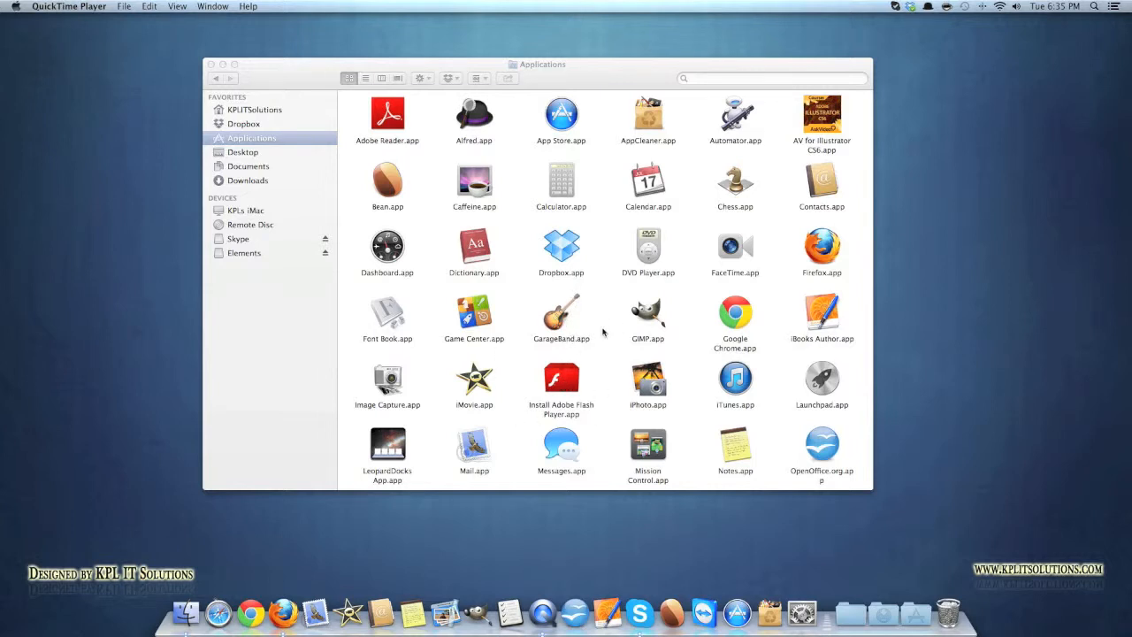
- Close the Applications window and choose System Preferences from the Apple menu
click(211, 64)
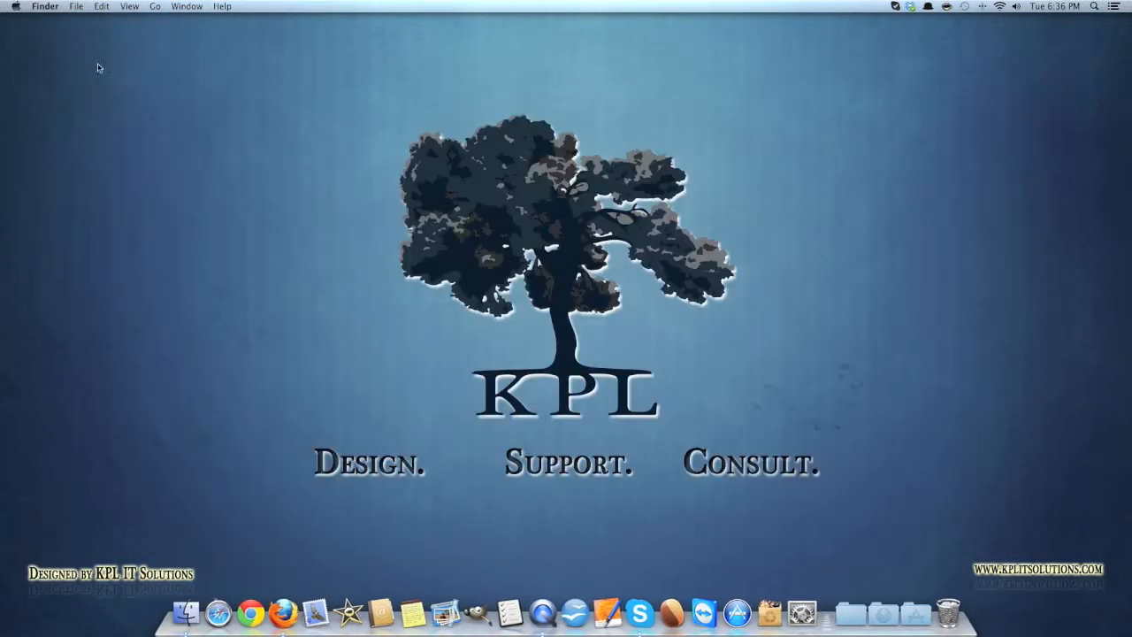
click(14, 7)
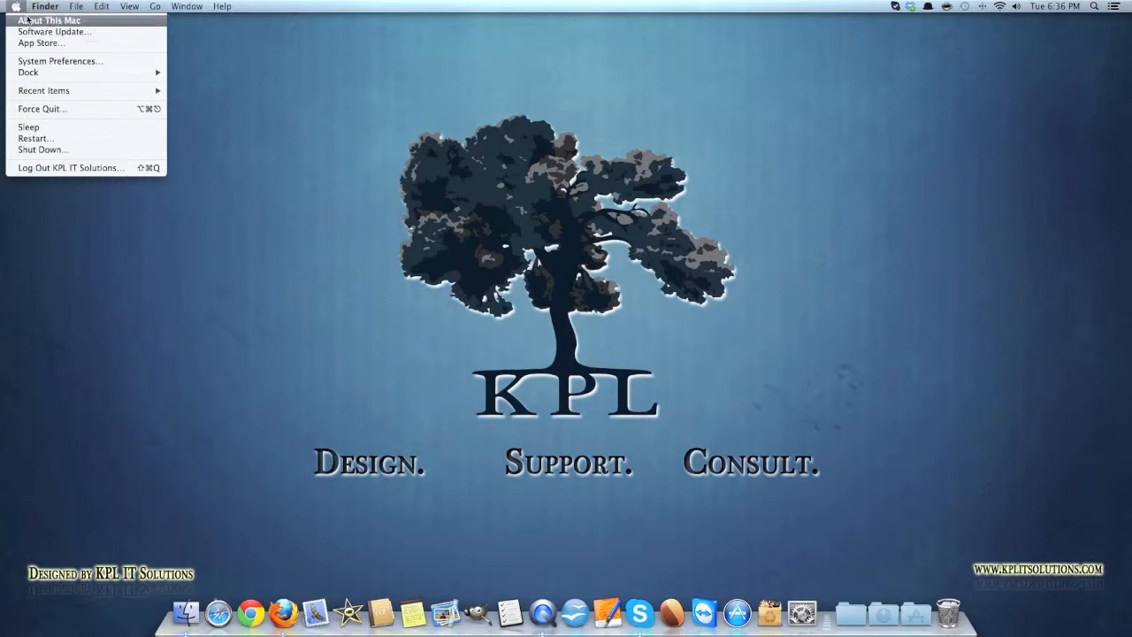
mouse_move(61, 61)
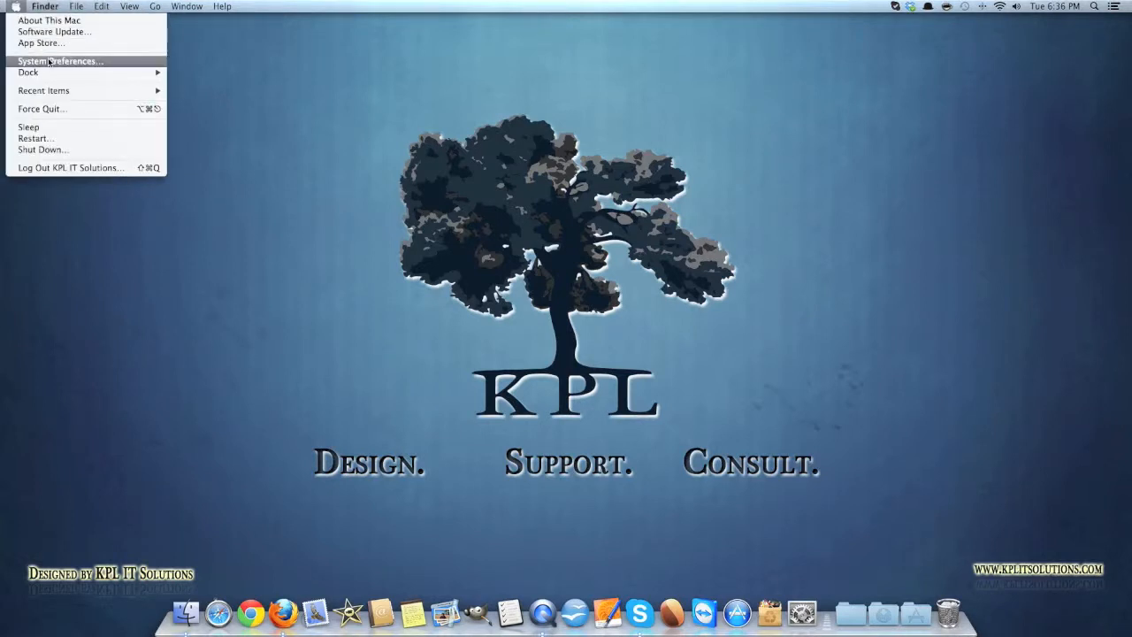
click(59, 60)
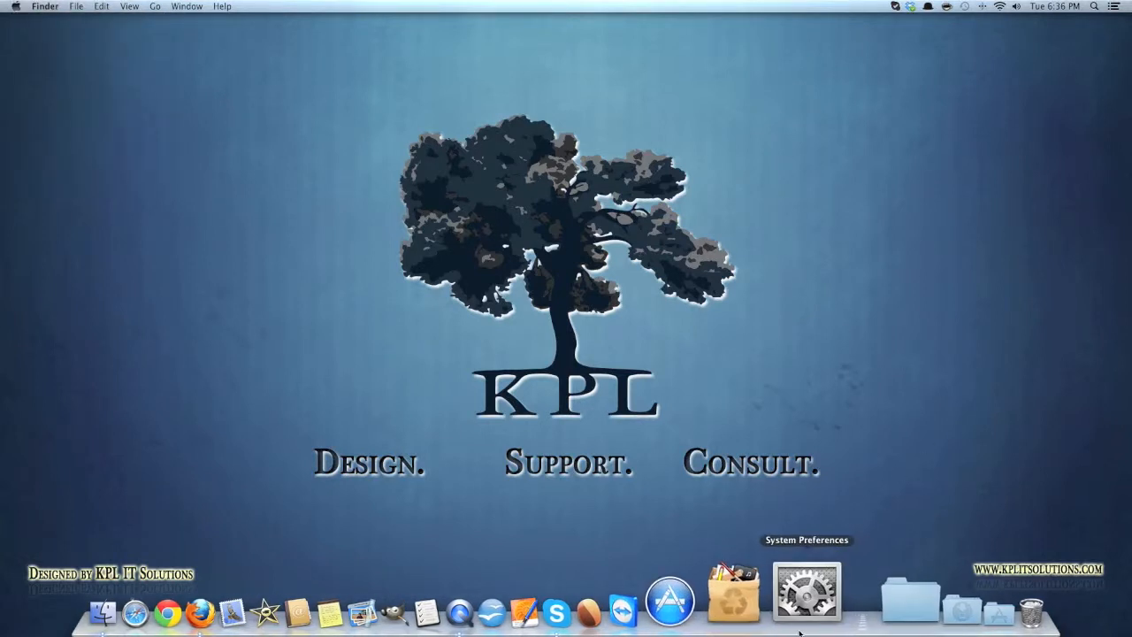
- Open System Preferences from the Dock and move its window up and left
click(805, 590)
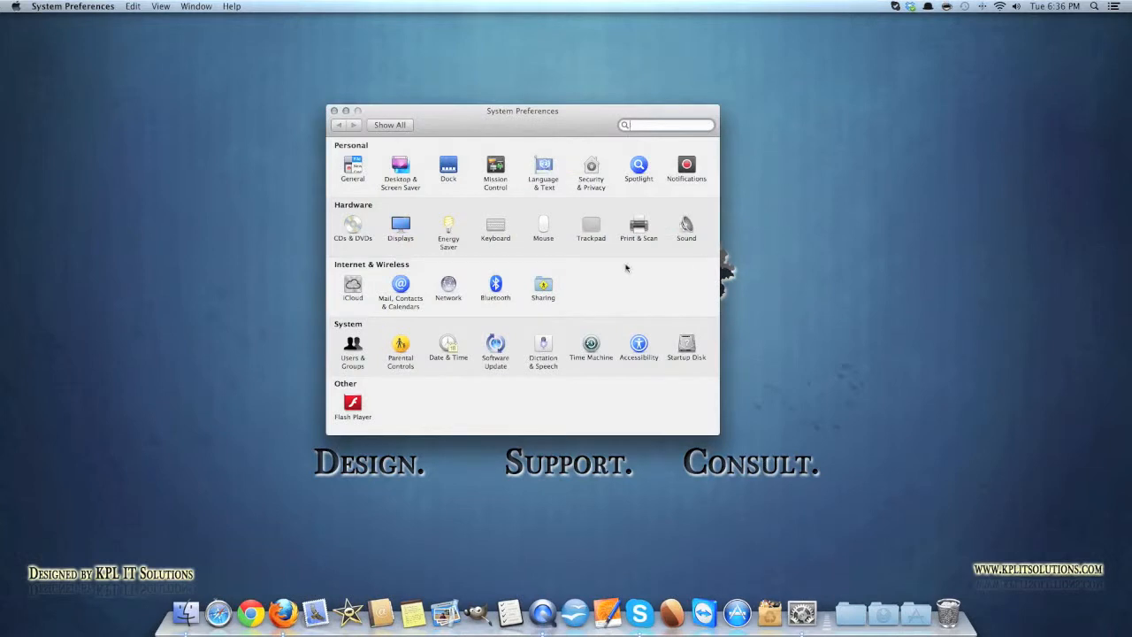
mouse_move(539, 135)
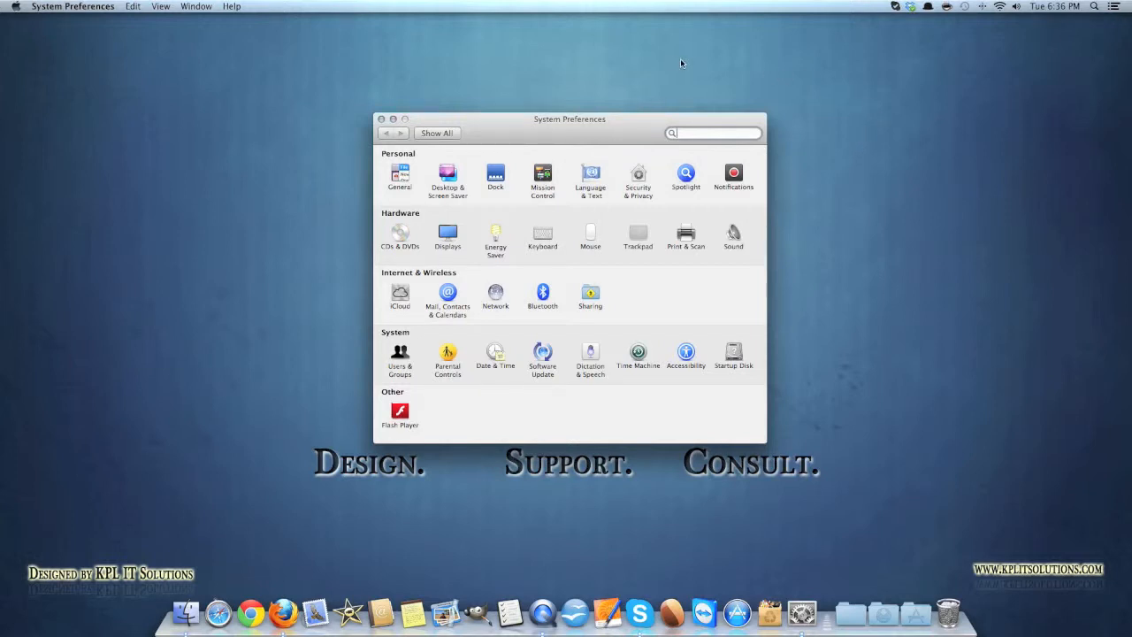
mouse_move(665, 54)
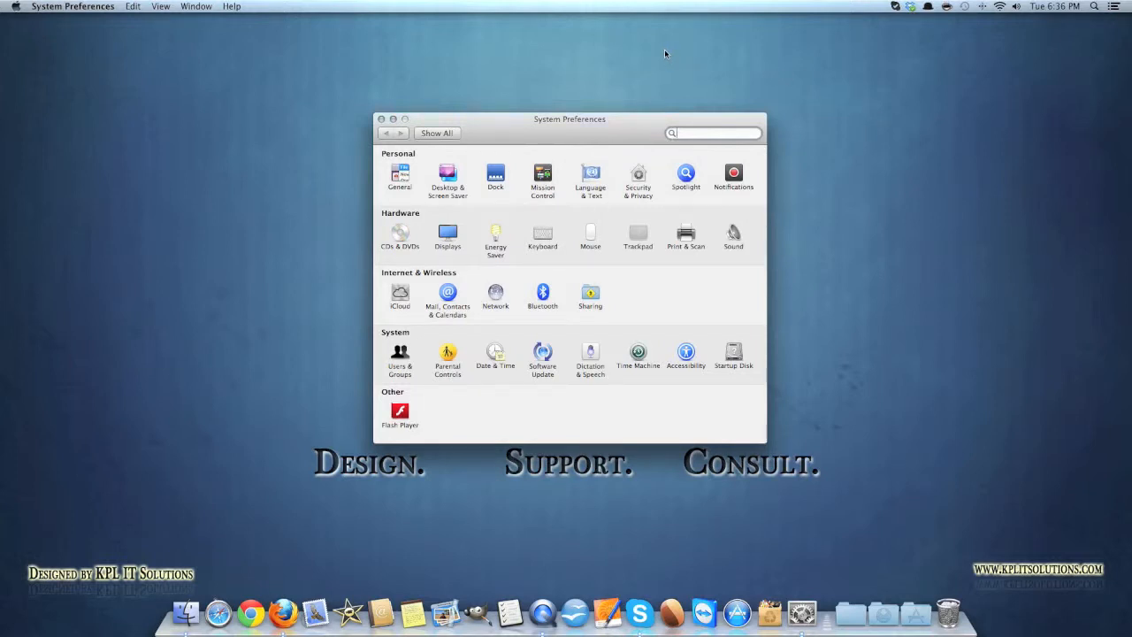
mouse_move(631, 134)
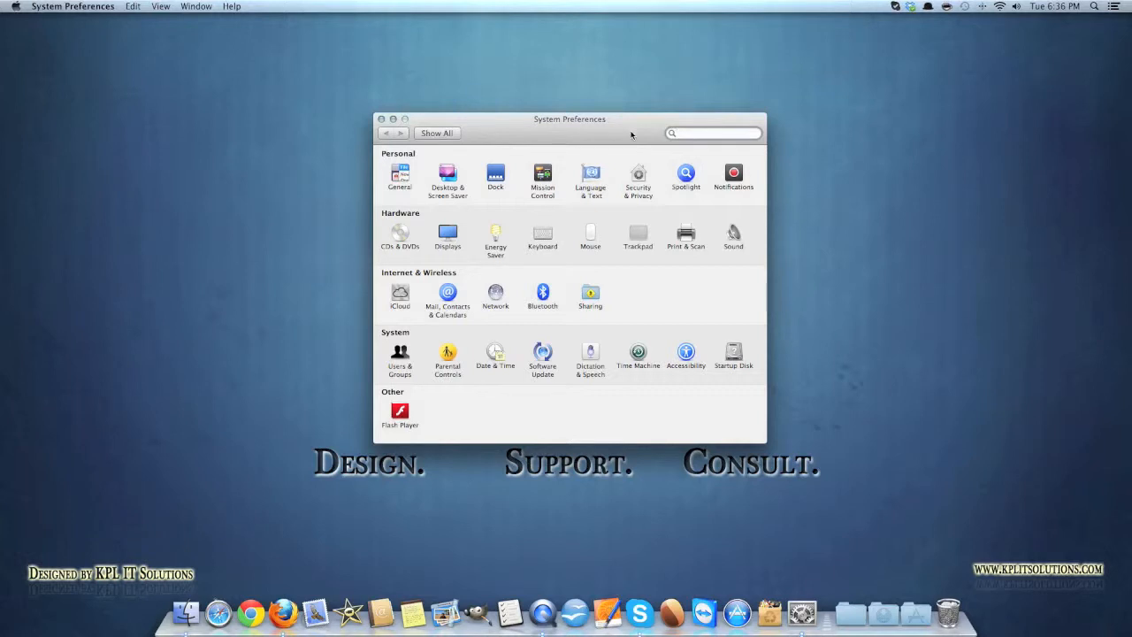
mouse_move(573, 269)
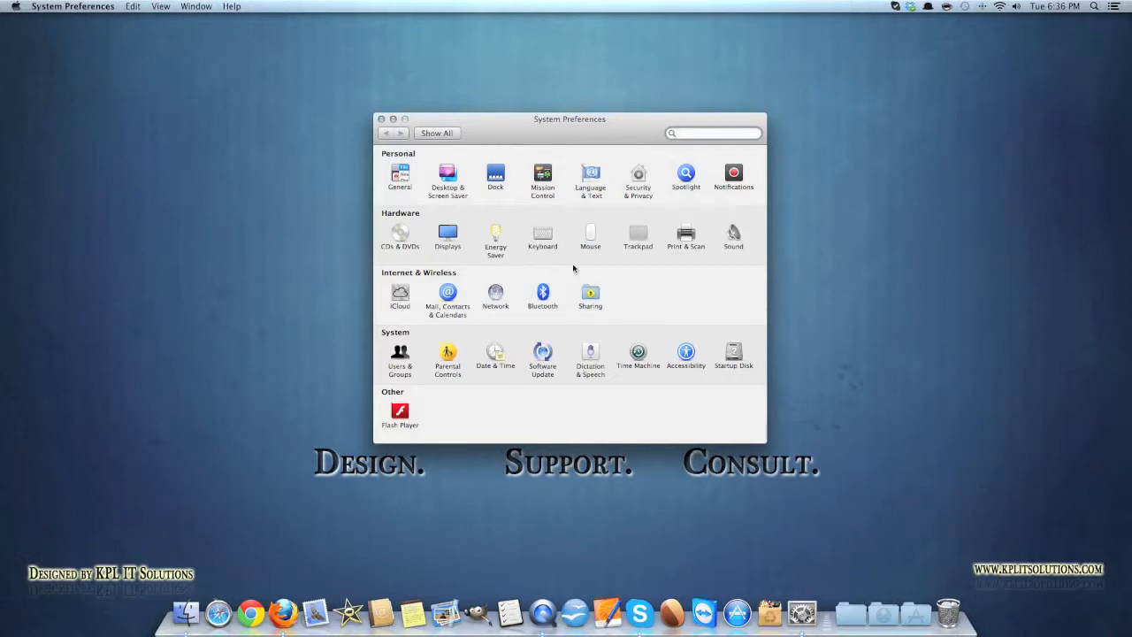
mouse_move(352, 123)
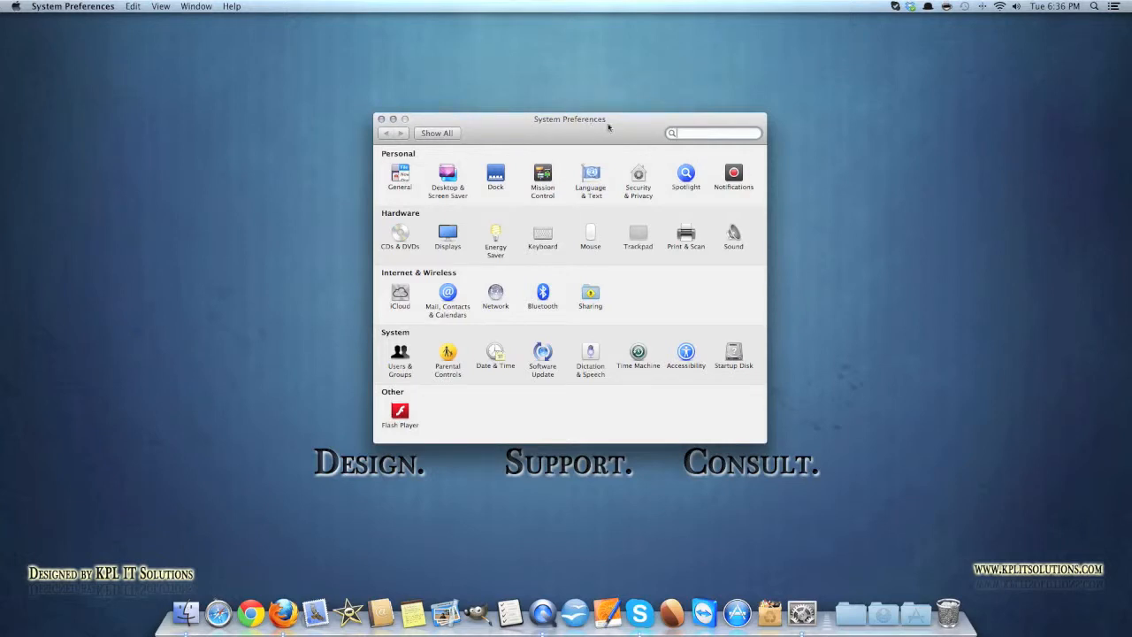
mouse_move(616, 140)
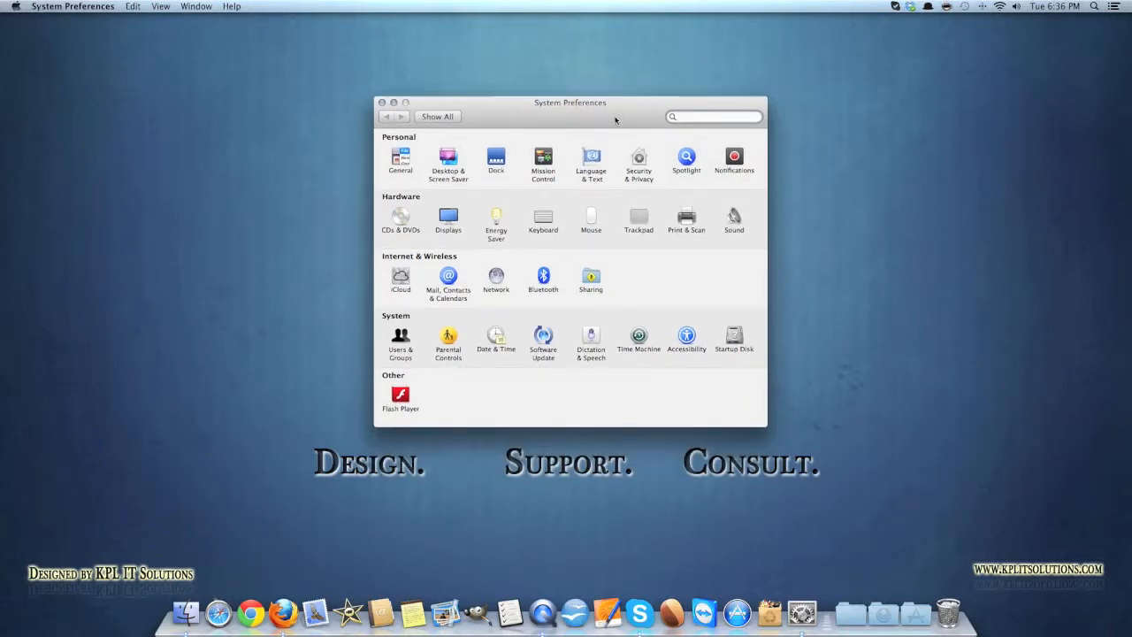
drag(570, 102, 534, 97)
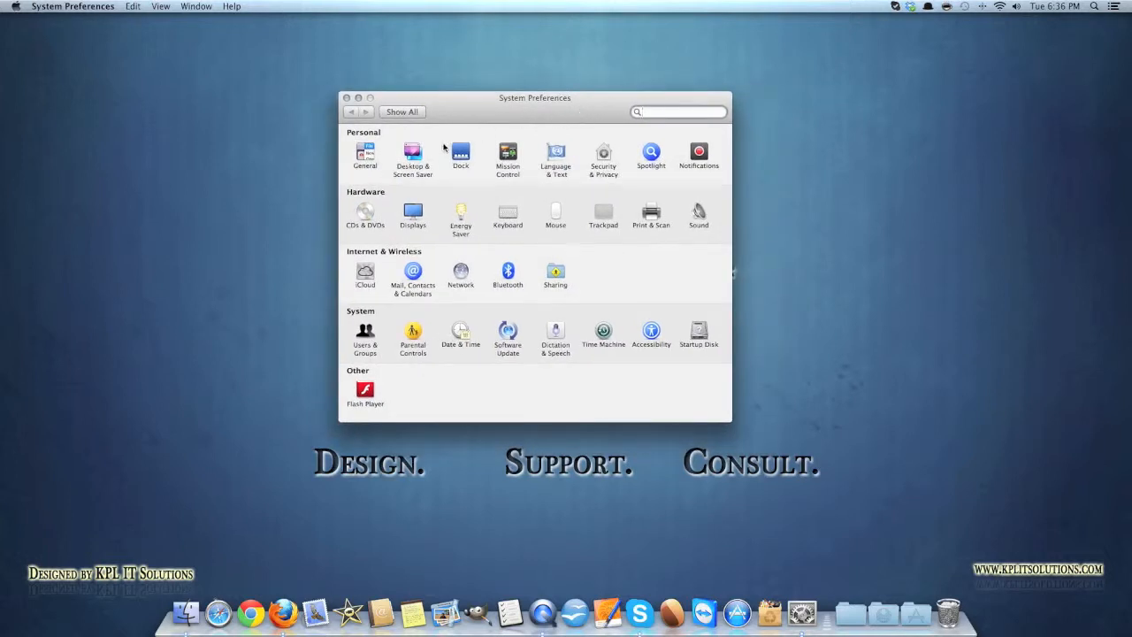
- Open Desktop & Screen Saver, switch to Screen Saver, and view the Hot Corners assignments
click(412, 154)
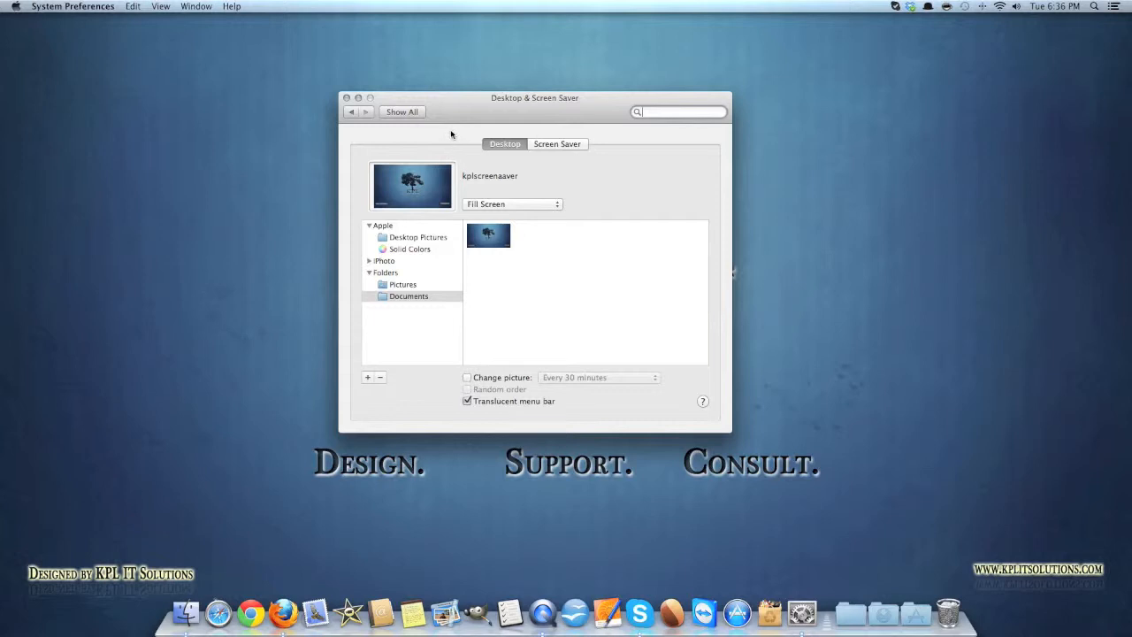
drag(535, 97, 521, 97)
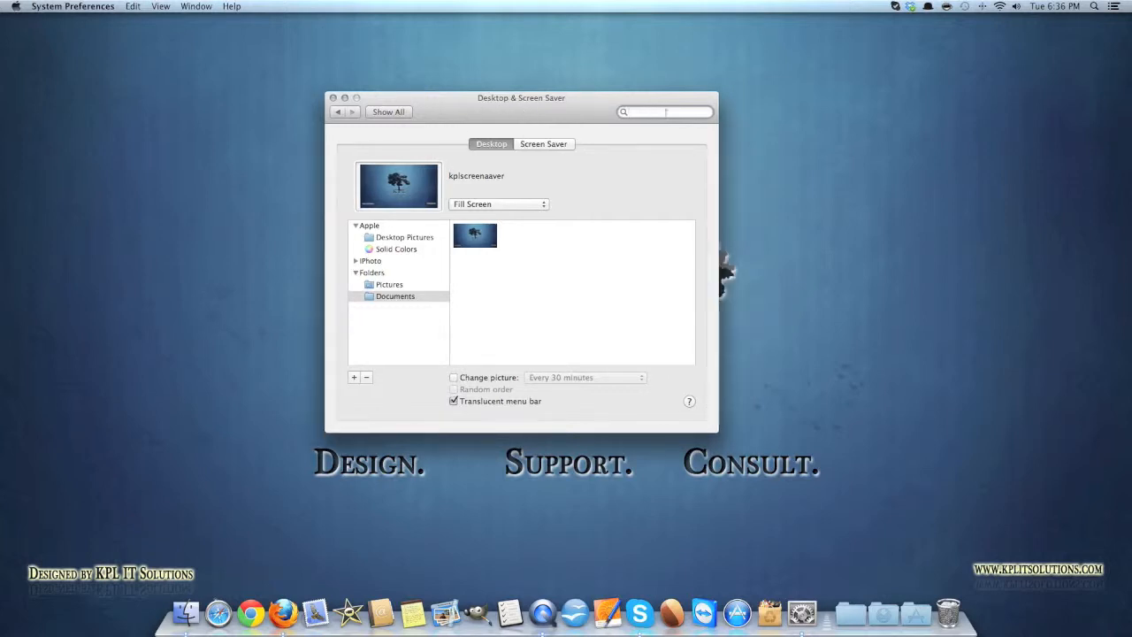
click(543, 143)
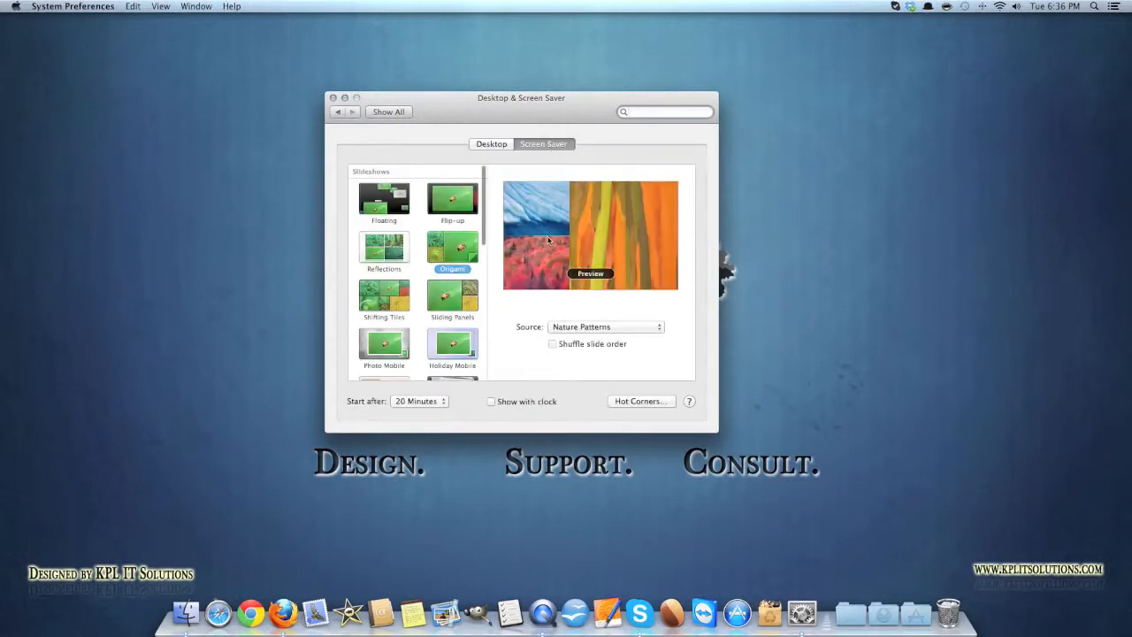
click(640, 400)
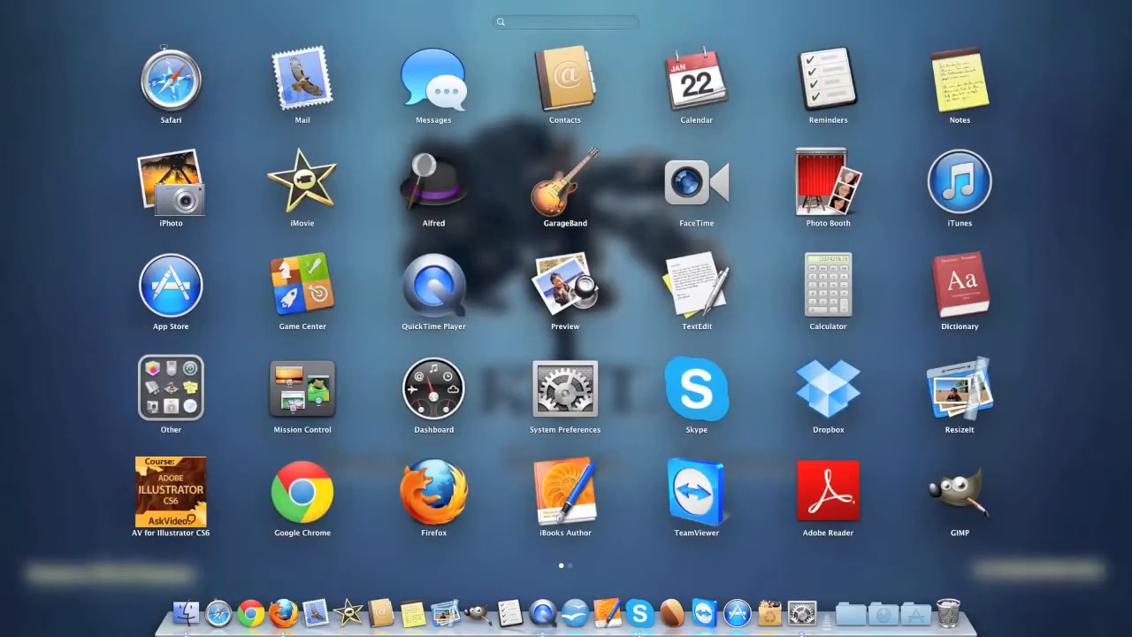
mouse_move(701, 107)
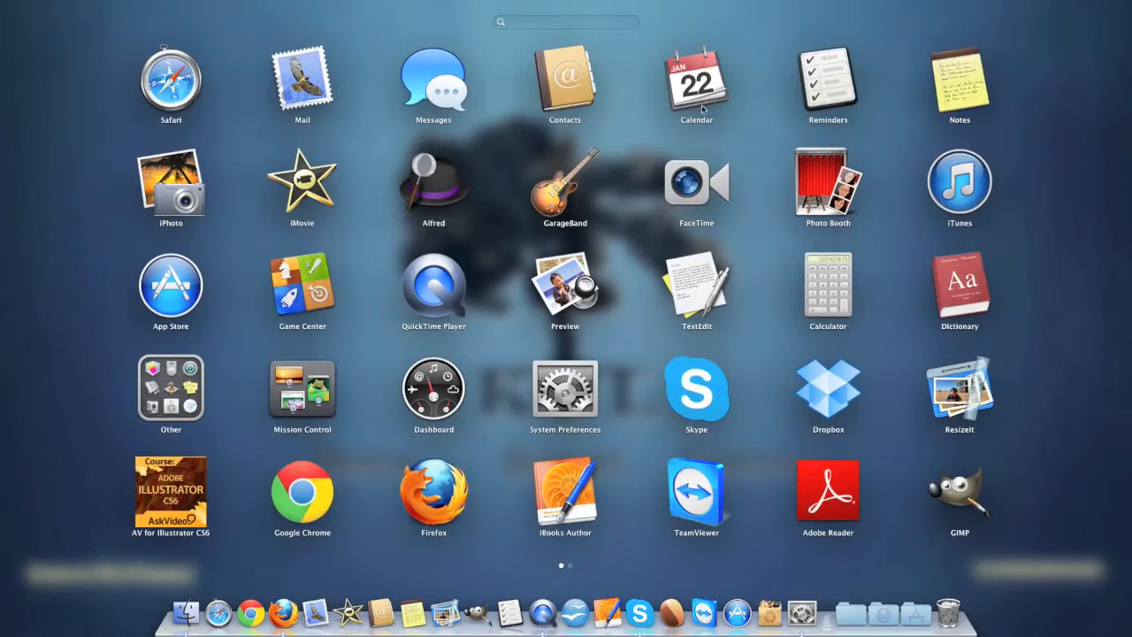
scroll(left, 3)
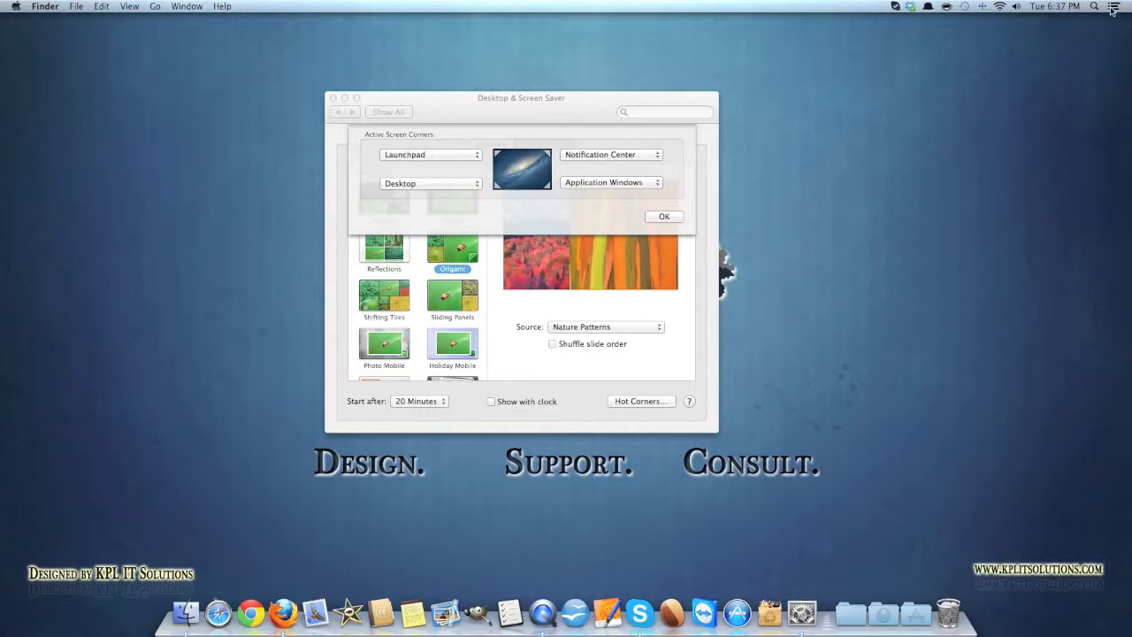
- Try the Desktop hot corner to clear the screen, then bring Hot Corners back
click(1114, 6)
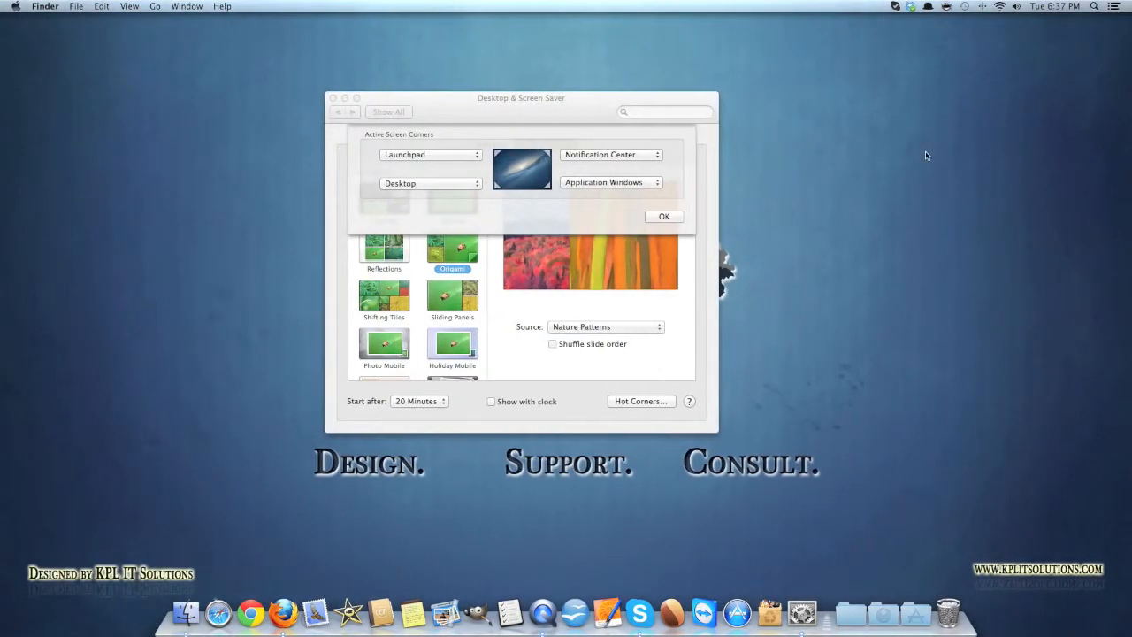
mouse_move(822, 303)
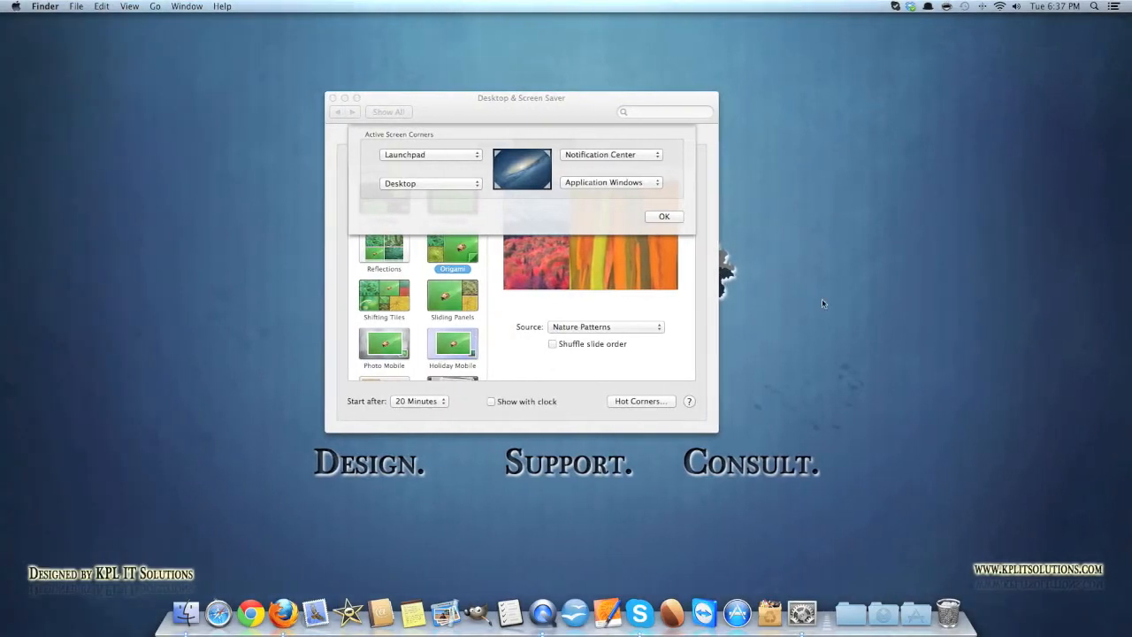
click(663, 216)
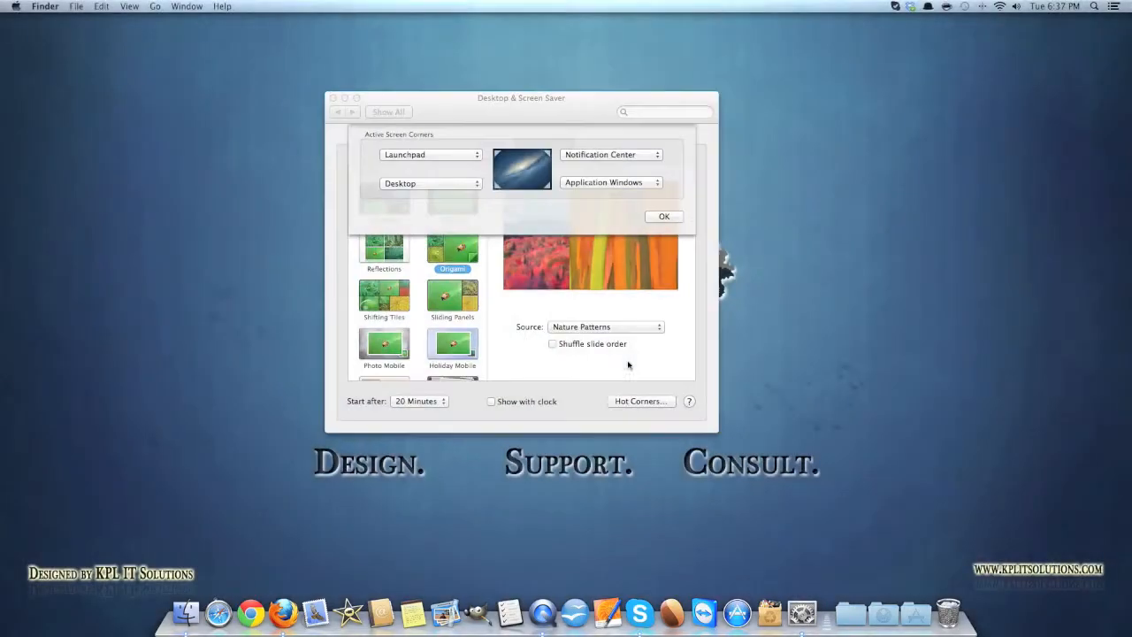
click(663, 216)
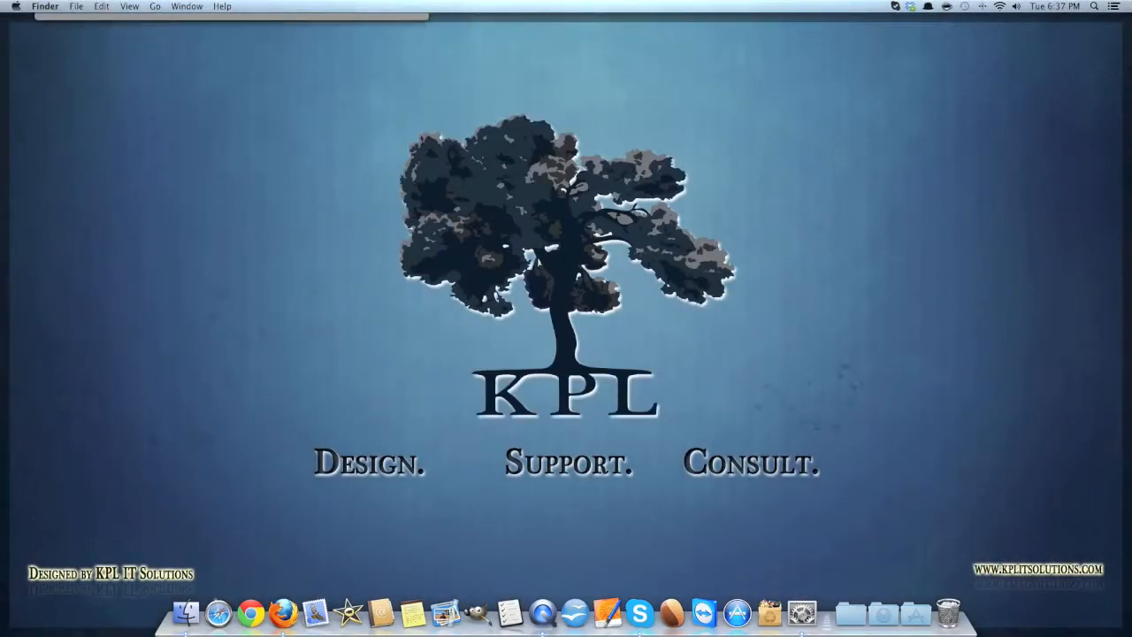
mouse_move(144, 544)
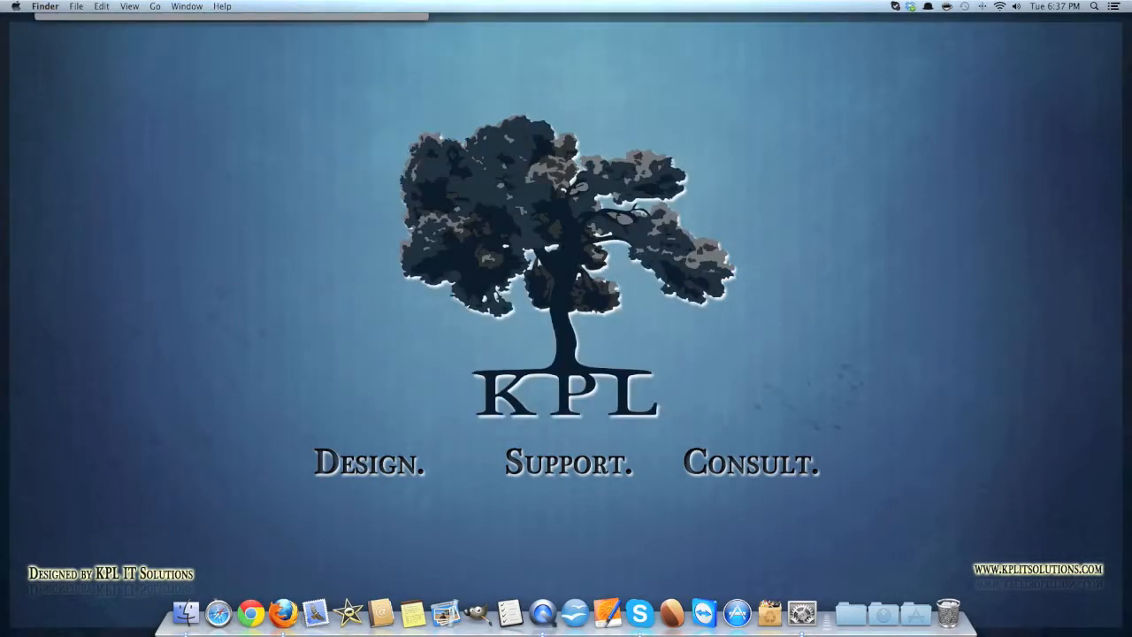
click(641, 400)
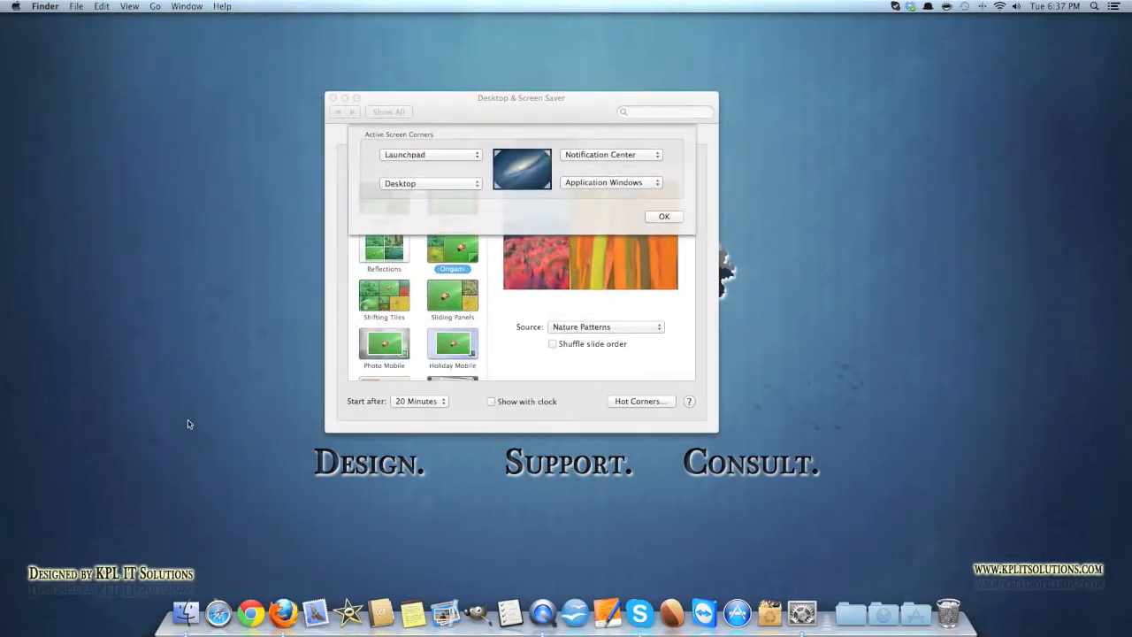
mouse_move(363, 428)
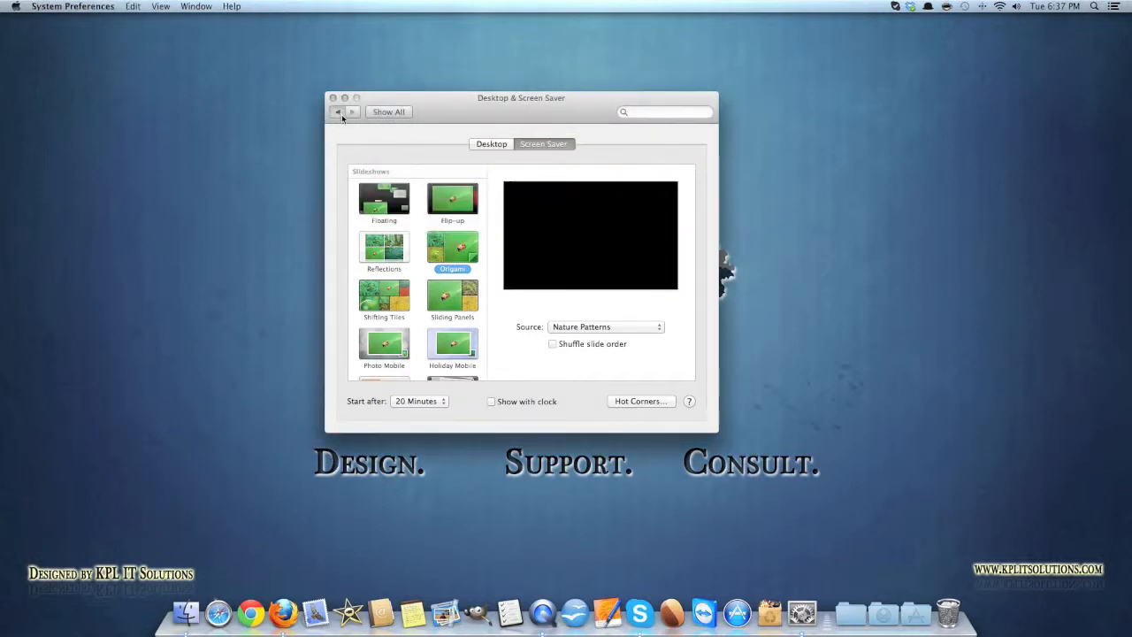
click(338, 111)
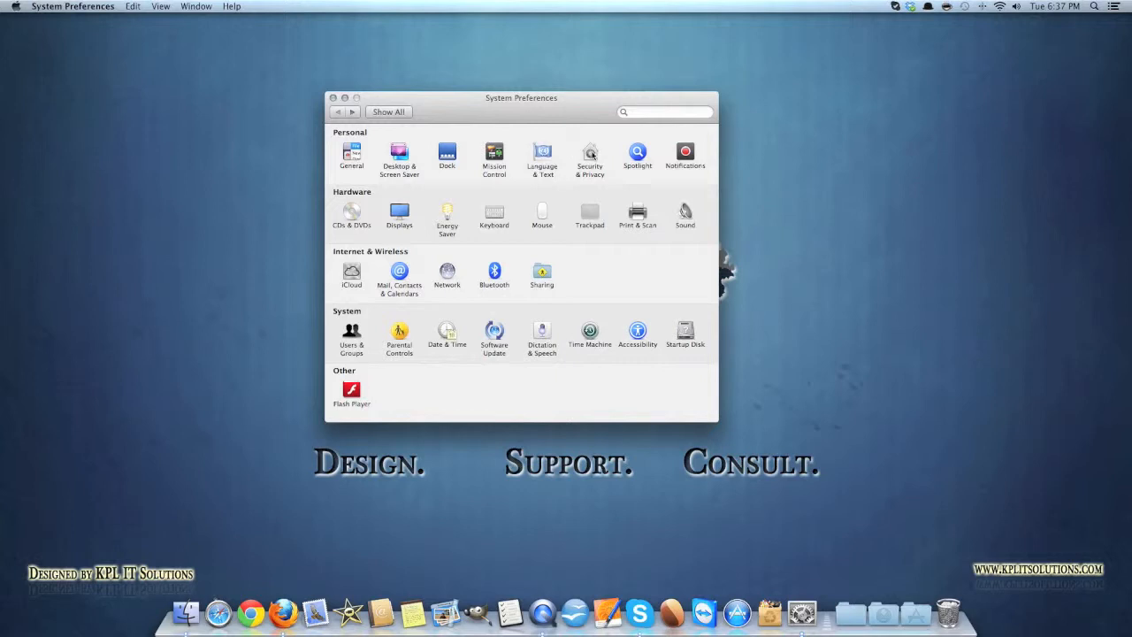
click(589, 153)
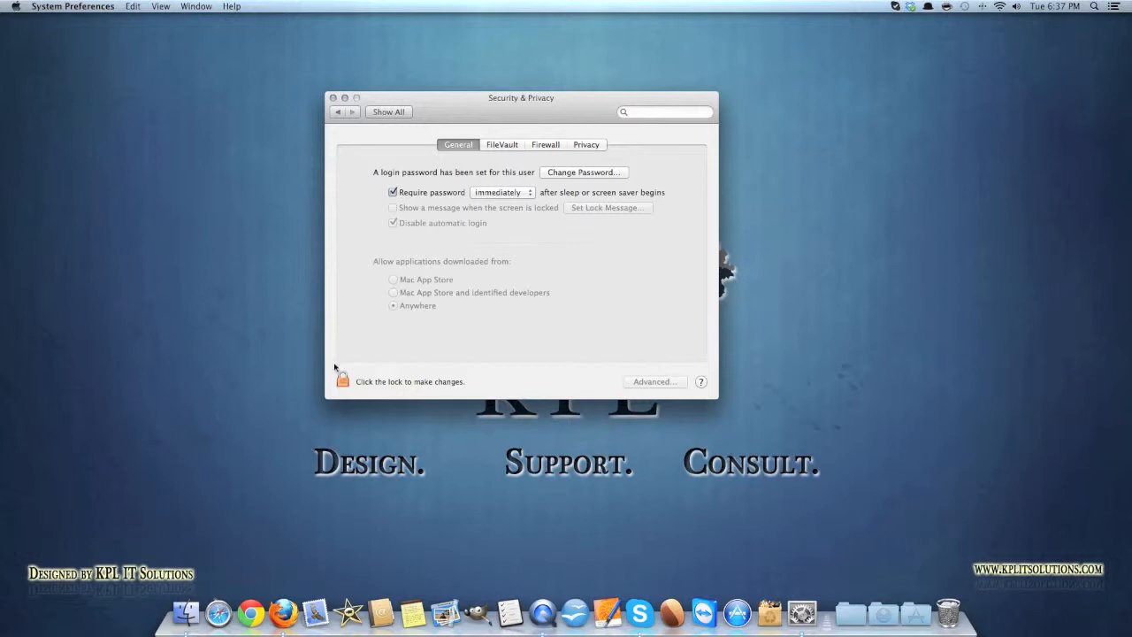
click(343, 378)
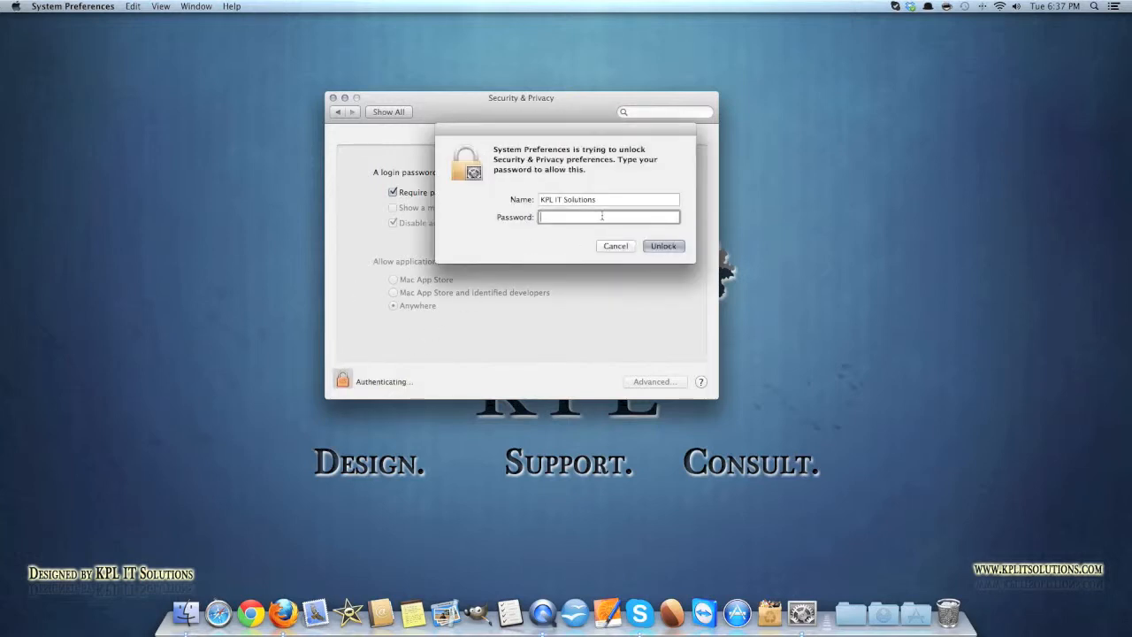
click(662, 245)
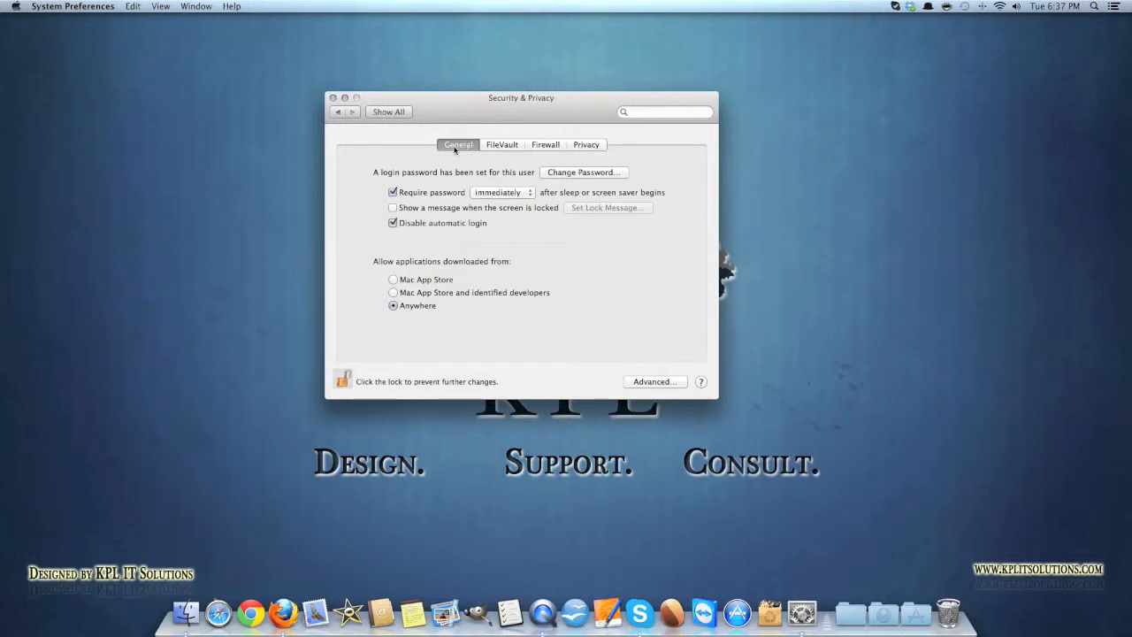
click(501, 144)
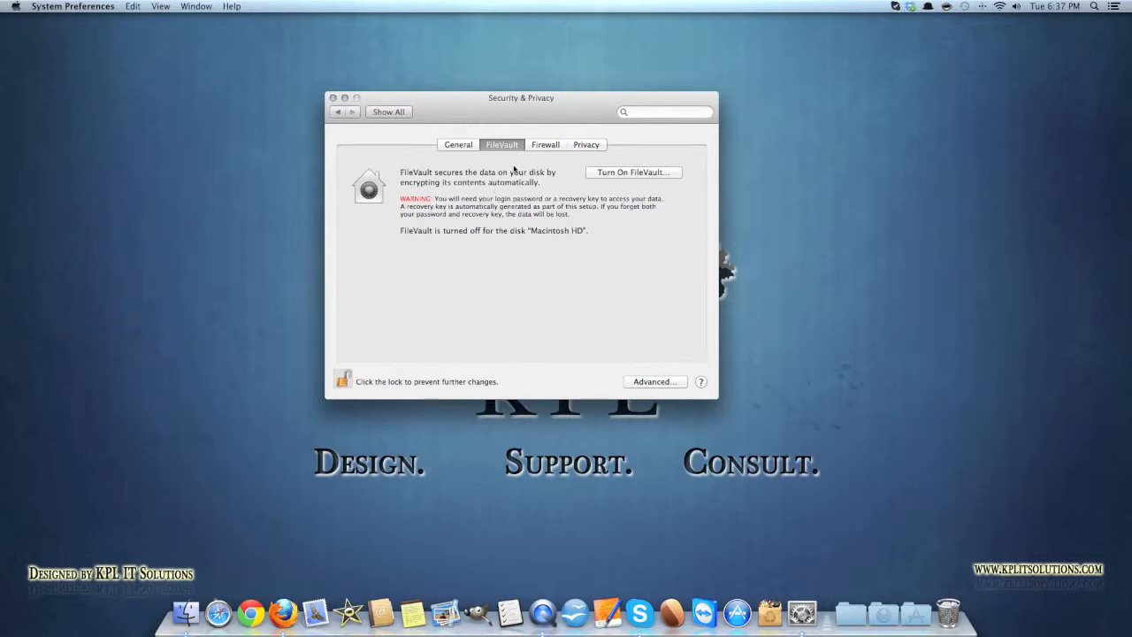
click(544, 144)
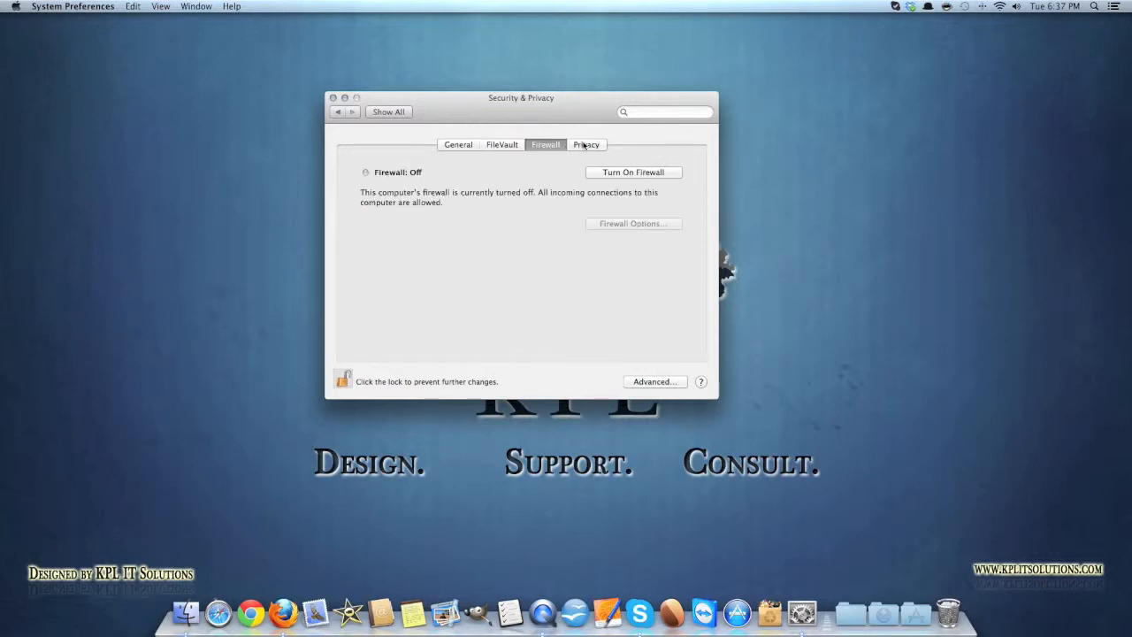
click(585, 144)
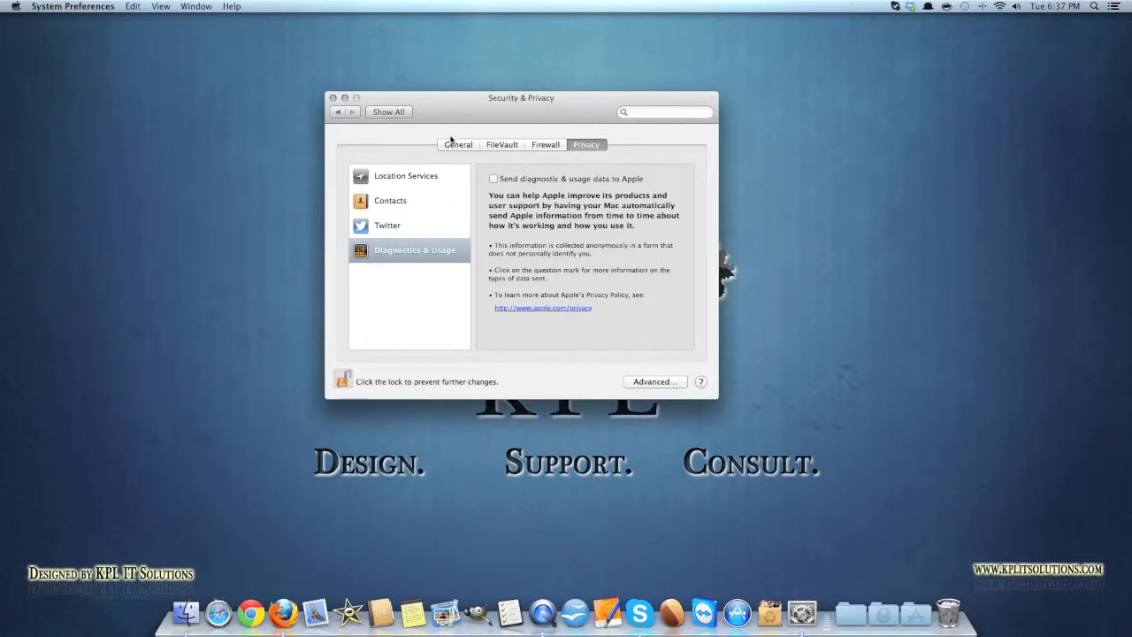
click(457, 145)
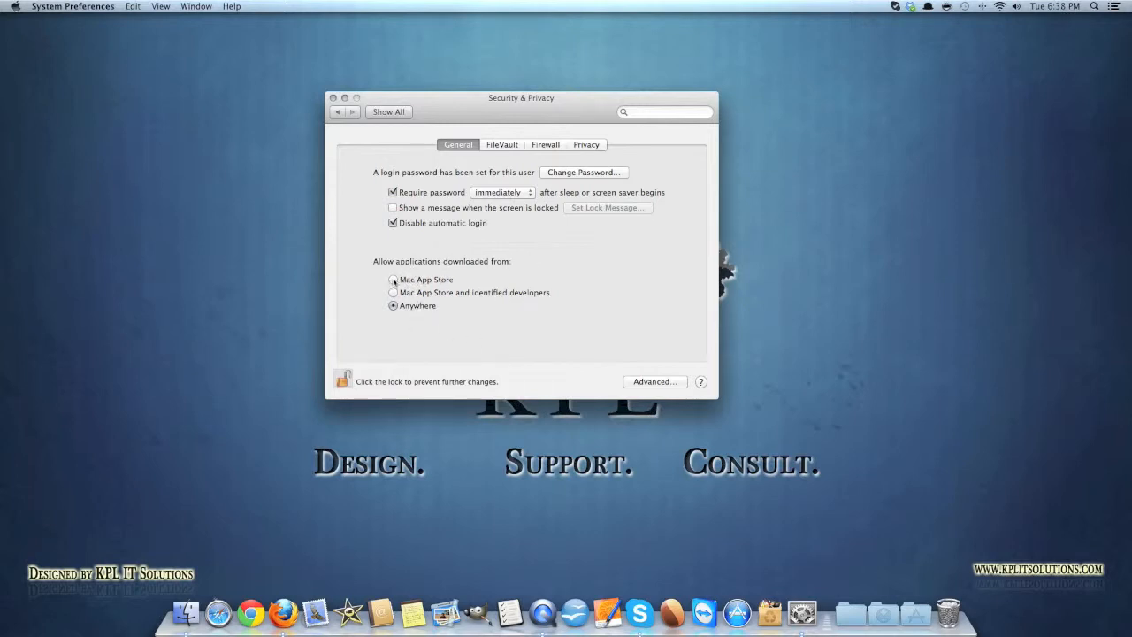
- Try each Allow applications option, confirm Anywhere, then close System Preferences
click(393, 279)
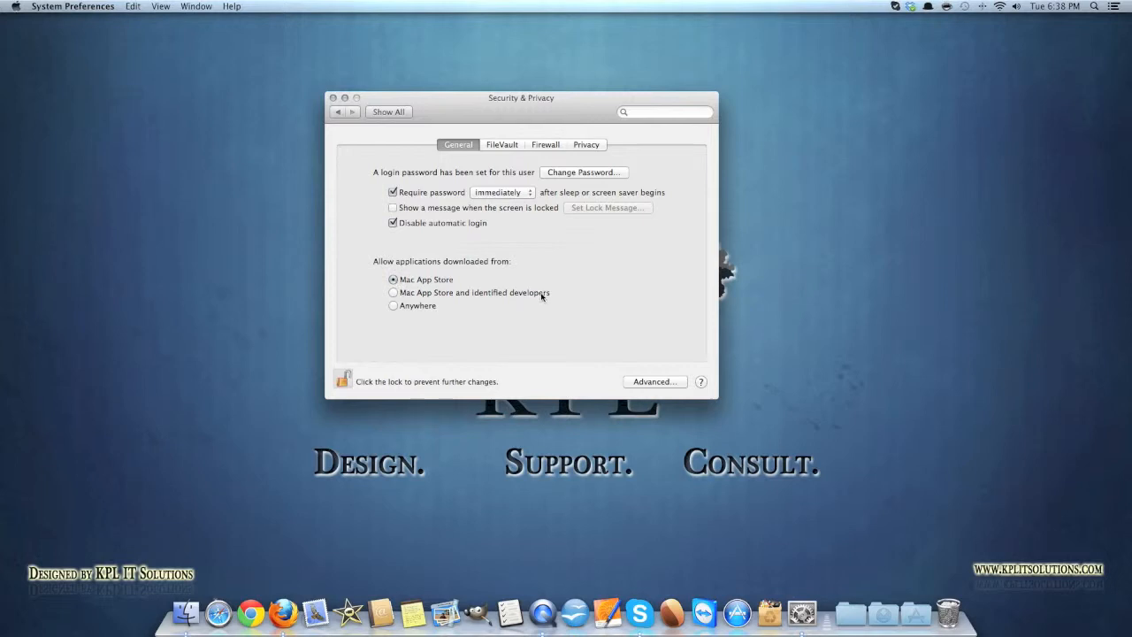
mouse_move(566, 303)
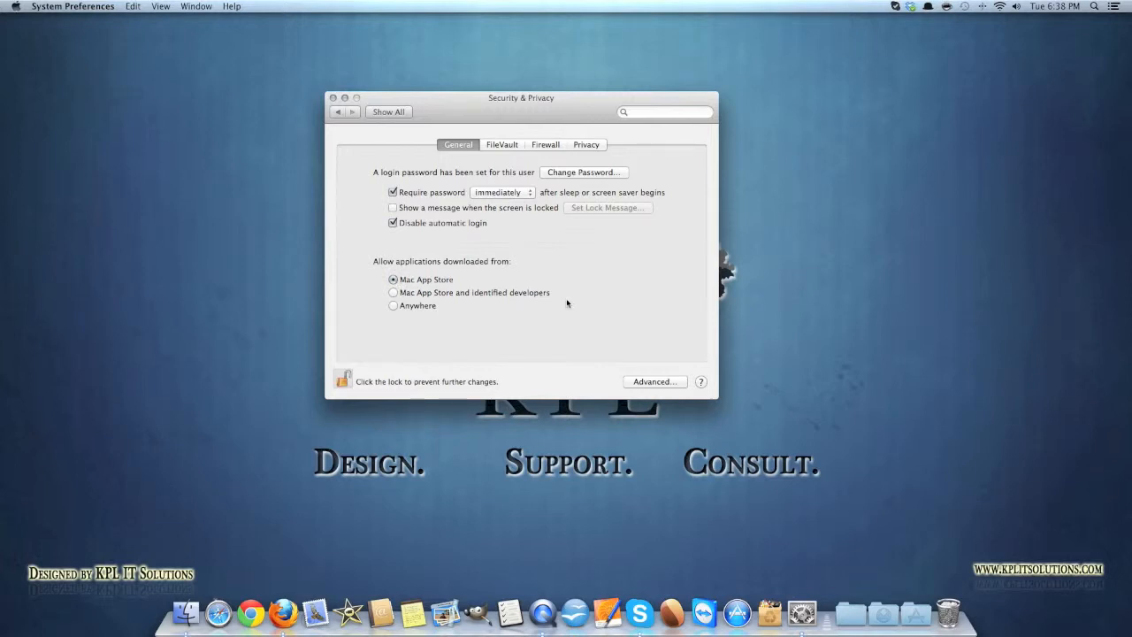
click(394, 292)
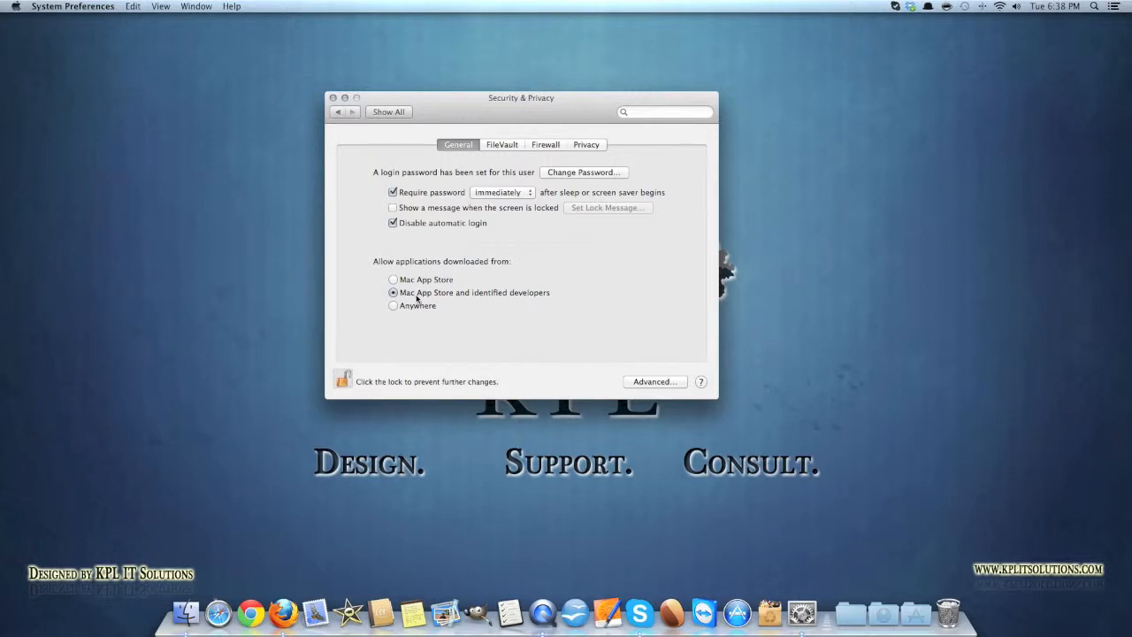
mouse_move(547, 302)
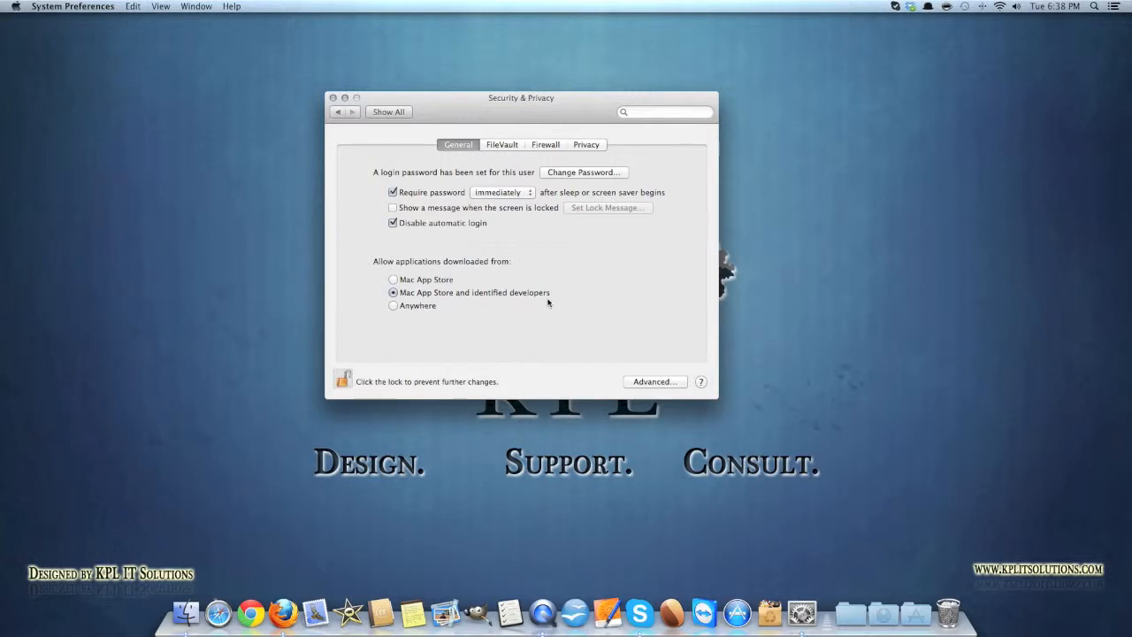
mouse_move(527, 299)
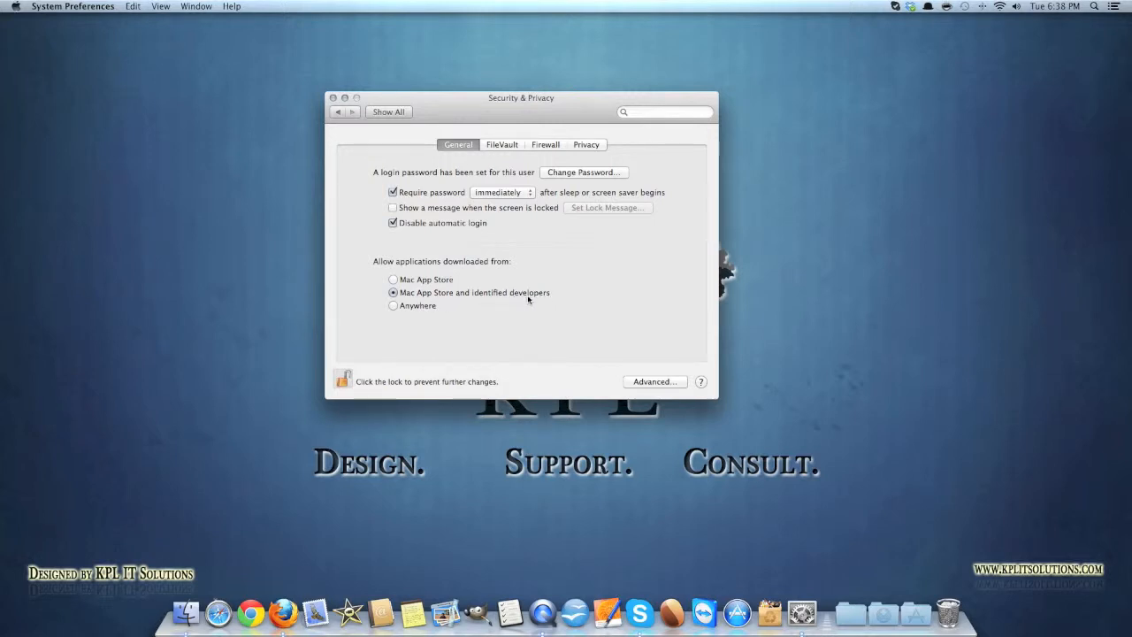
mouse_move(496, 298)
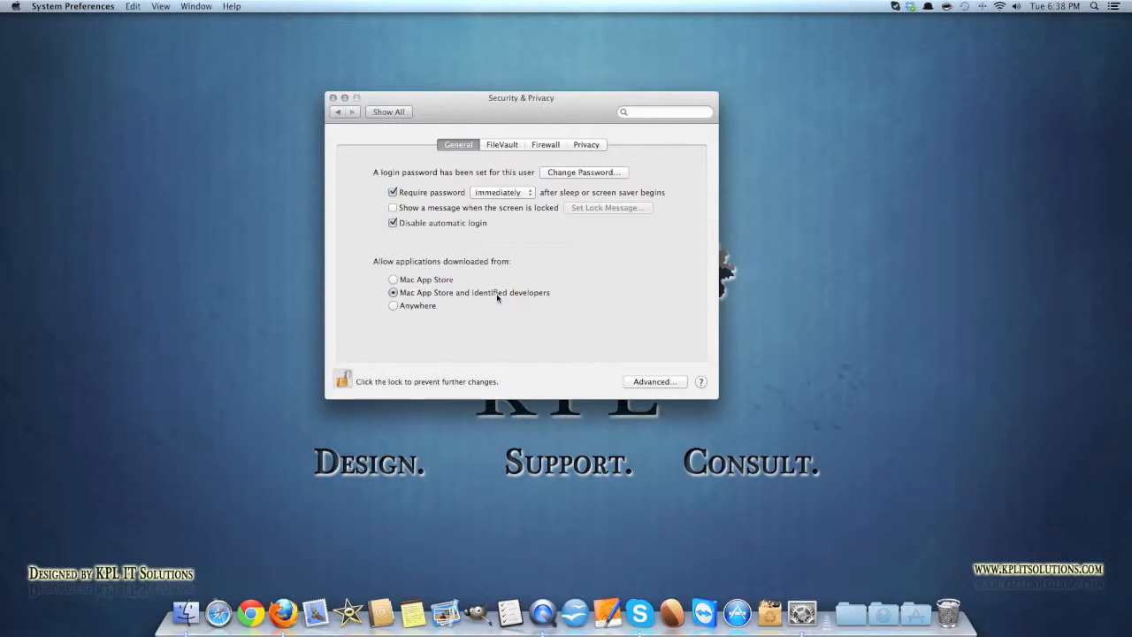
click(394, 305)
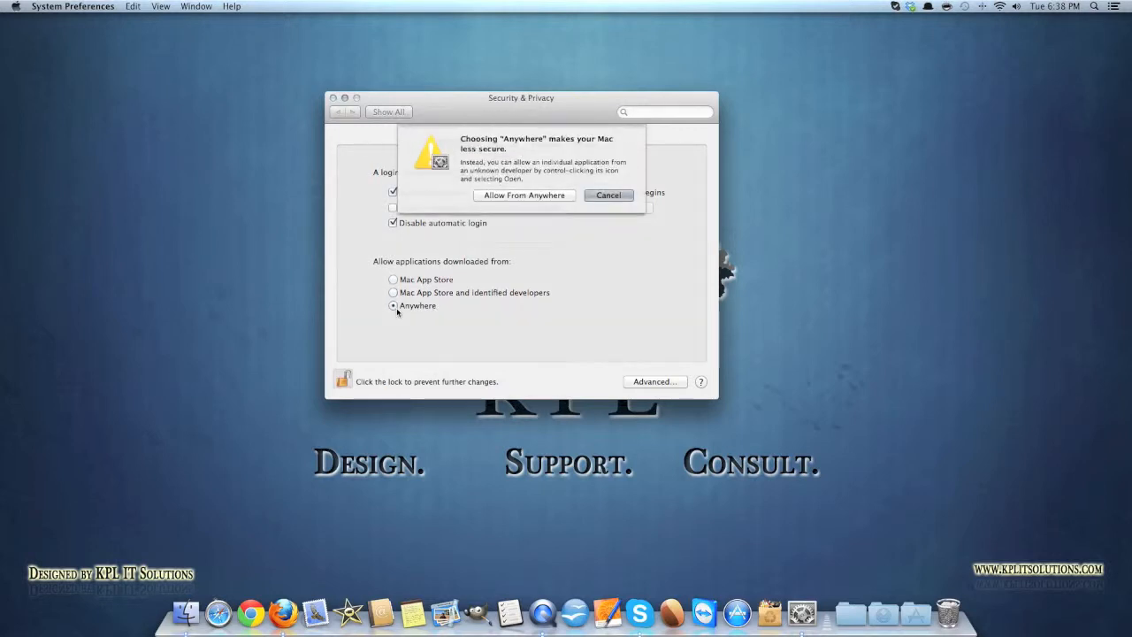
click(523, 195)
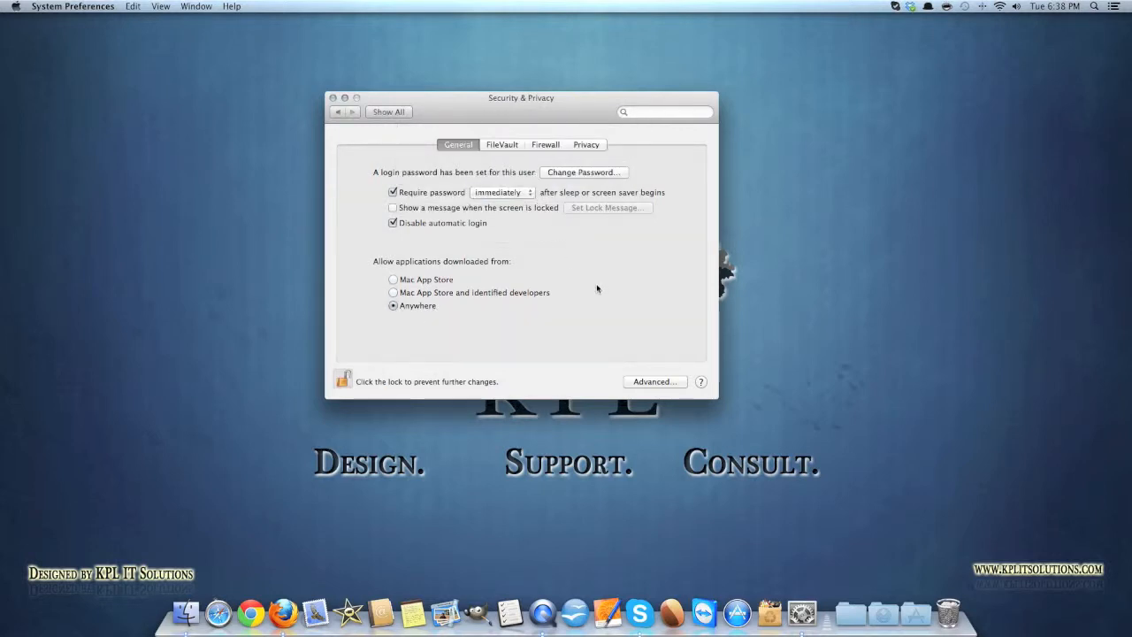
mouse_move(612, 299)
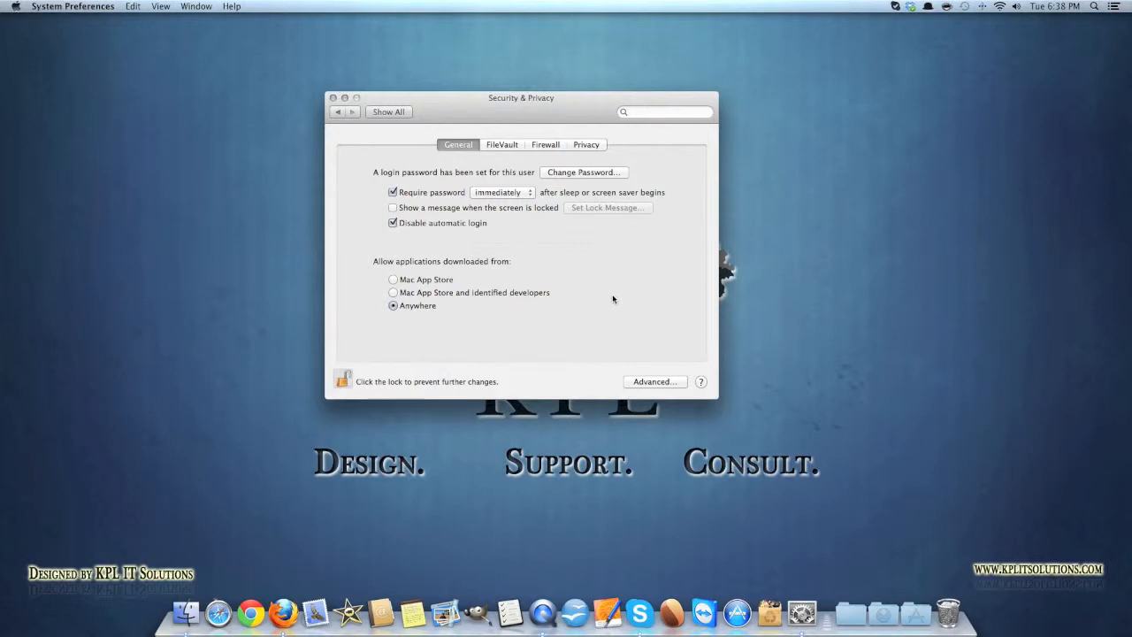
mouse_move(433, 301)
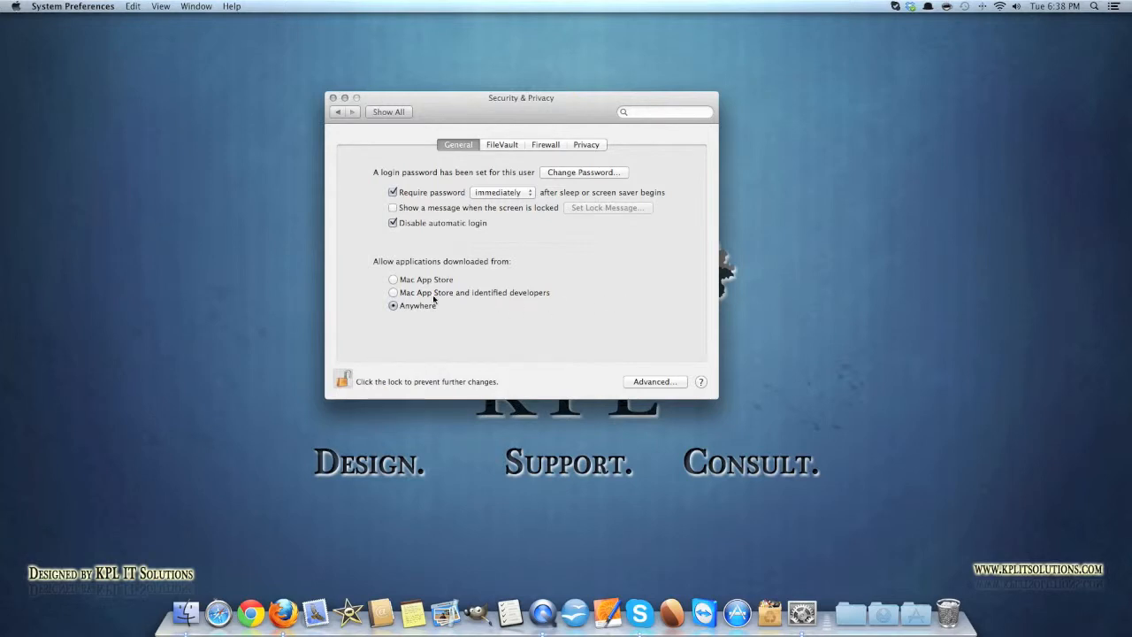
mouse_move(553, 292)
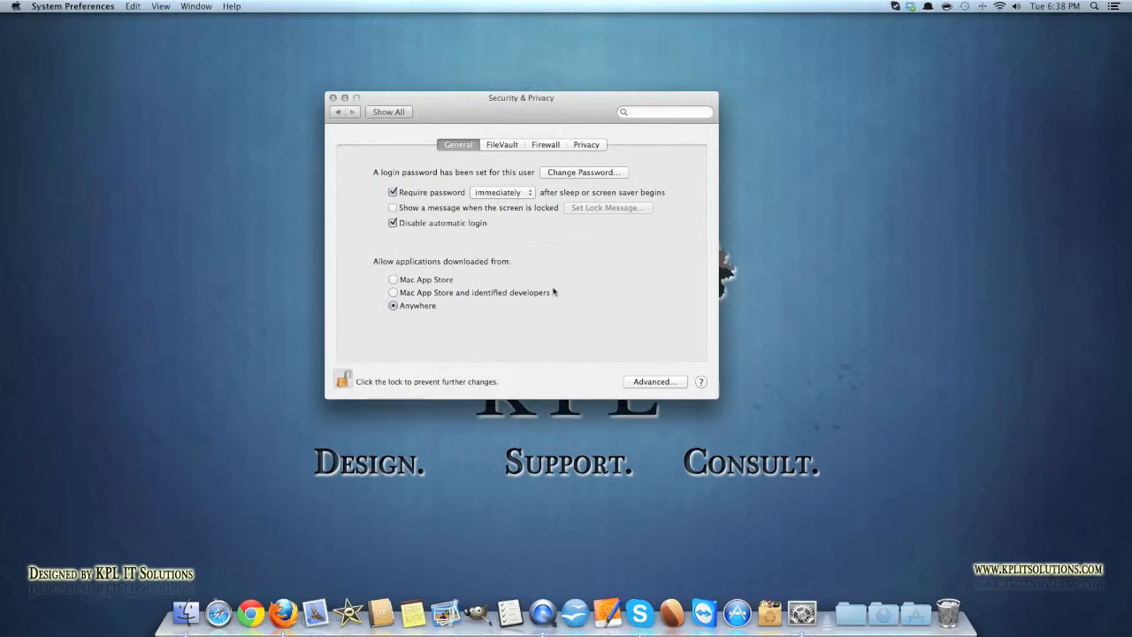
mouse_move(560, 310)
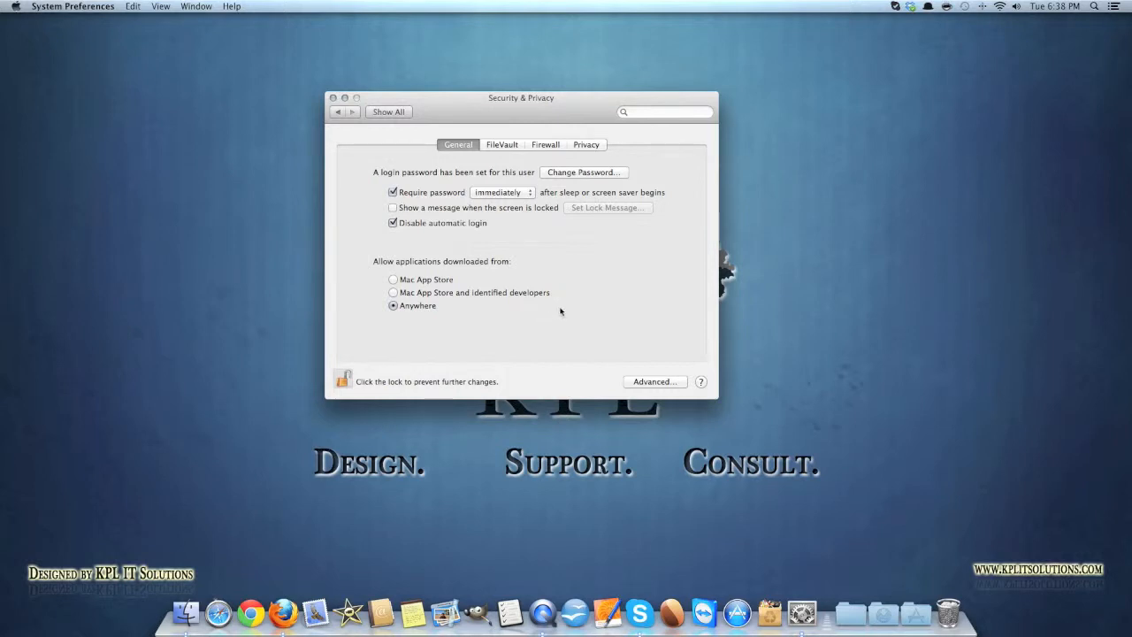
mouse_move(557, 309)
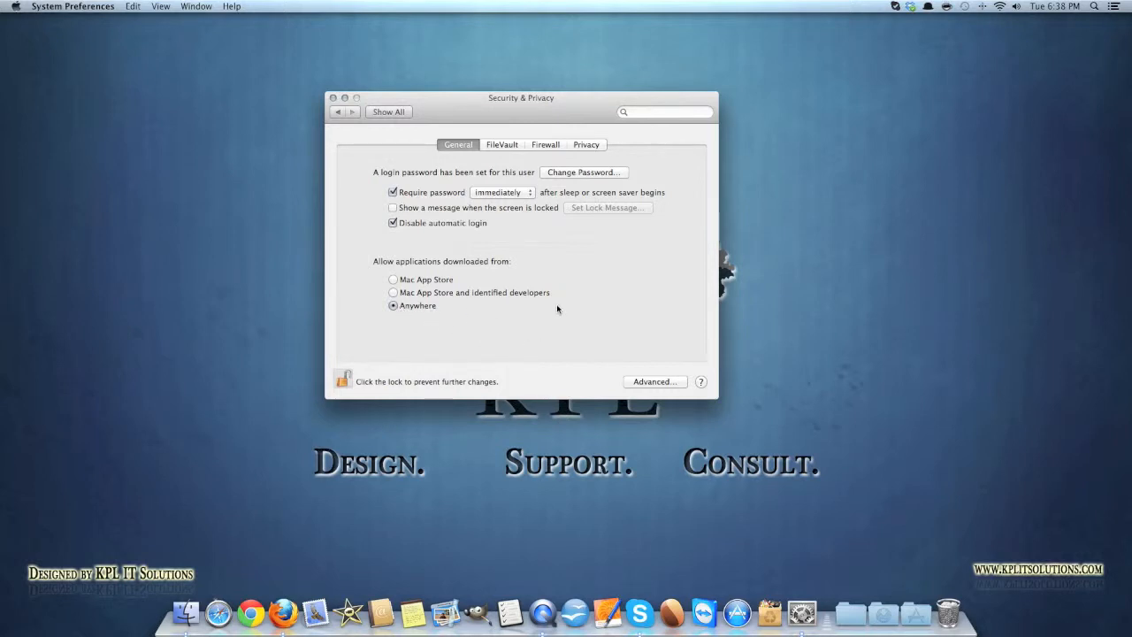
click(333, 98)
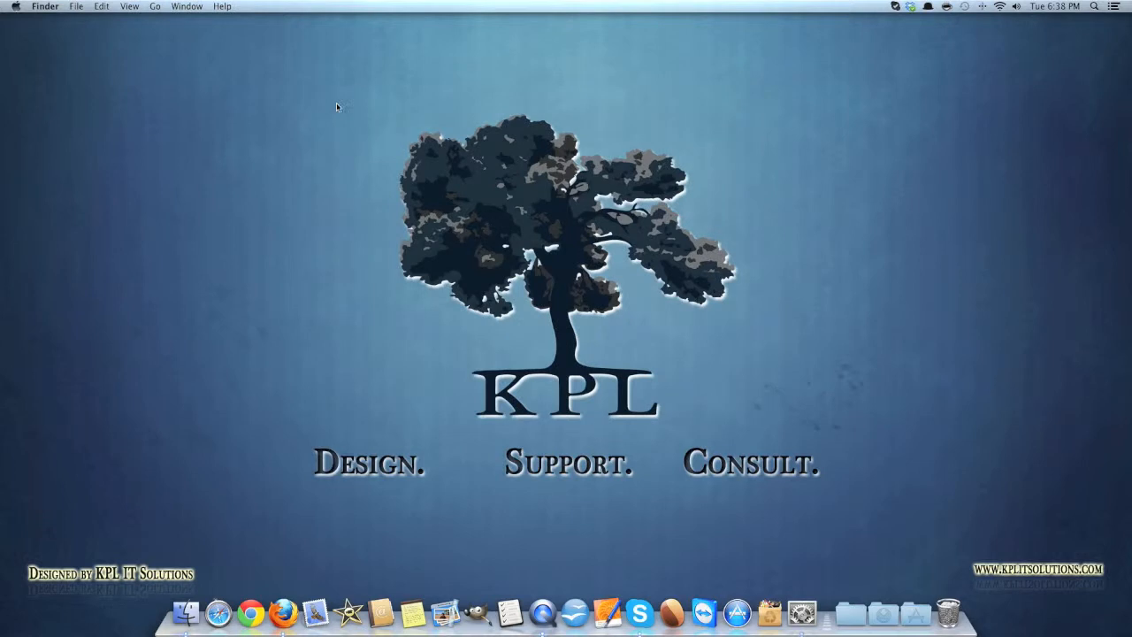
- Reopen System Preferences from the Dock and show the Mail, Contacts & Calendars pane
click(800, 612)
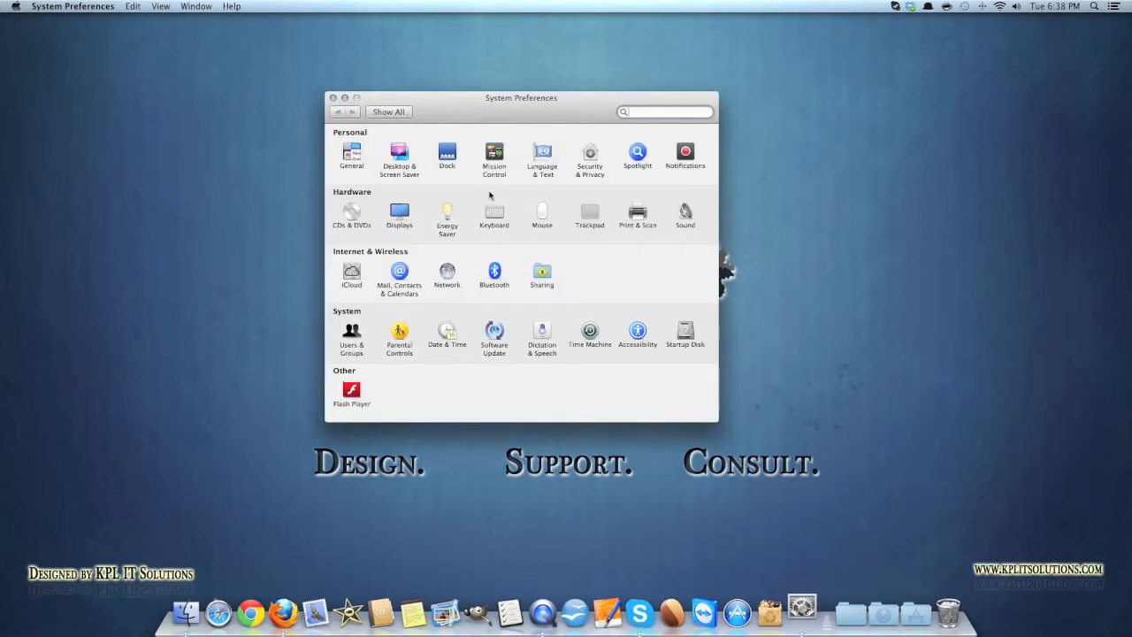
mouse_move(416, 274)
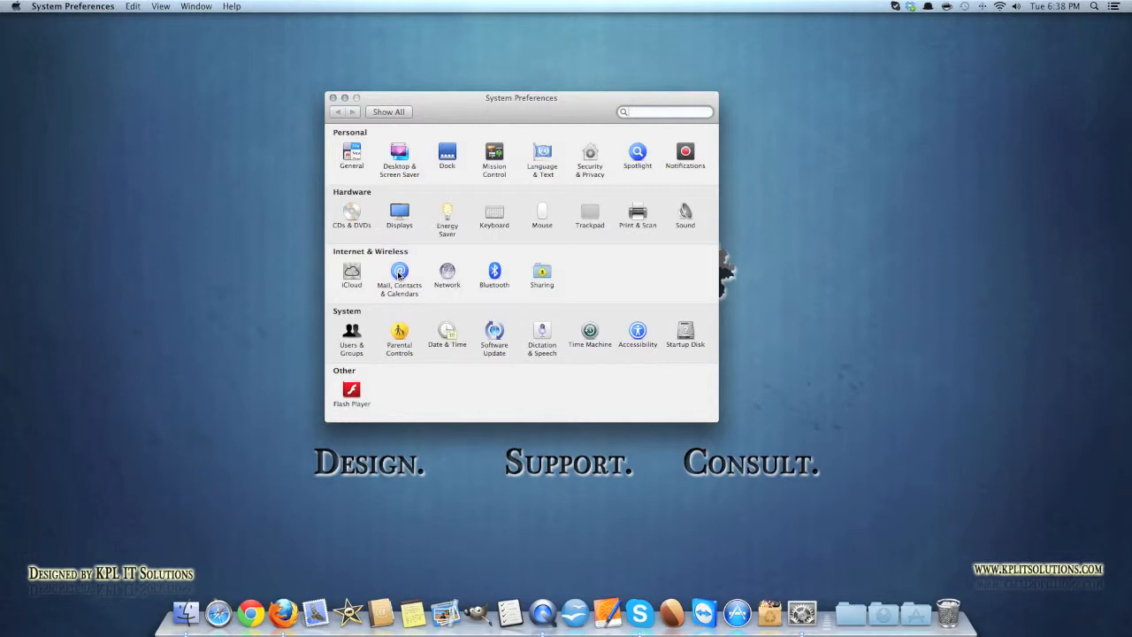
click(399, 274)
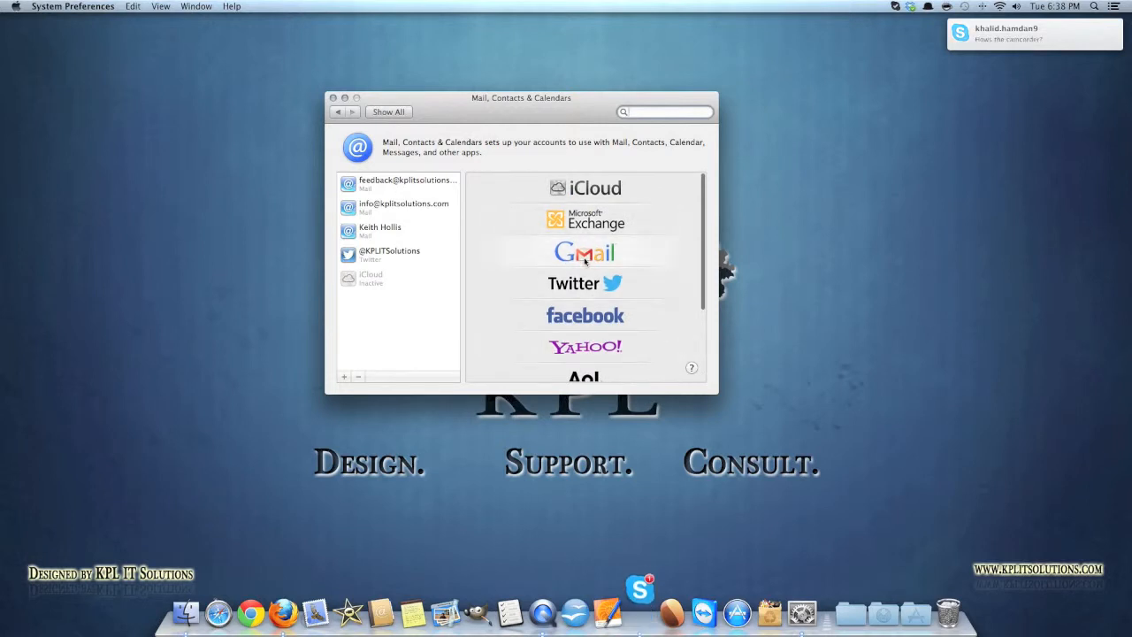
click(584, 253)
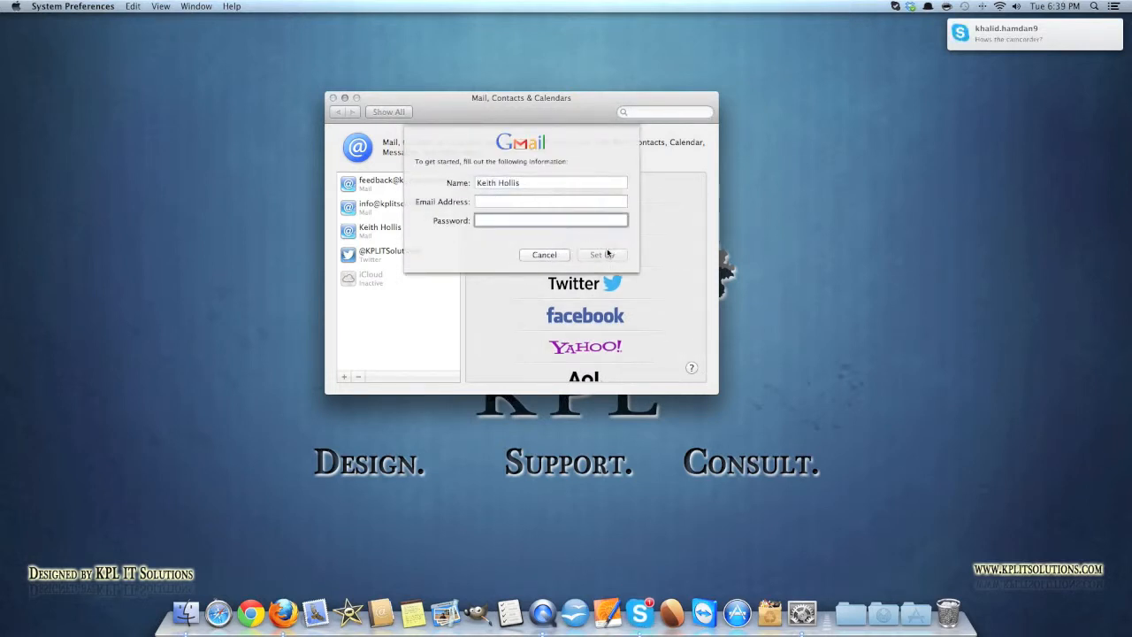
click(543, 254)
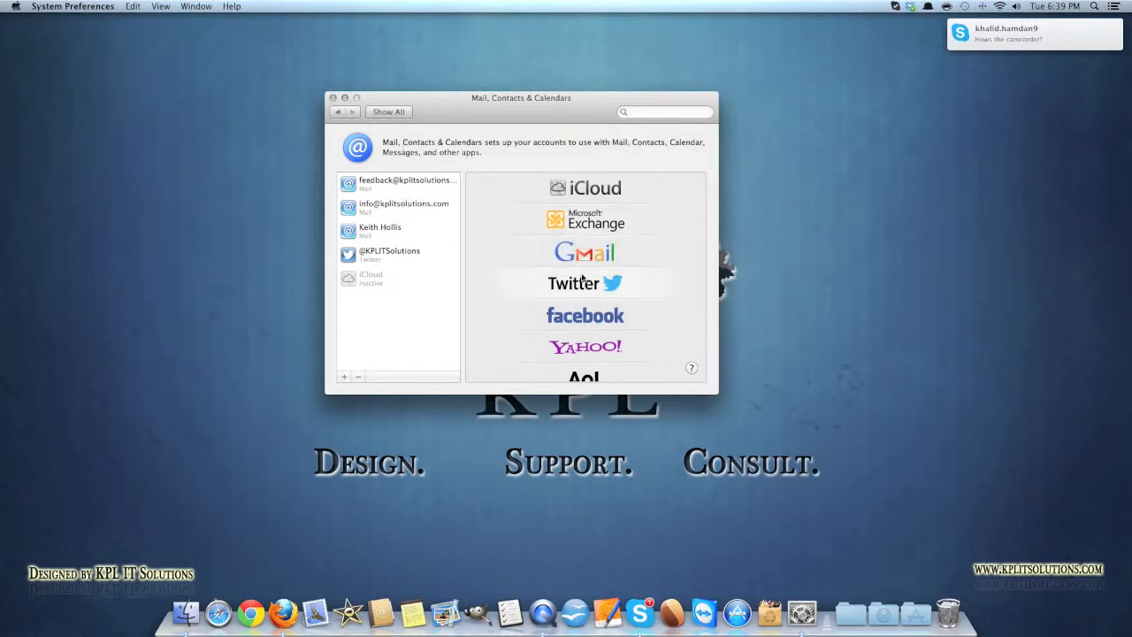
click(584, 283)
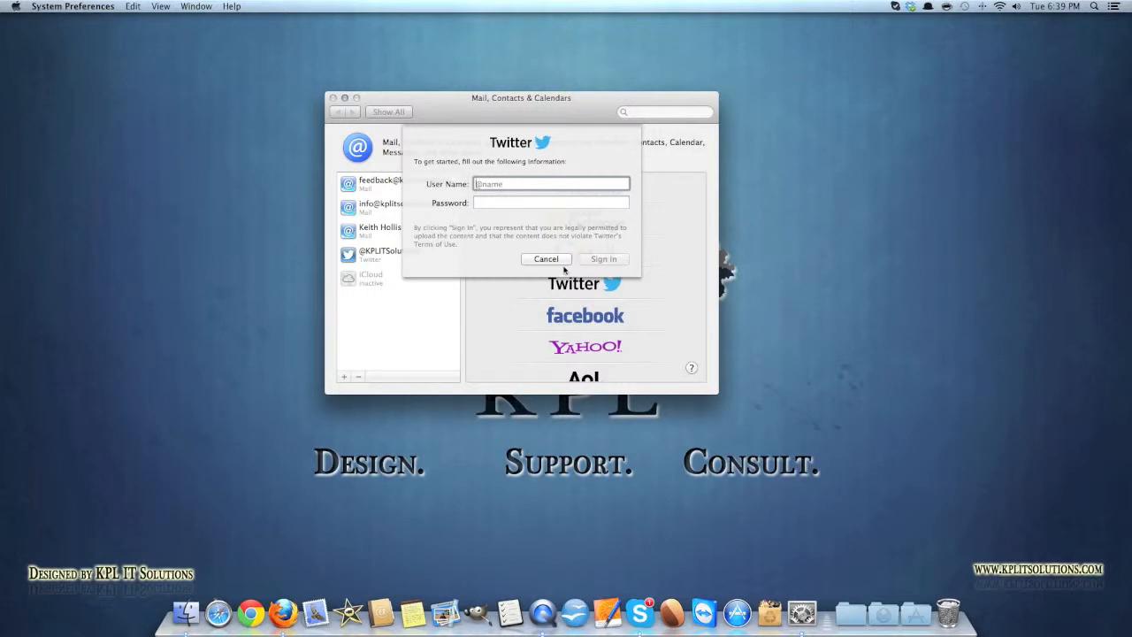
click(546, 258)
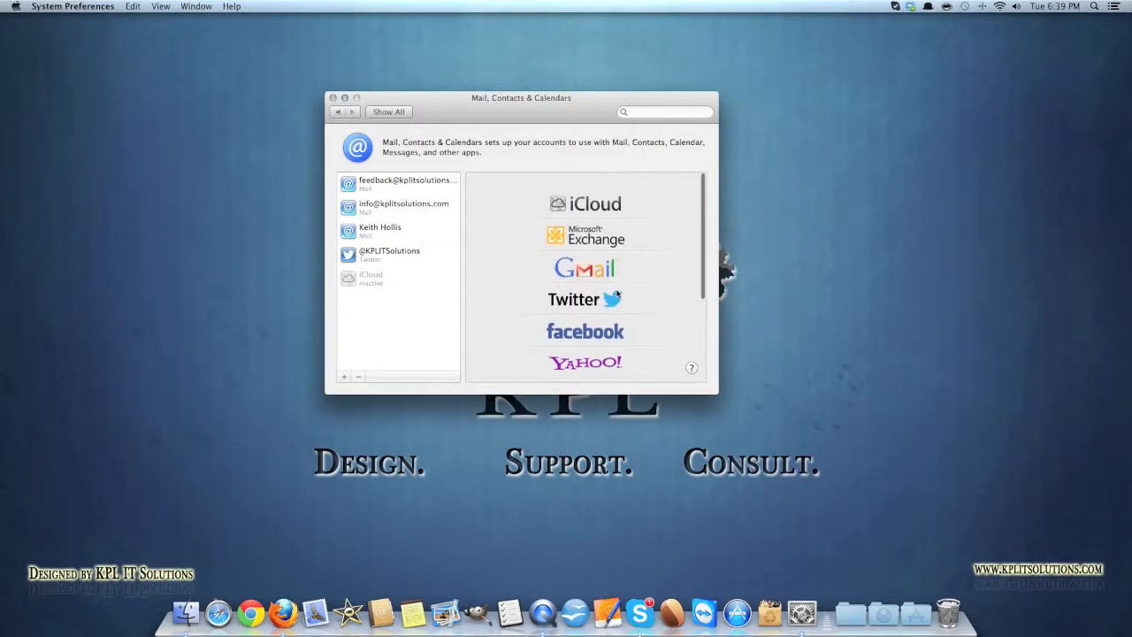
scroll(down, 3)
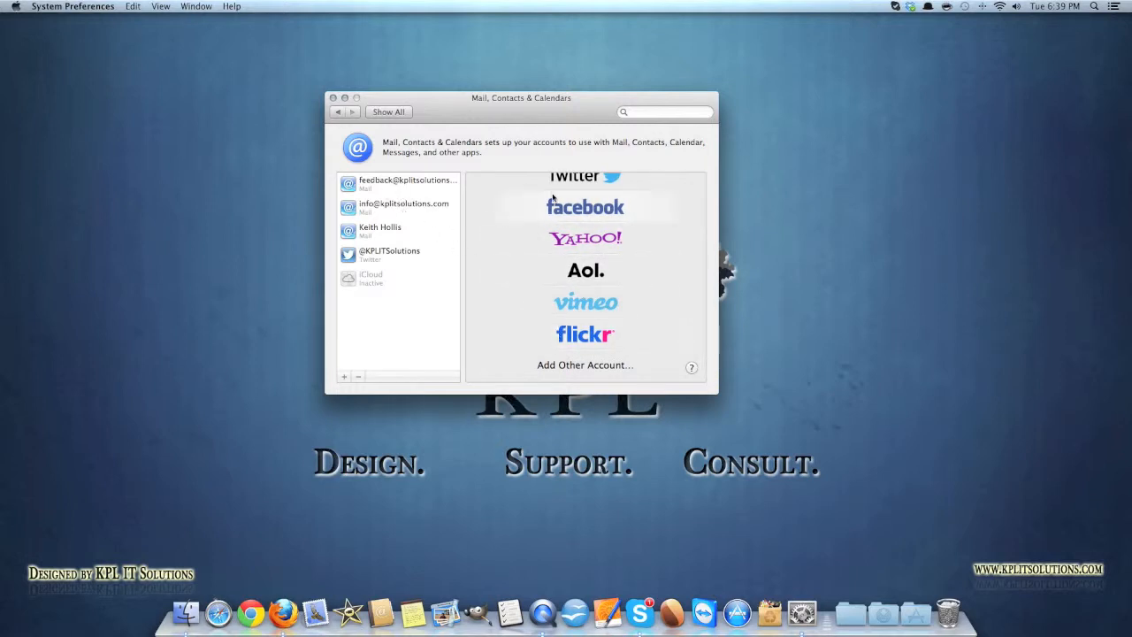
click(585, 364)
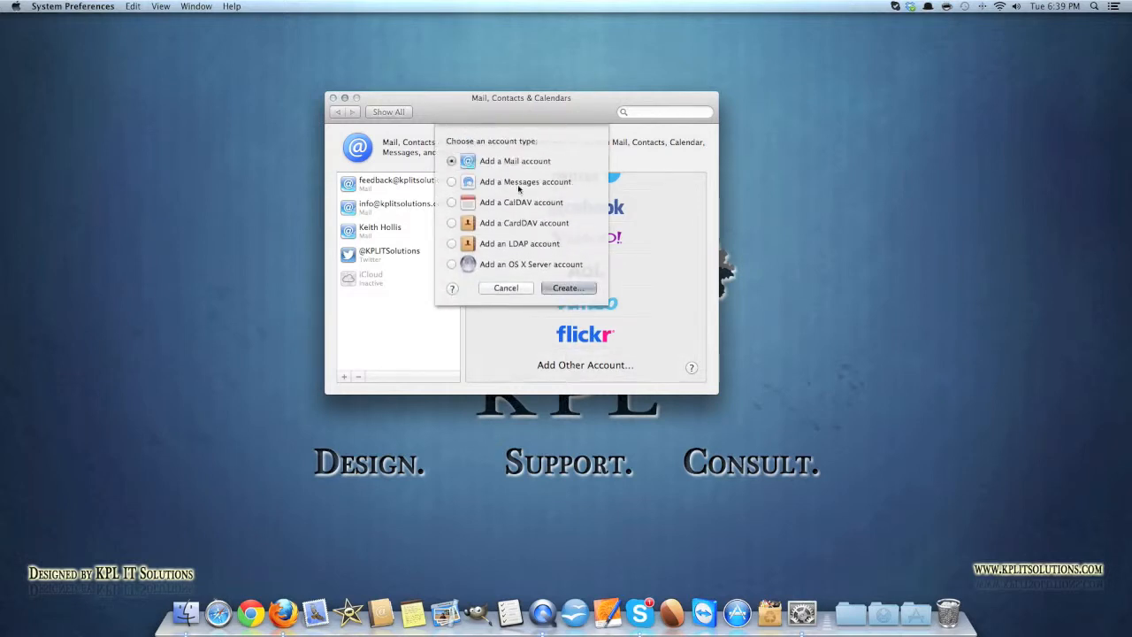
click(504, 287)
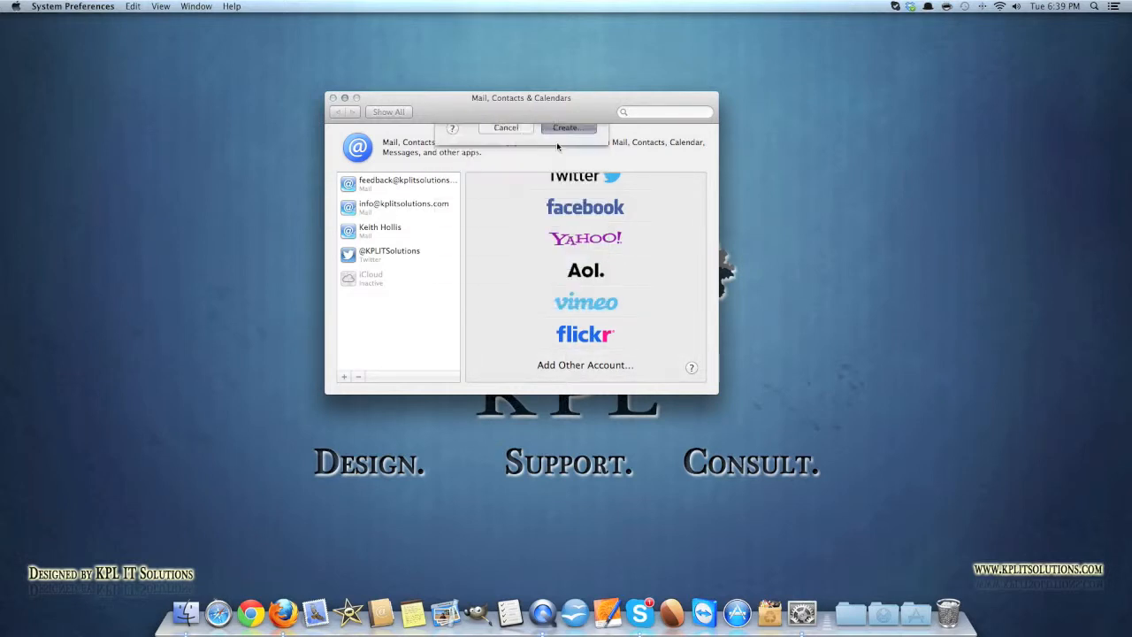
click(566, 128)
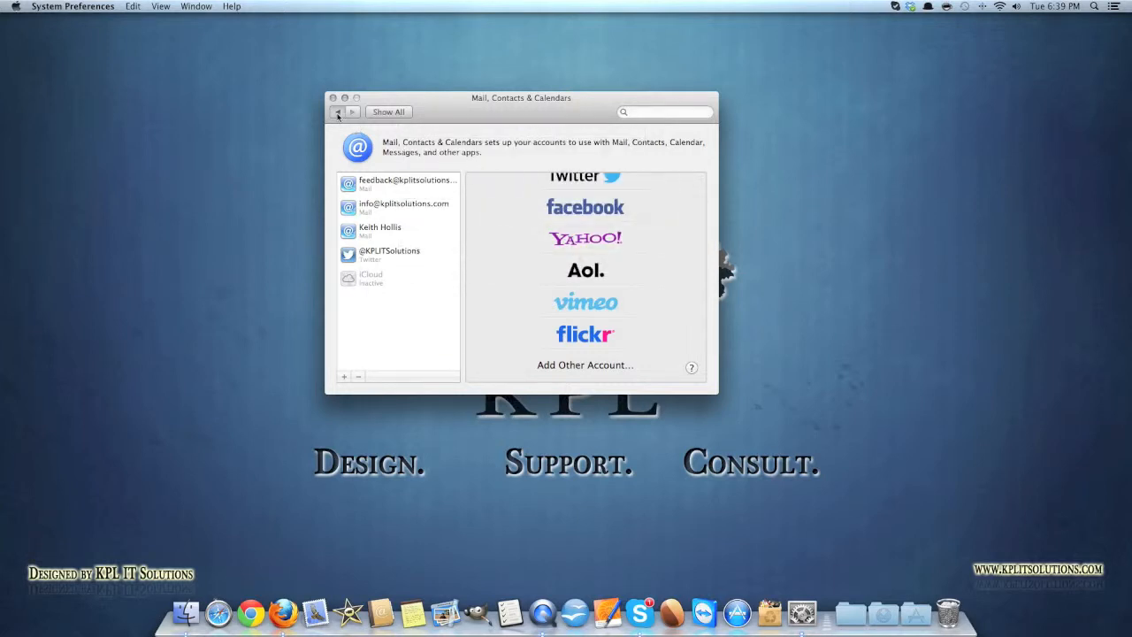
- Unlock Users & Groups with the password and show the Login Items list
click(338, 111)
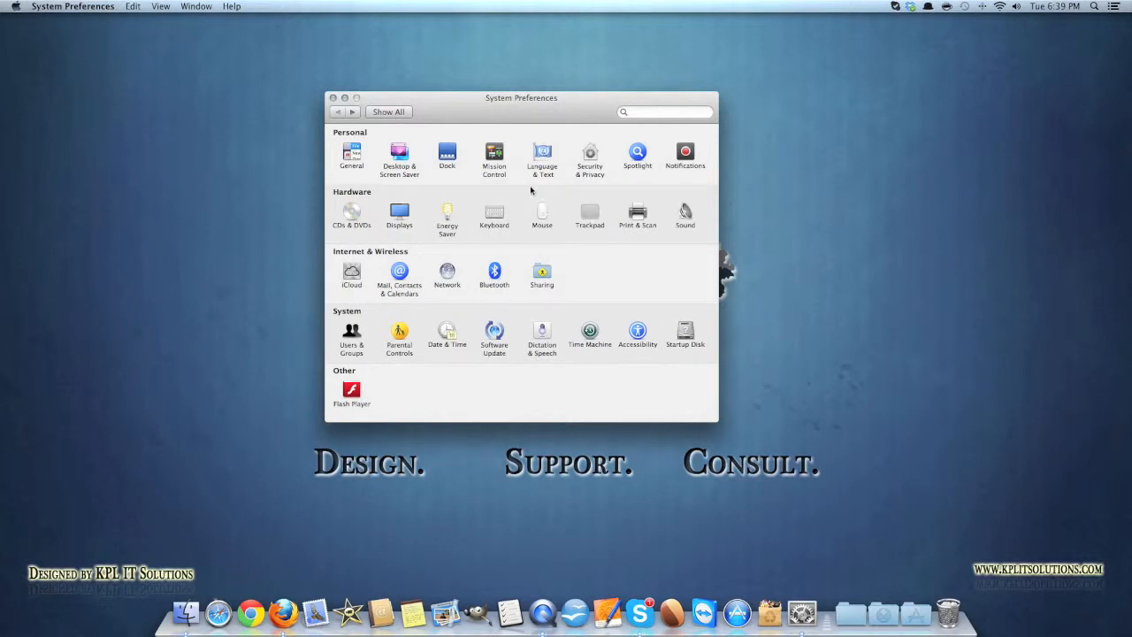
mouse_move(415, 296)
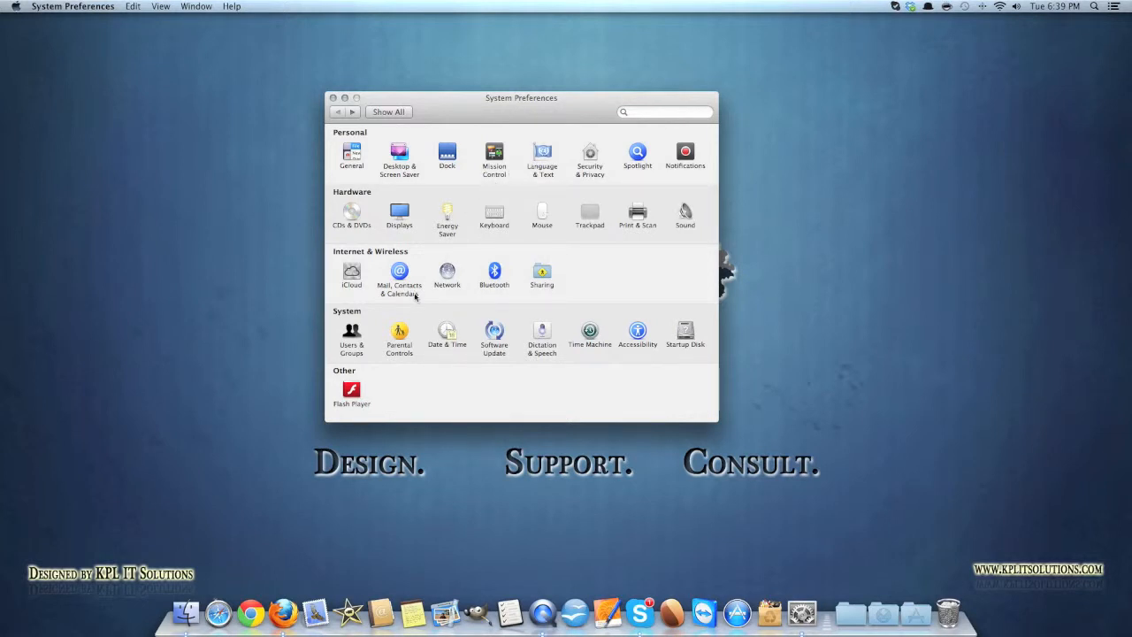
click(351, 334)
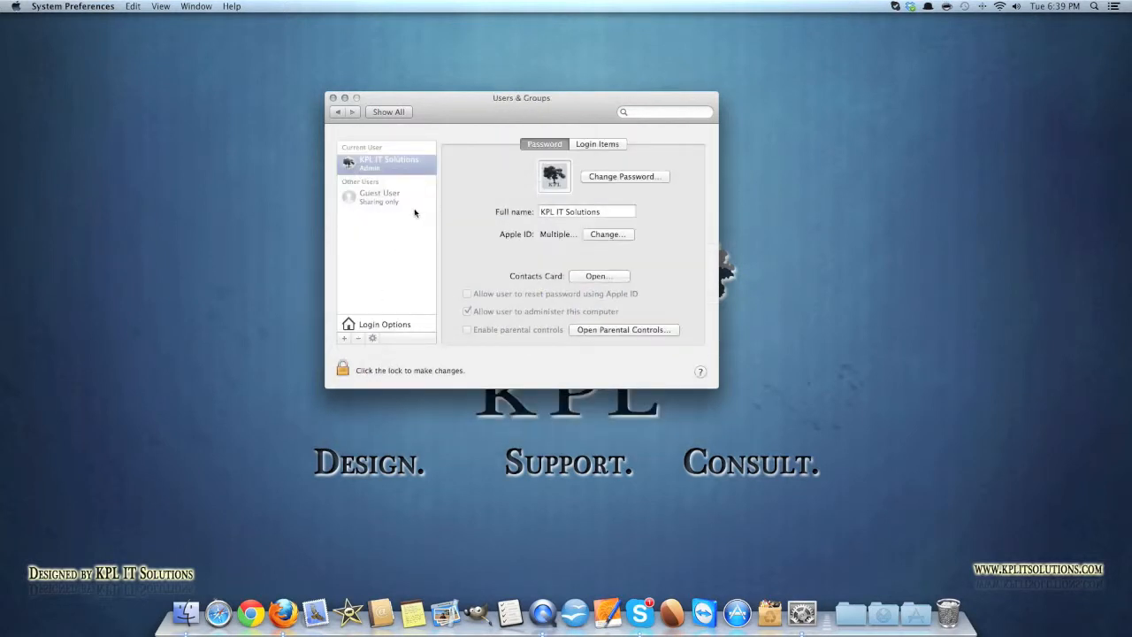
mouse_move(410, 239)
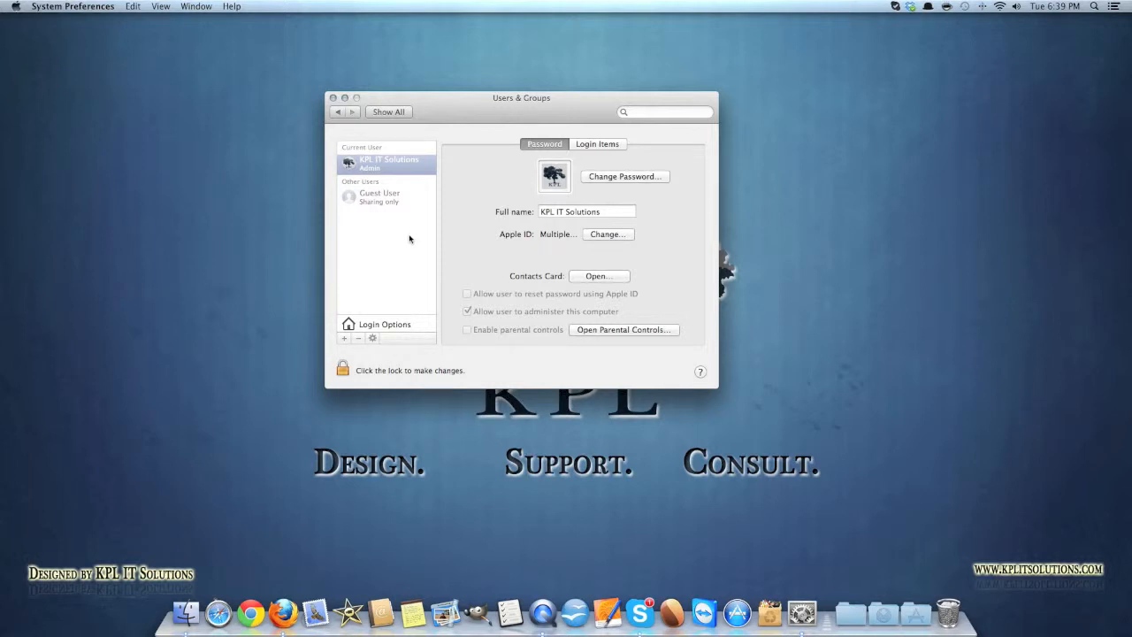
click(343, 367)
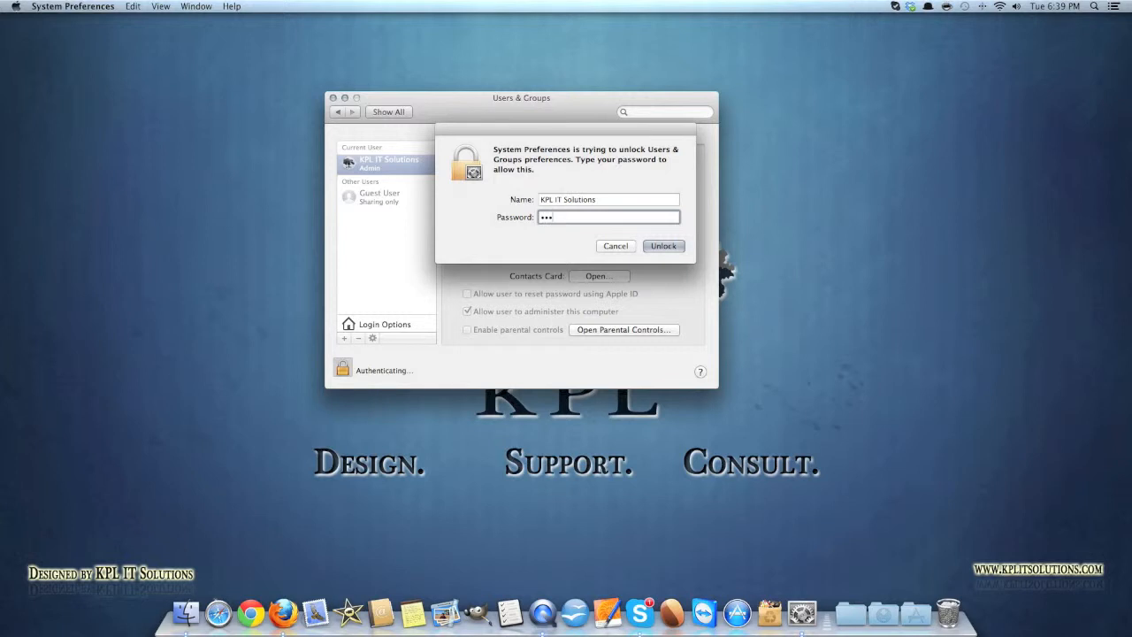
click(662, 246)
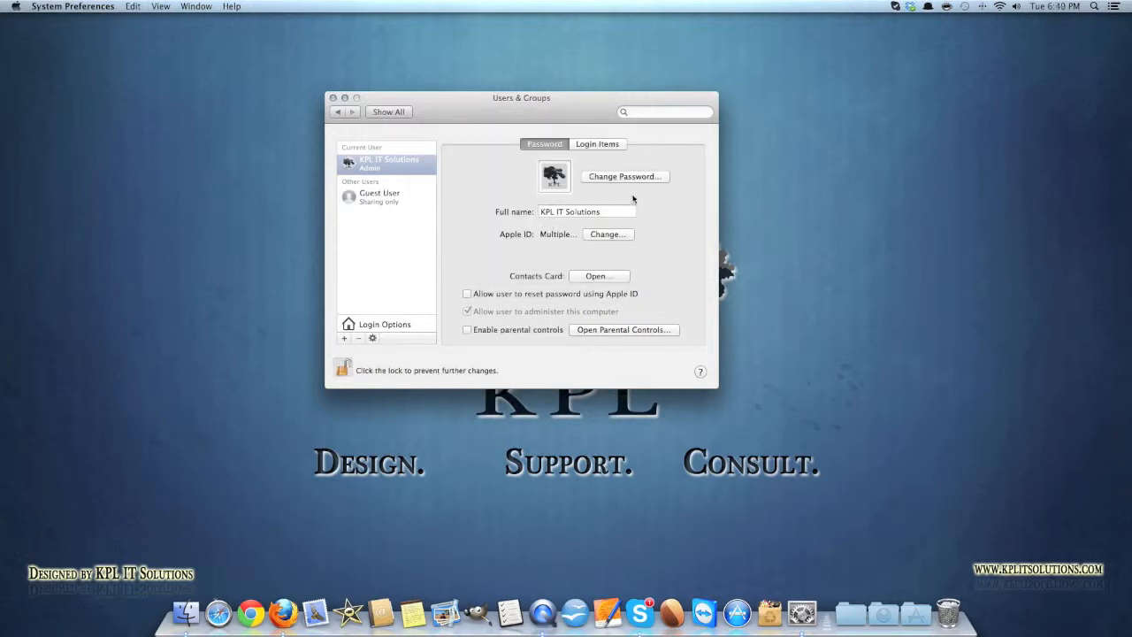
click(624, 176)
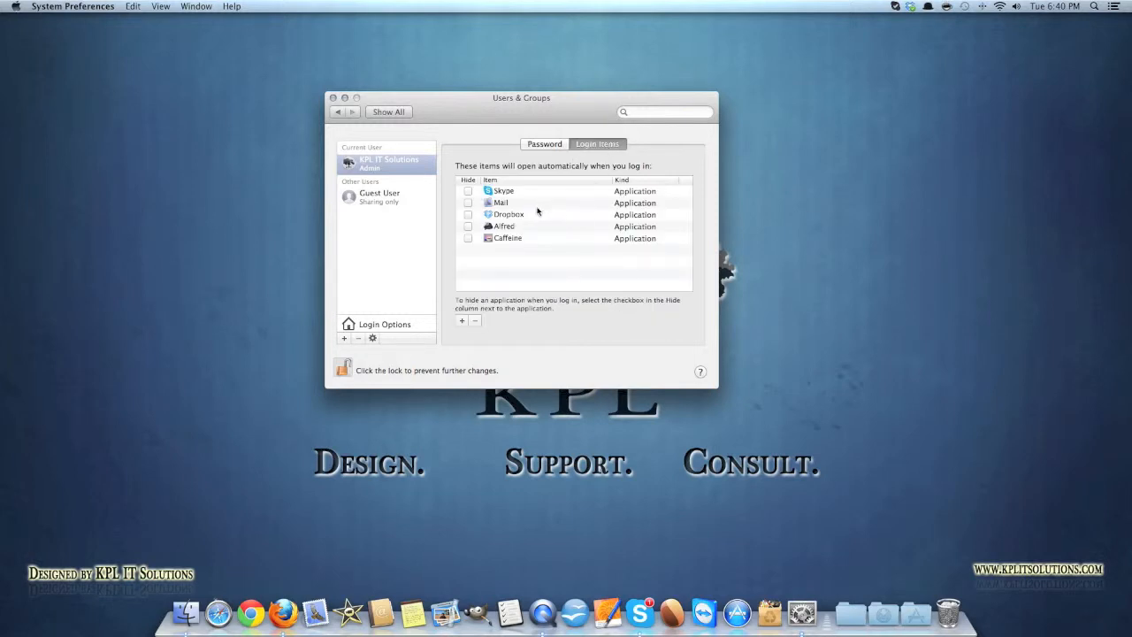
mouse_move(494, 248)
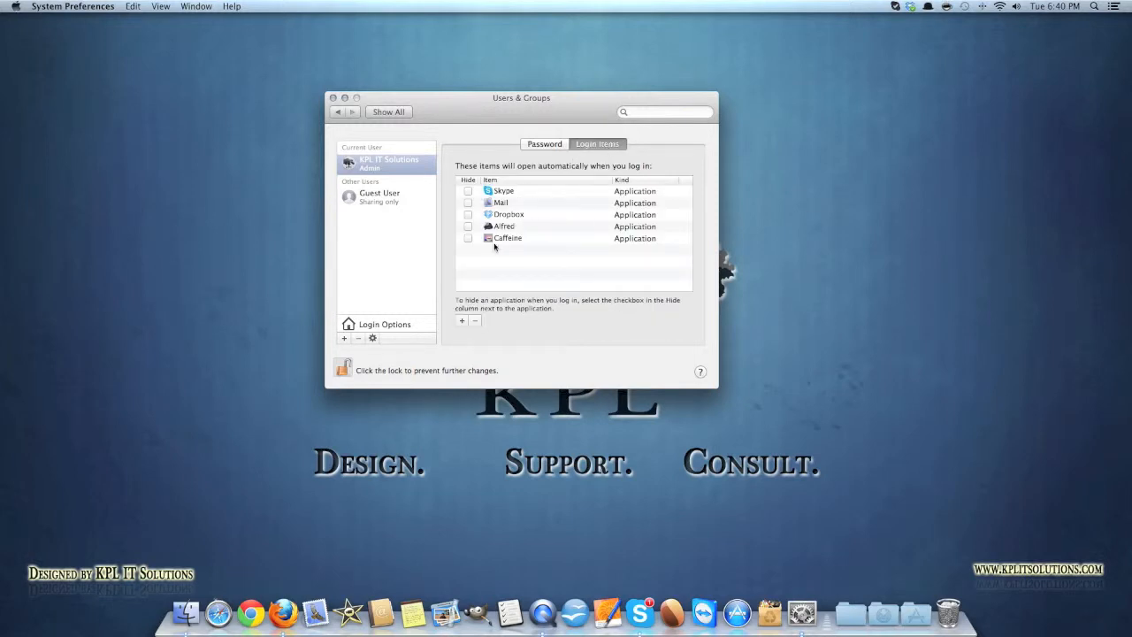
mouse_move(504, 215)
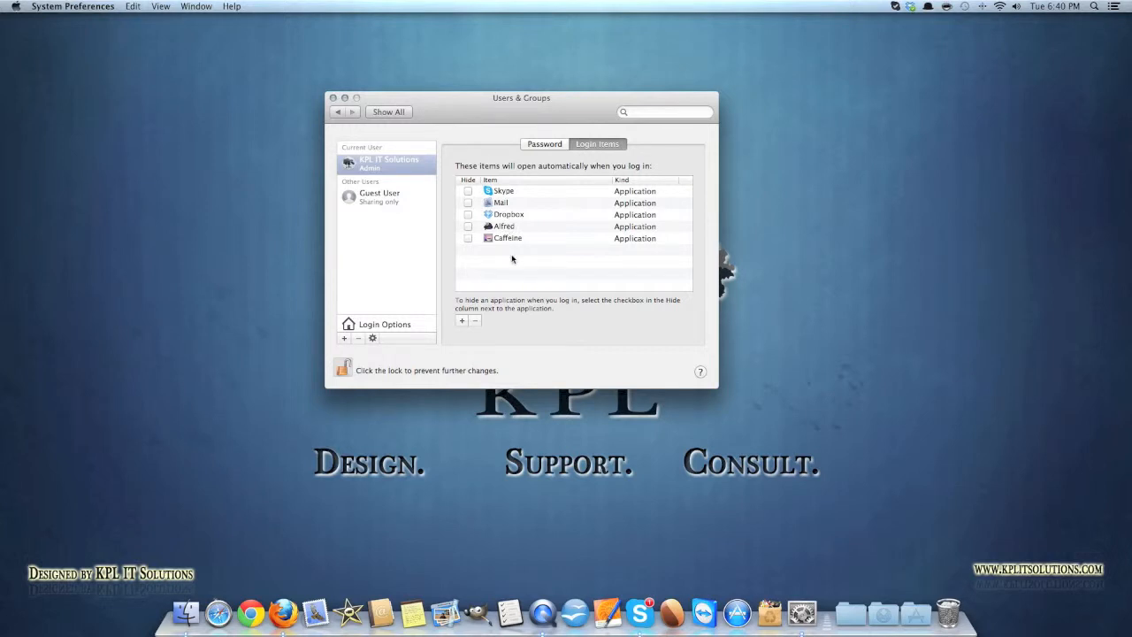
mouse_move(518, 258)
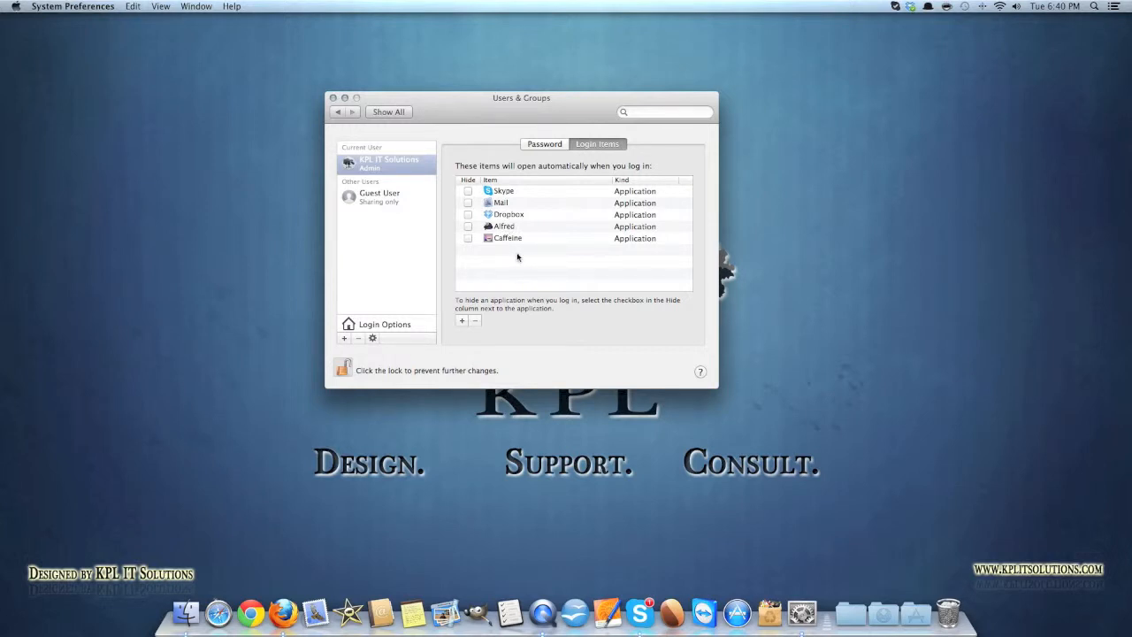
mouse_move(517, 260)
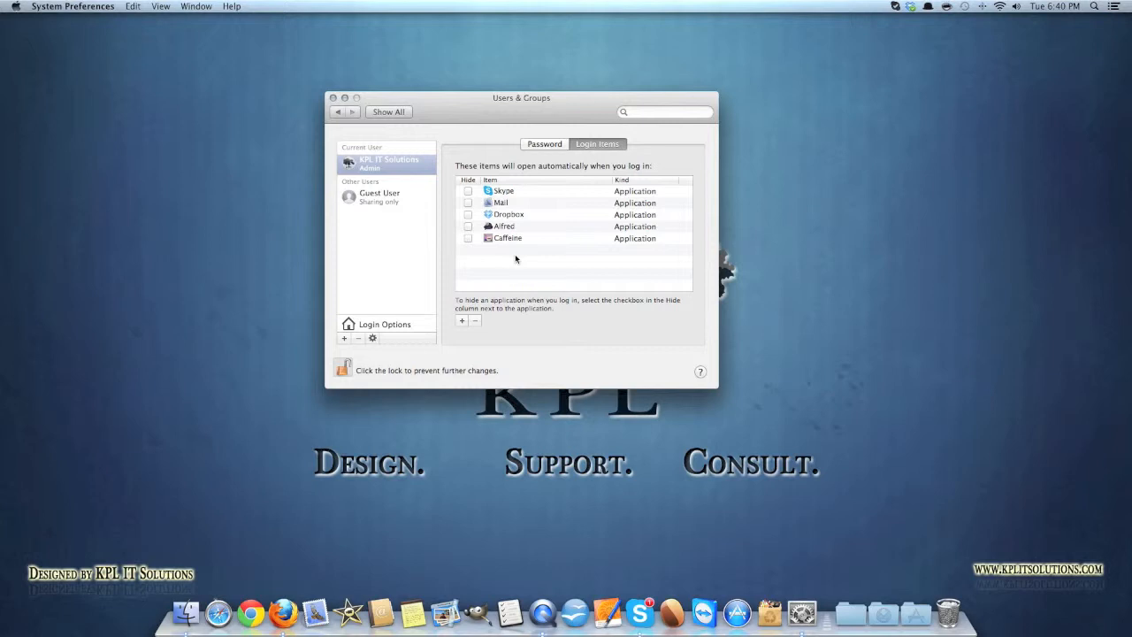
mouse_move(485, 256)
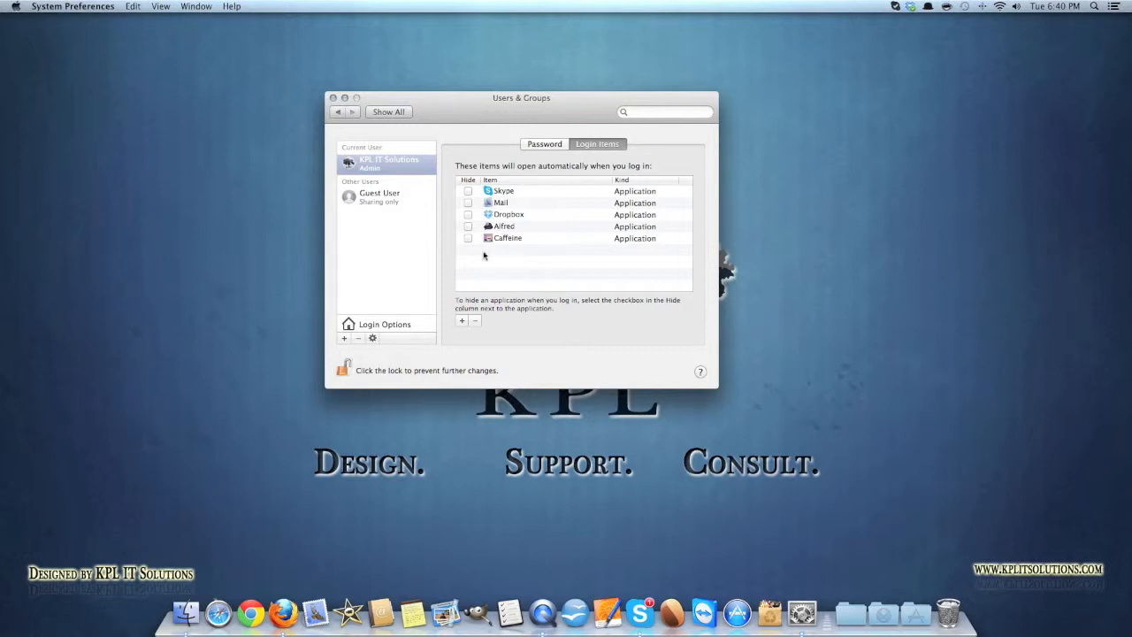
- Browse Applications for a new login item, then cancel, leaving the list unchanged
click(460, 321)
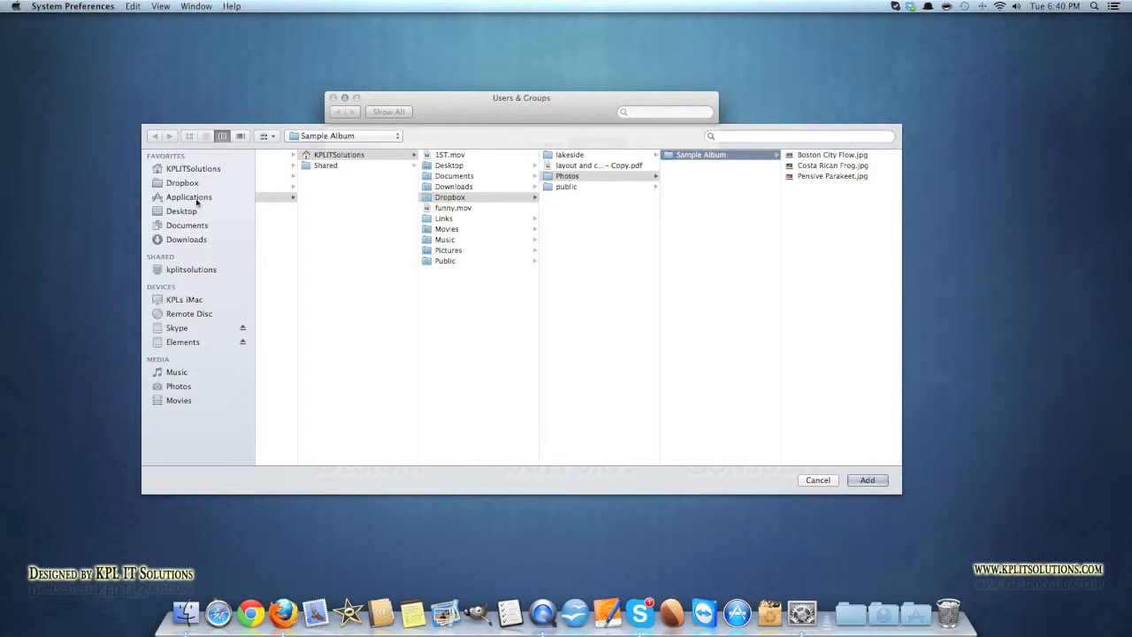
click(189, 197)
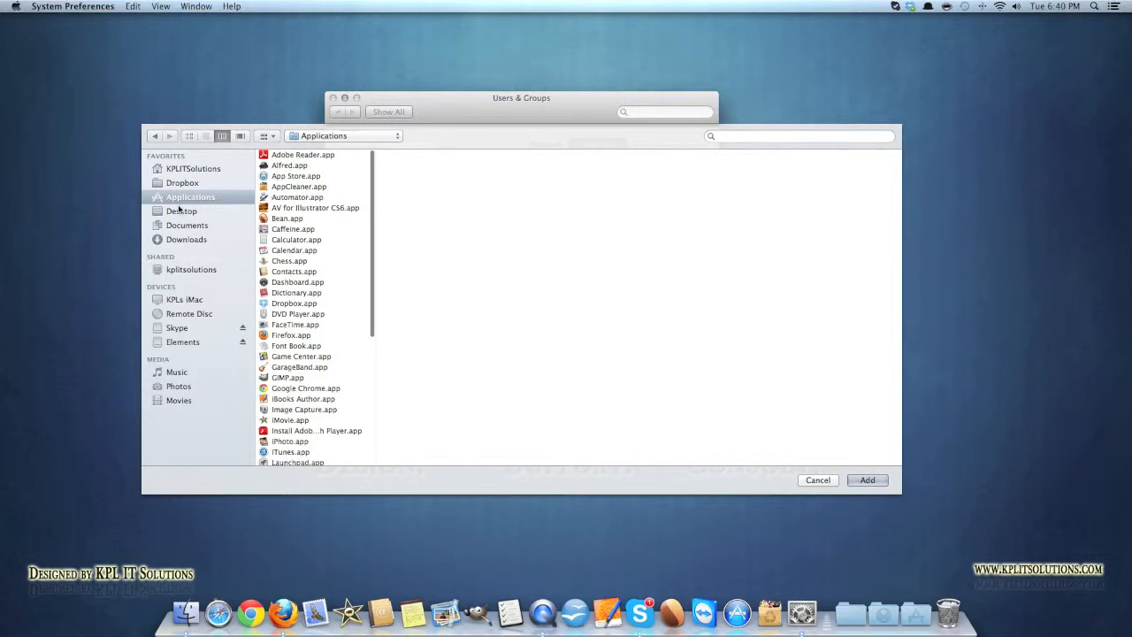
click(187, 224)
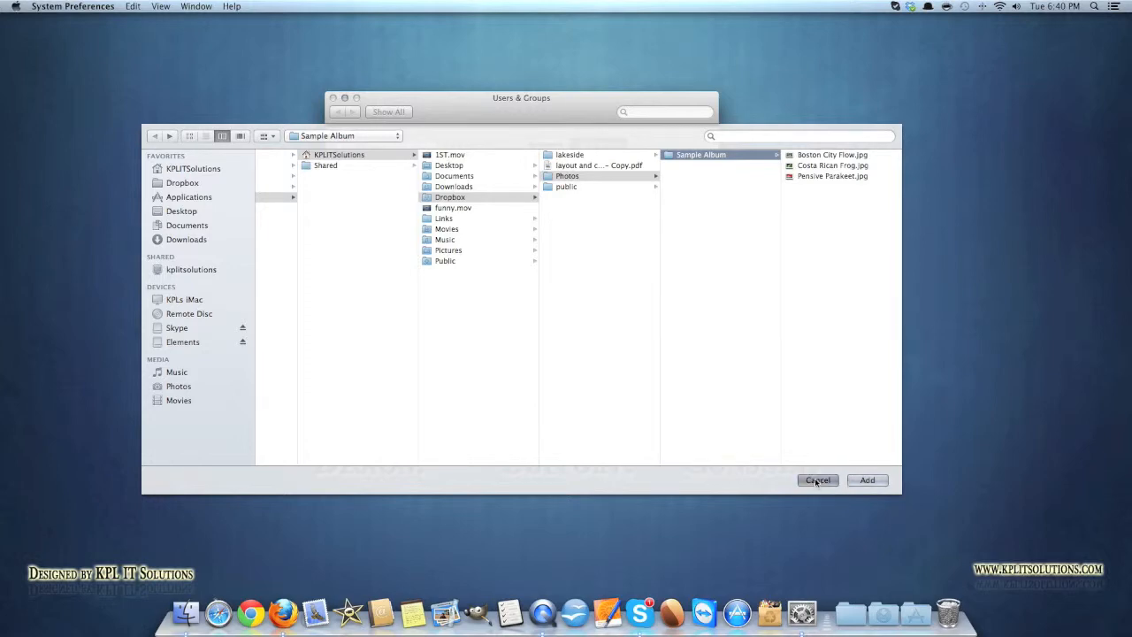
click(816, 479)
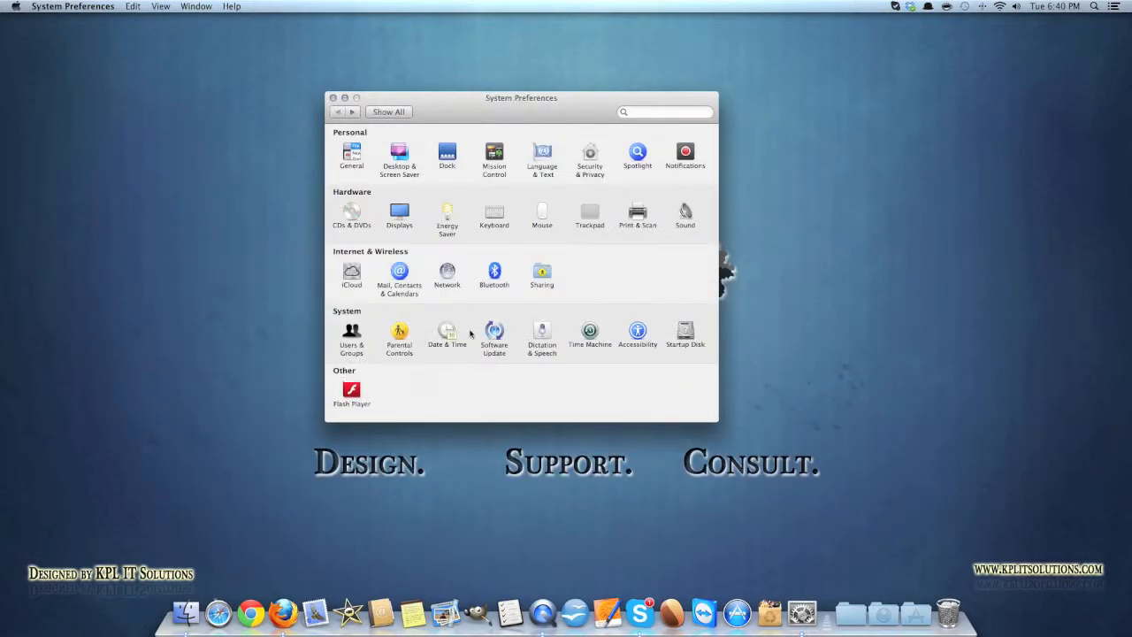
click(399, 331)
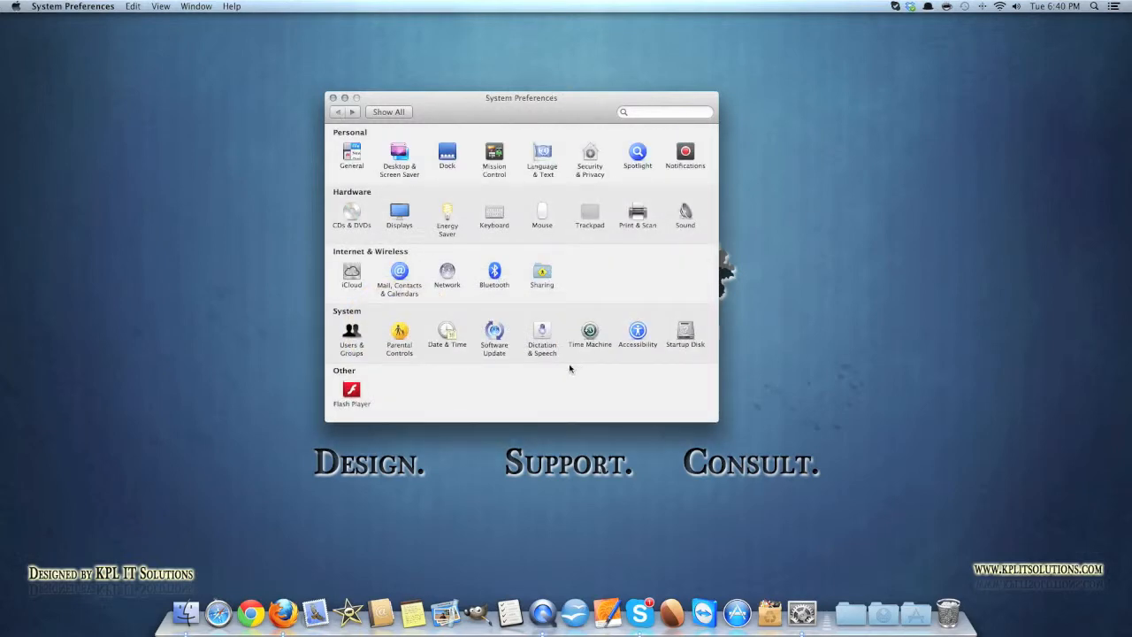
click(542, 333)
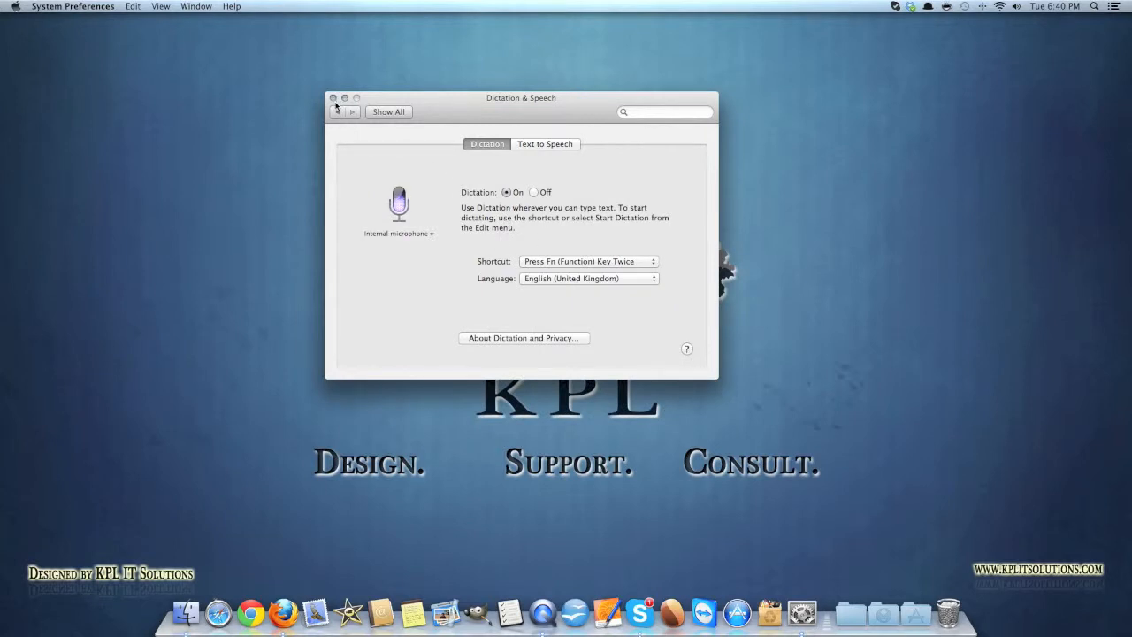
click(387, 112)
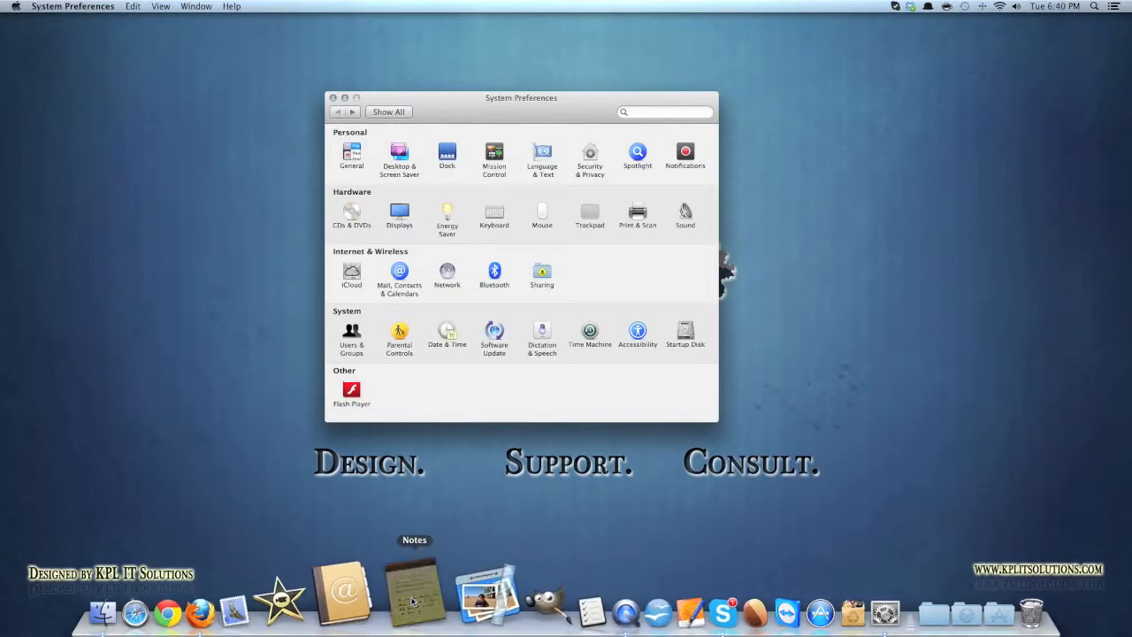
- Launch Notes and place the cursor in the first note for dictation
click(413, 592)
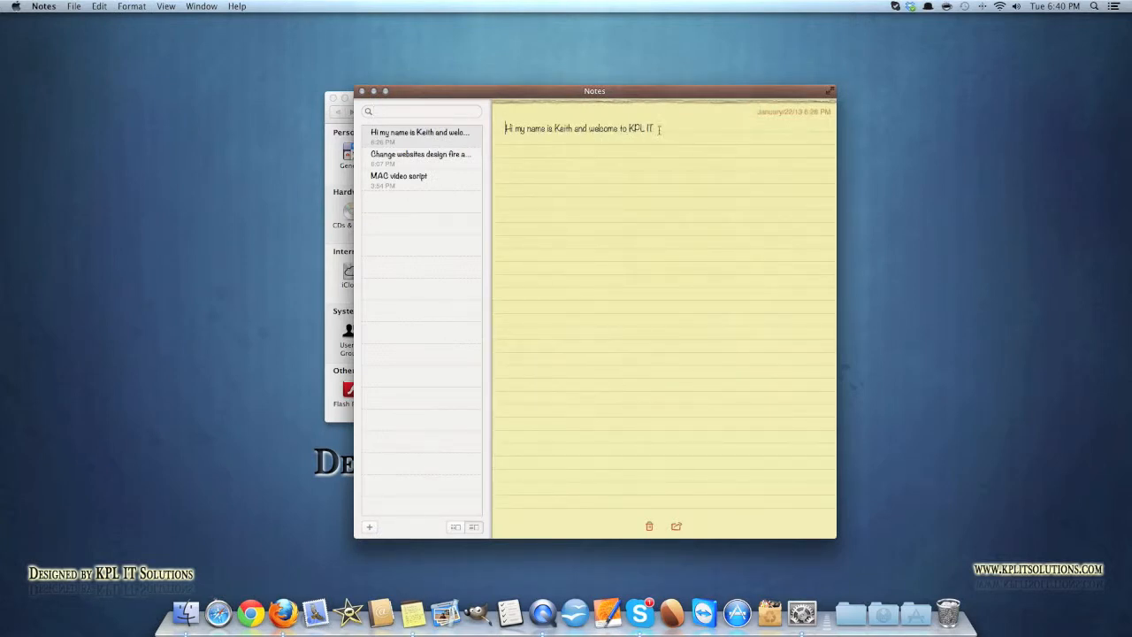
click(369, 526)
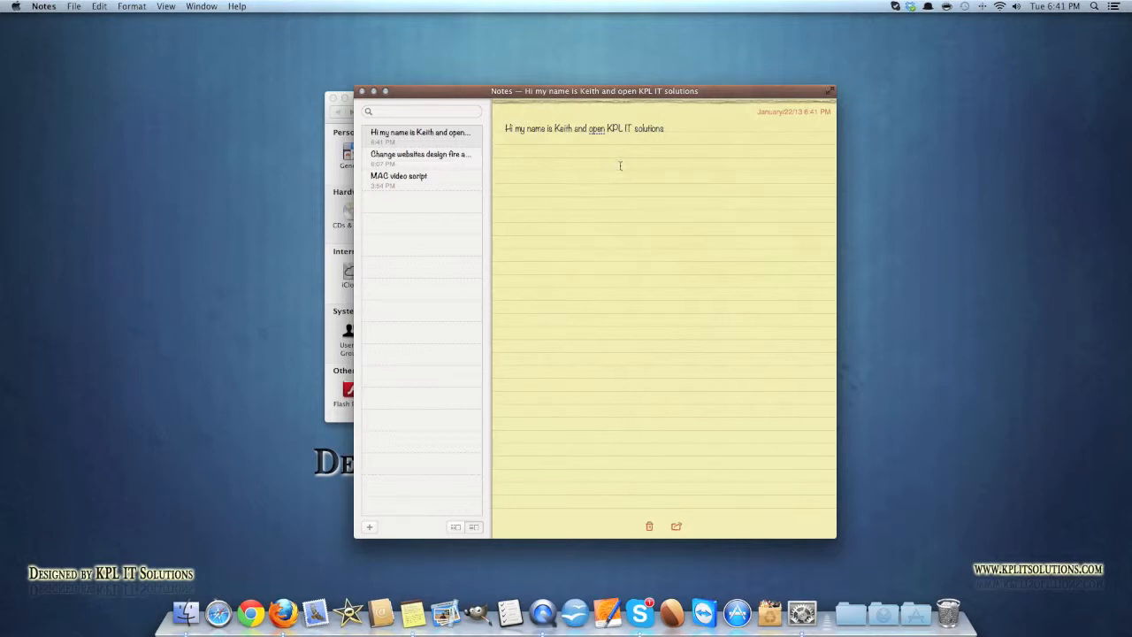
mouse_move(606, 204)
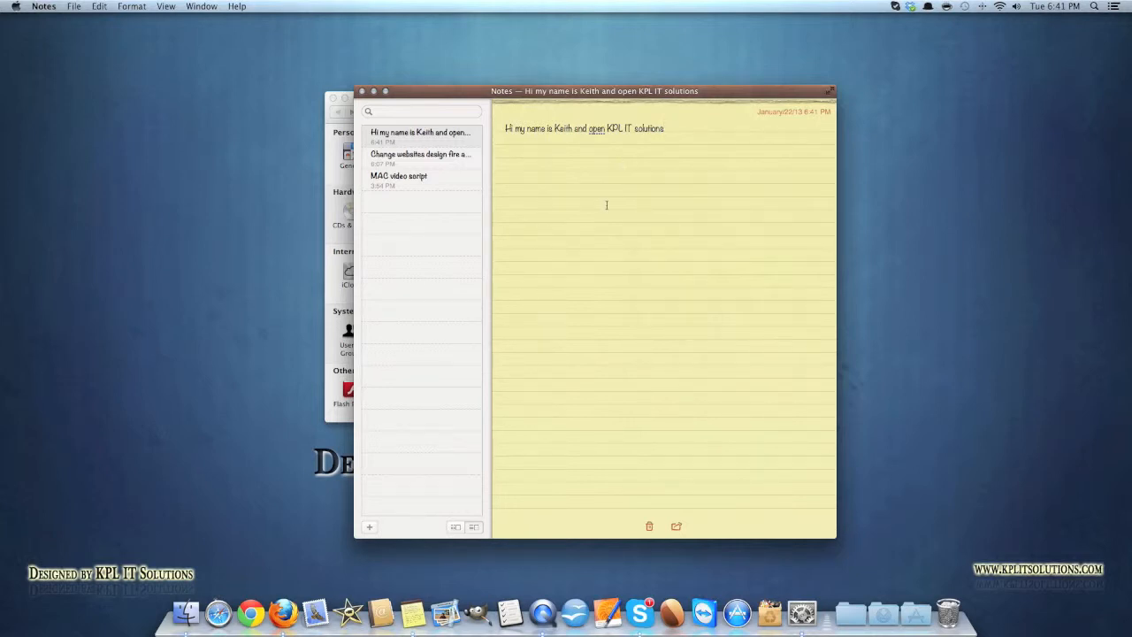
mouse_move(617, 256)
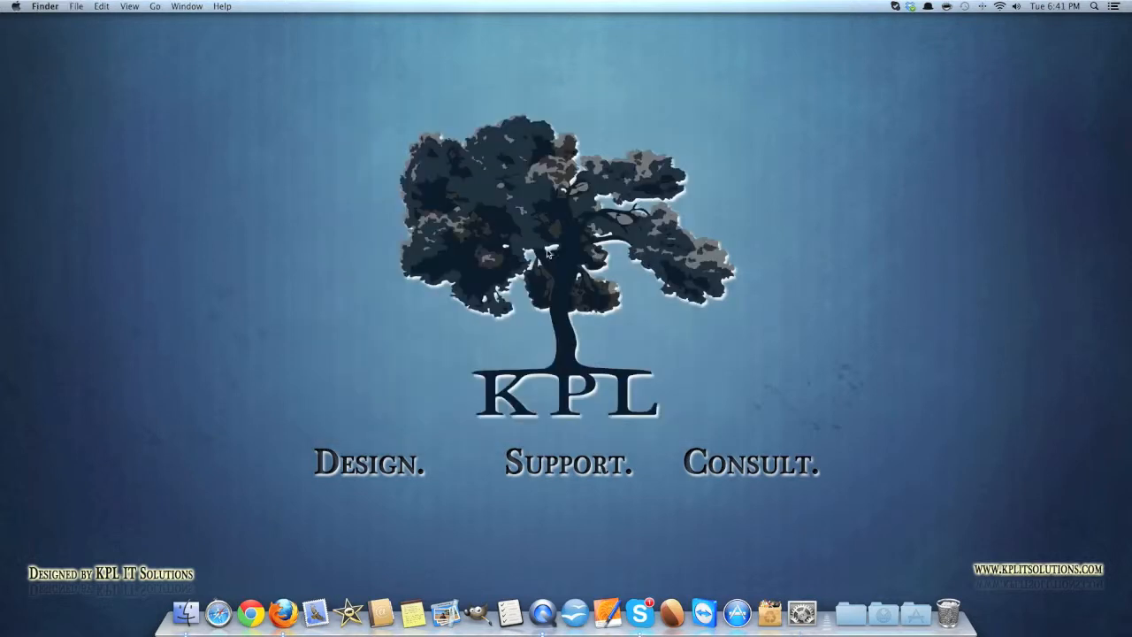
mouse_move(550, 269)
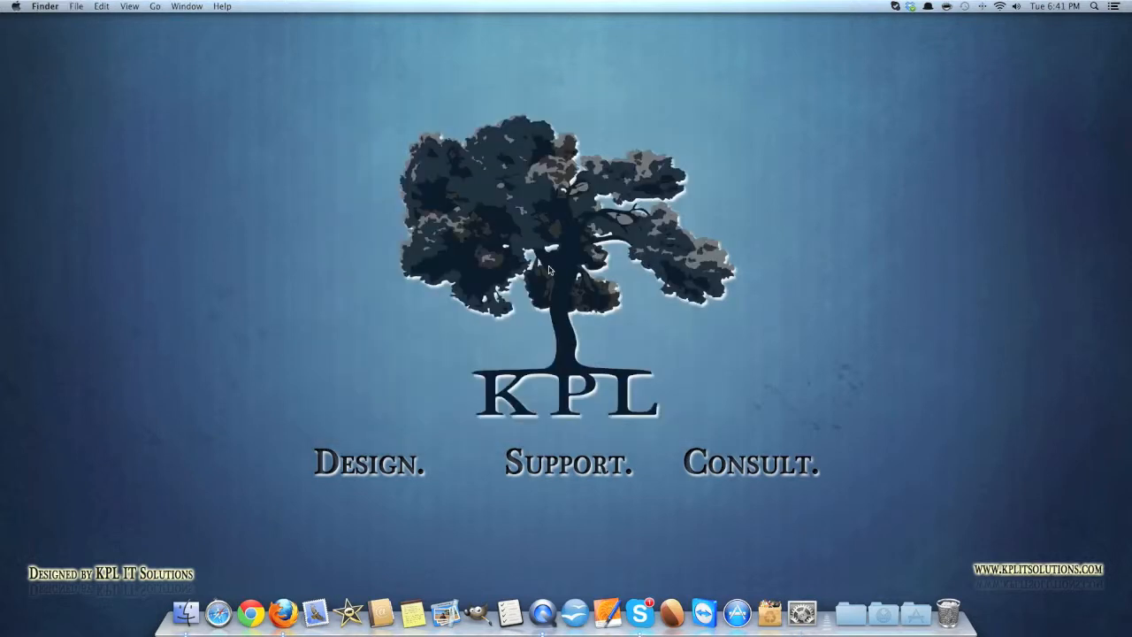
mouse_move(542, 416)
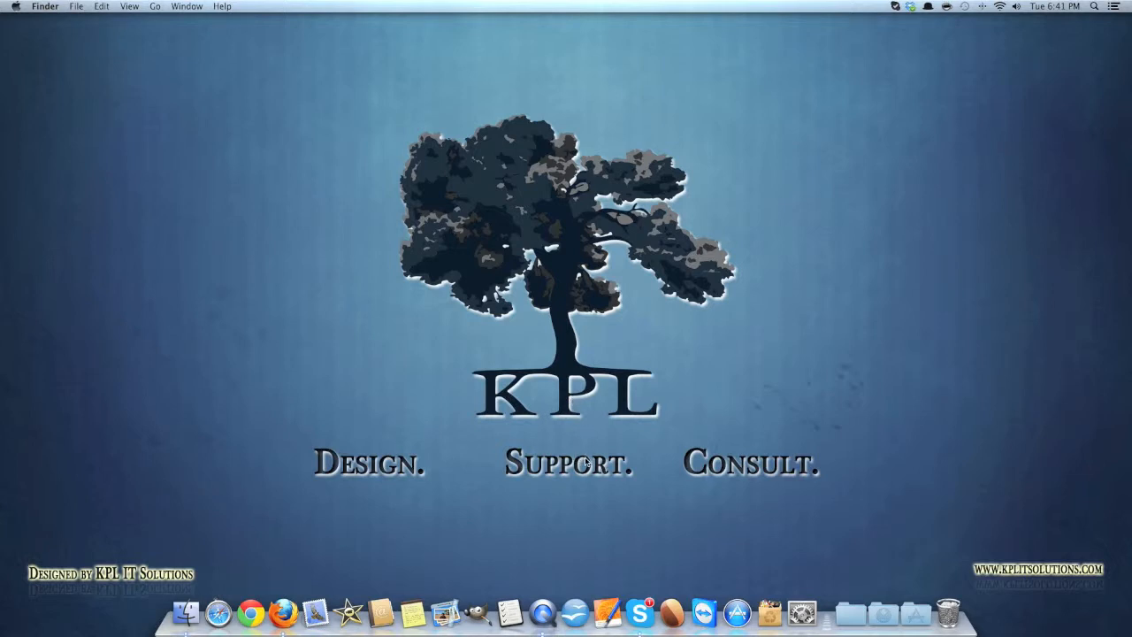
mouse_move(445, 458)
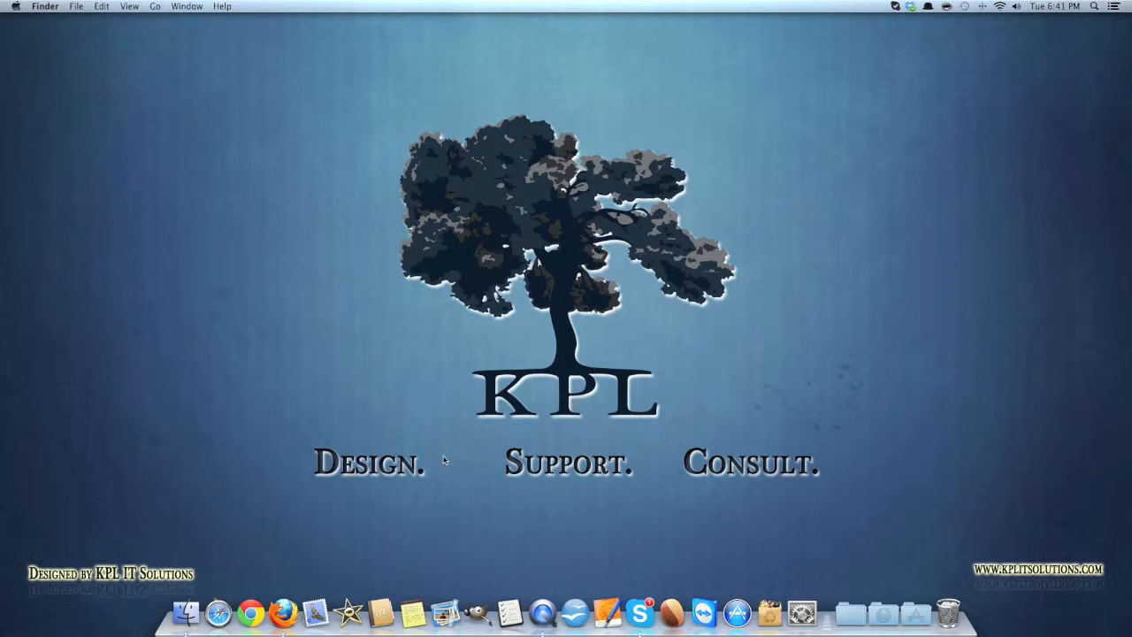
mouse_move(421, 404)
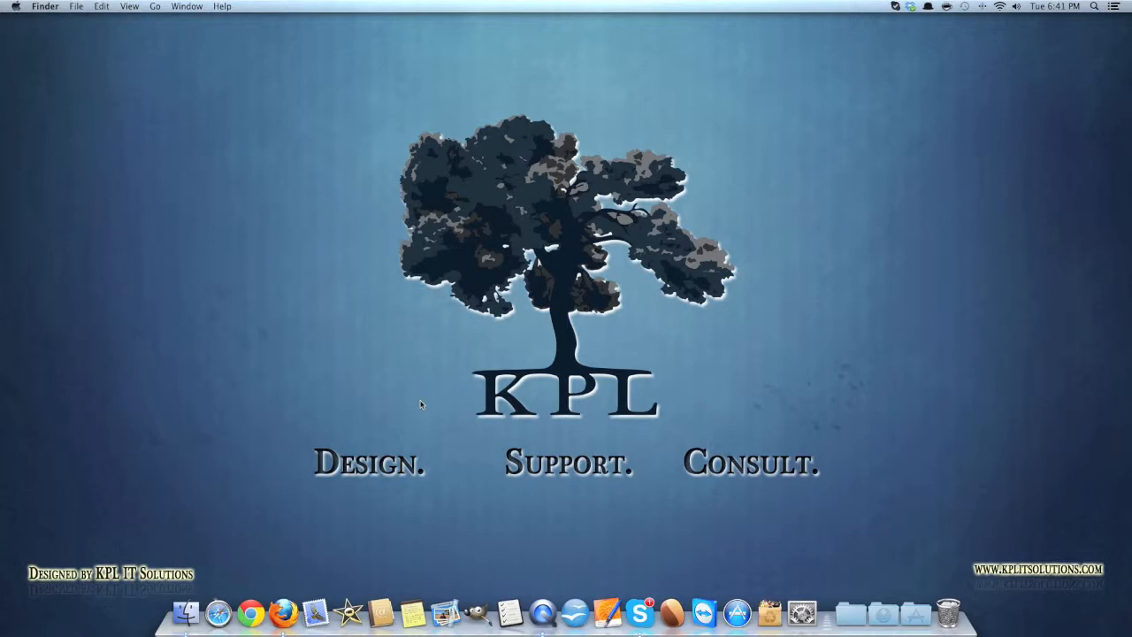
mouse_move(431, 456)
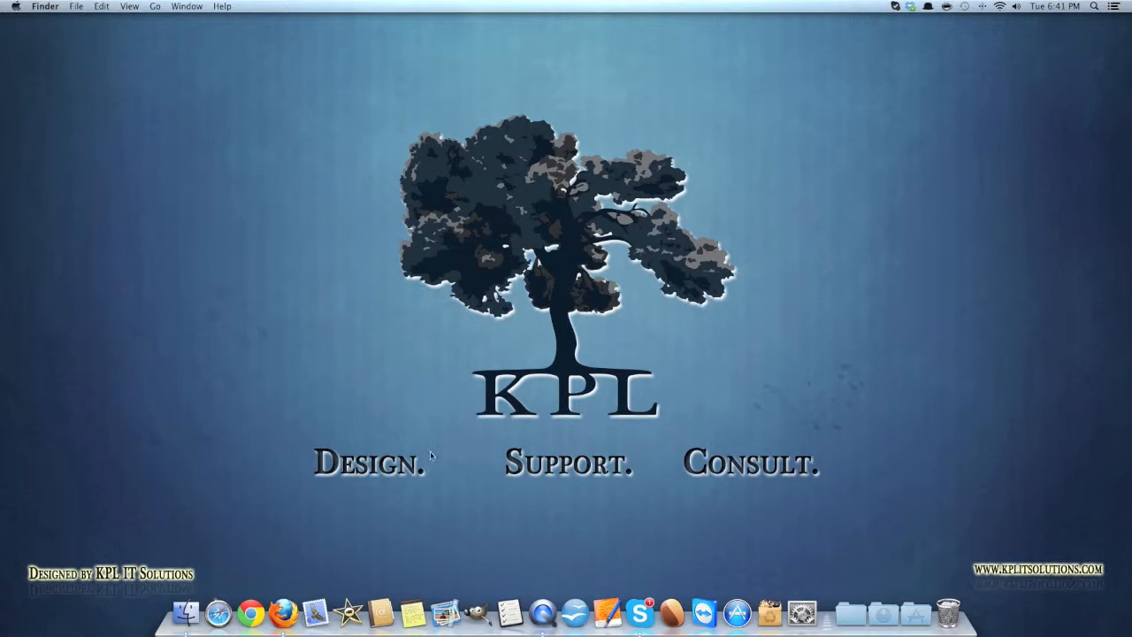
mouse_move(599, 496)
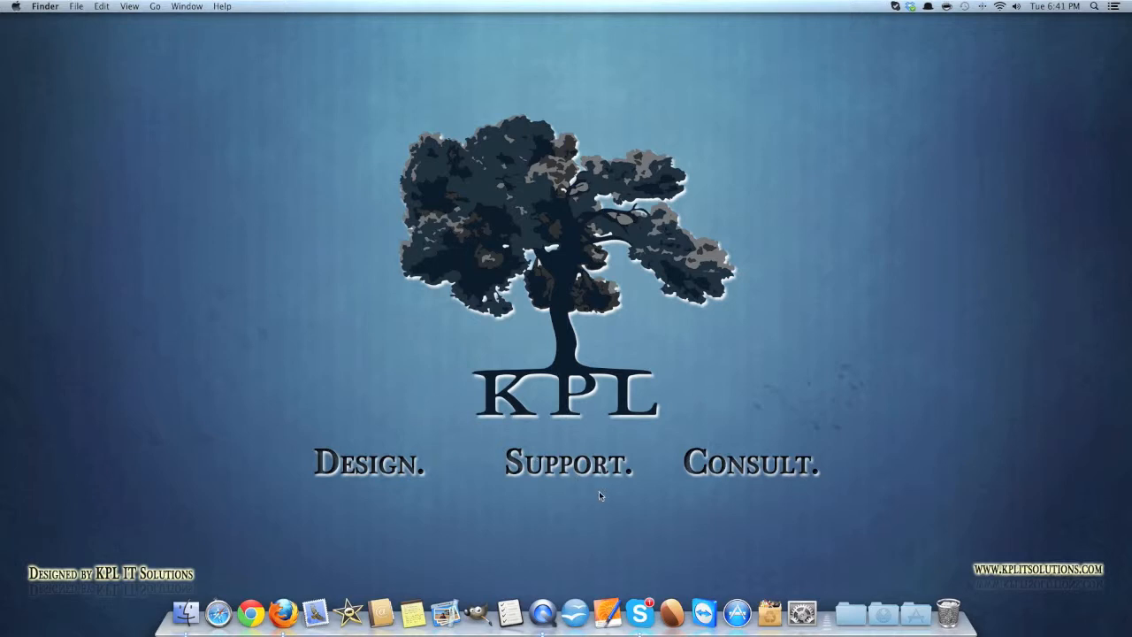
mouse_move(478, 513)
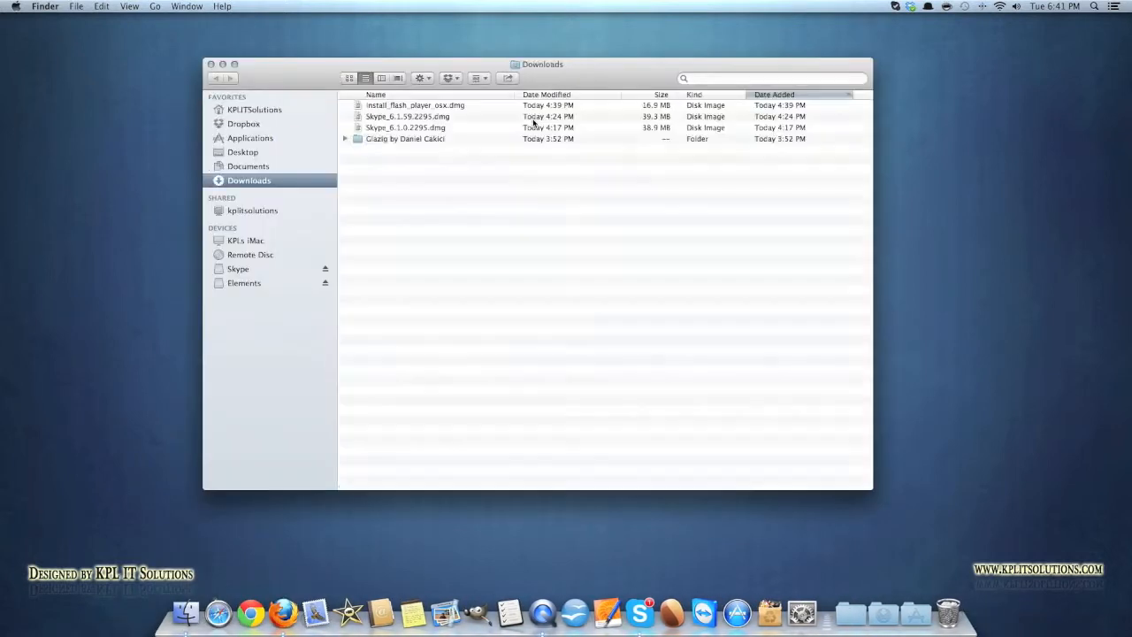
- Open the newer Skype disk image, drag Skype into Applications, check it, close Finder
click(407, 116)
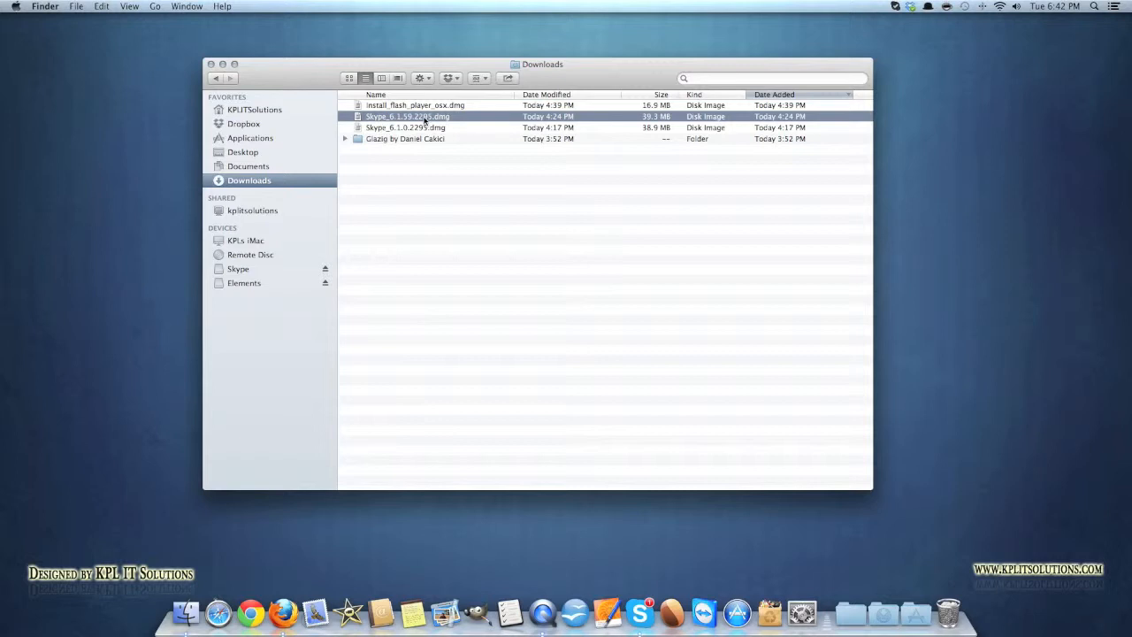
double_click(407, 116)
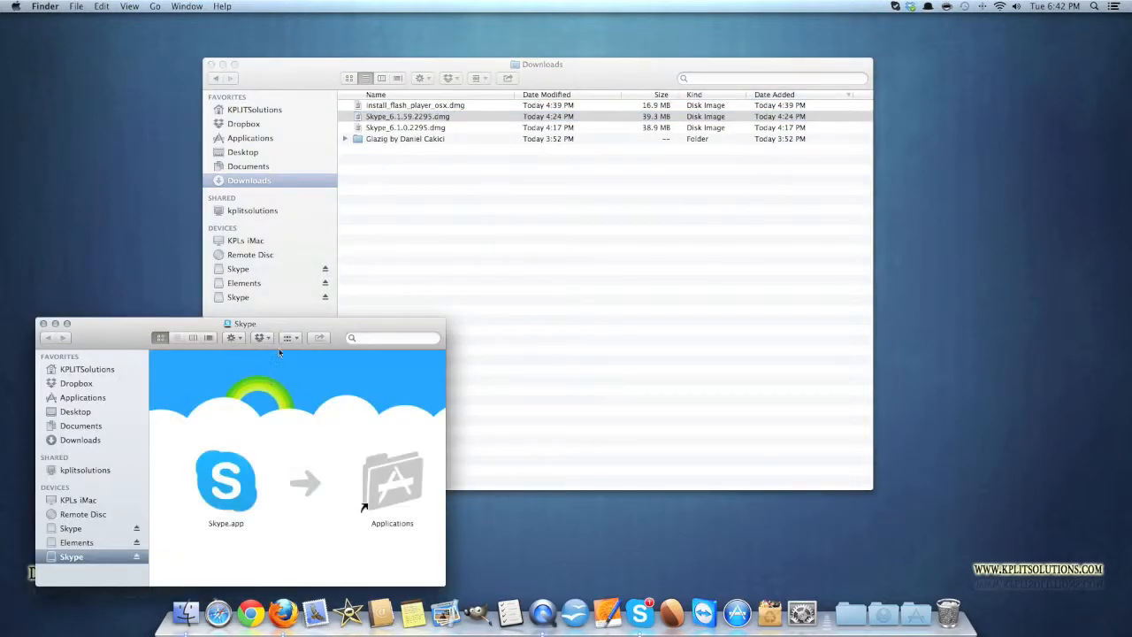
drag(246, 323, 609, 85)
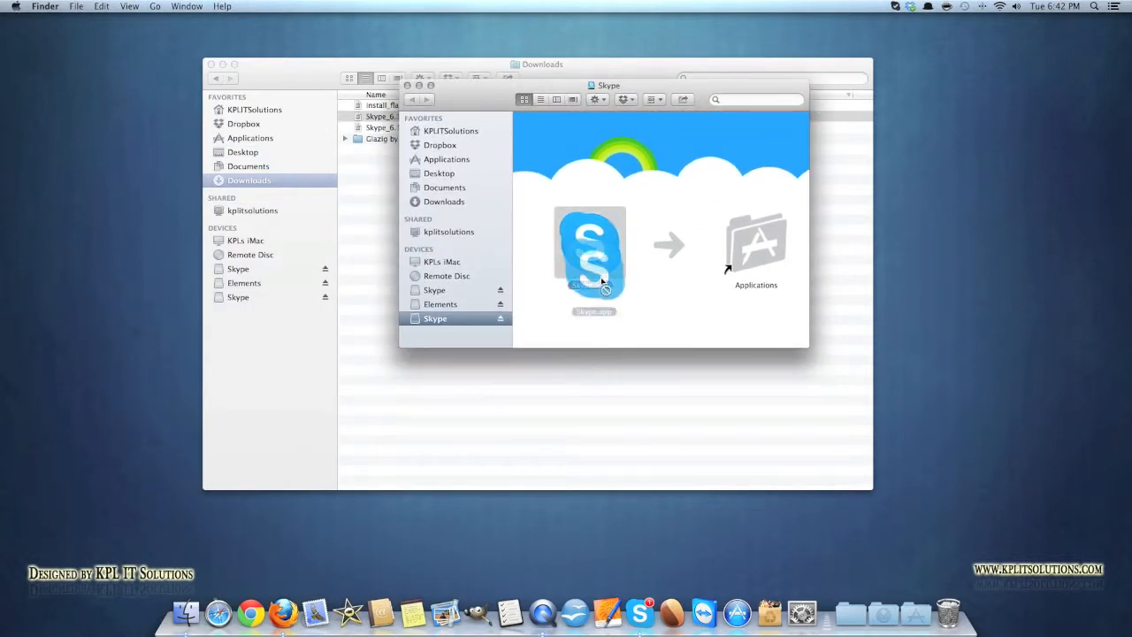
drag(589, 256, 446, 159)
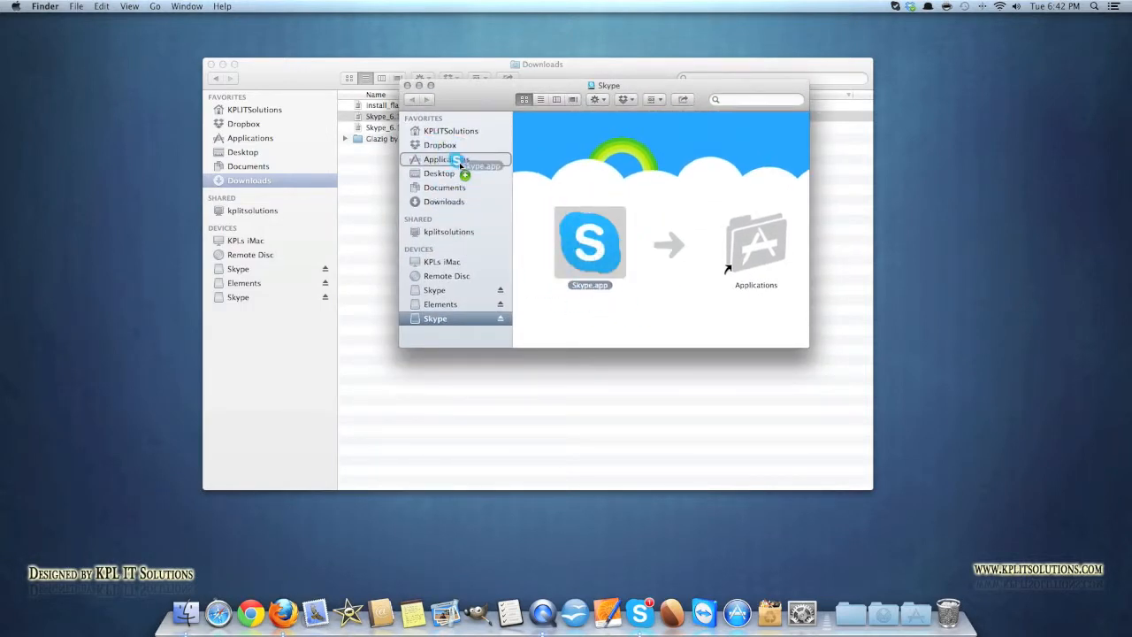
click(448, 159)
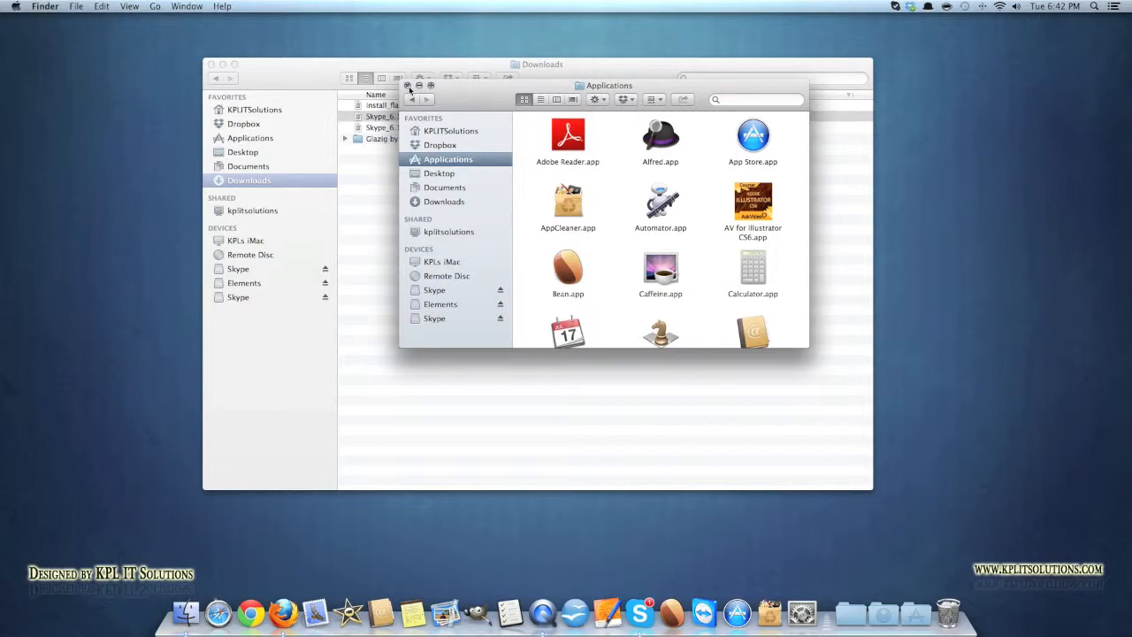
mouse_move(409, 89)
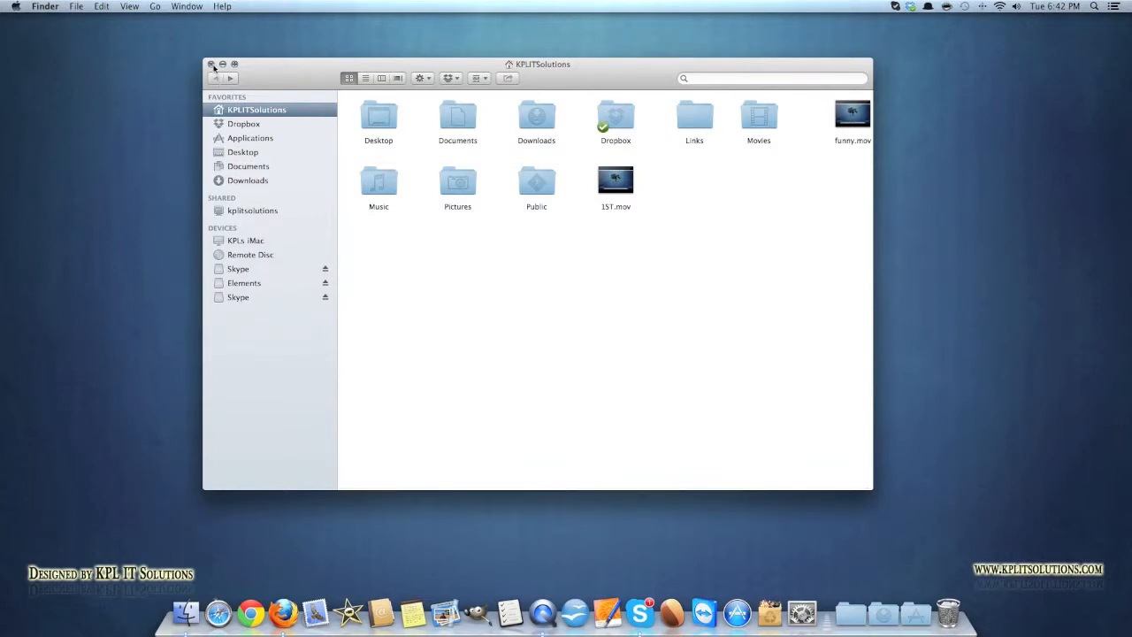
click(212, 64)
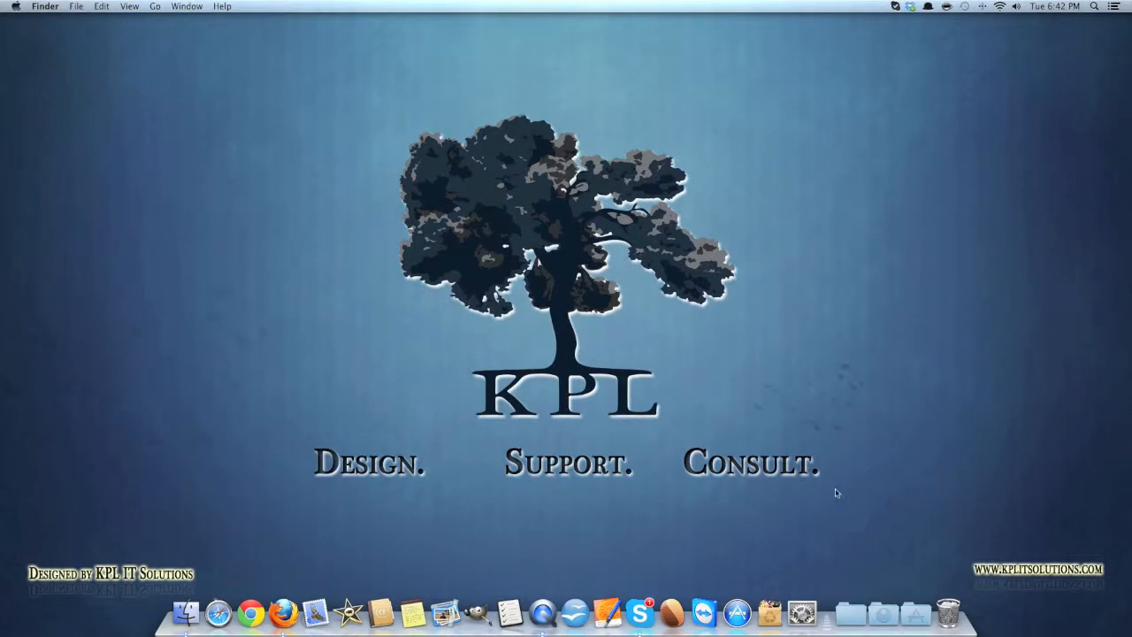
mouse_move(832, 508)
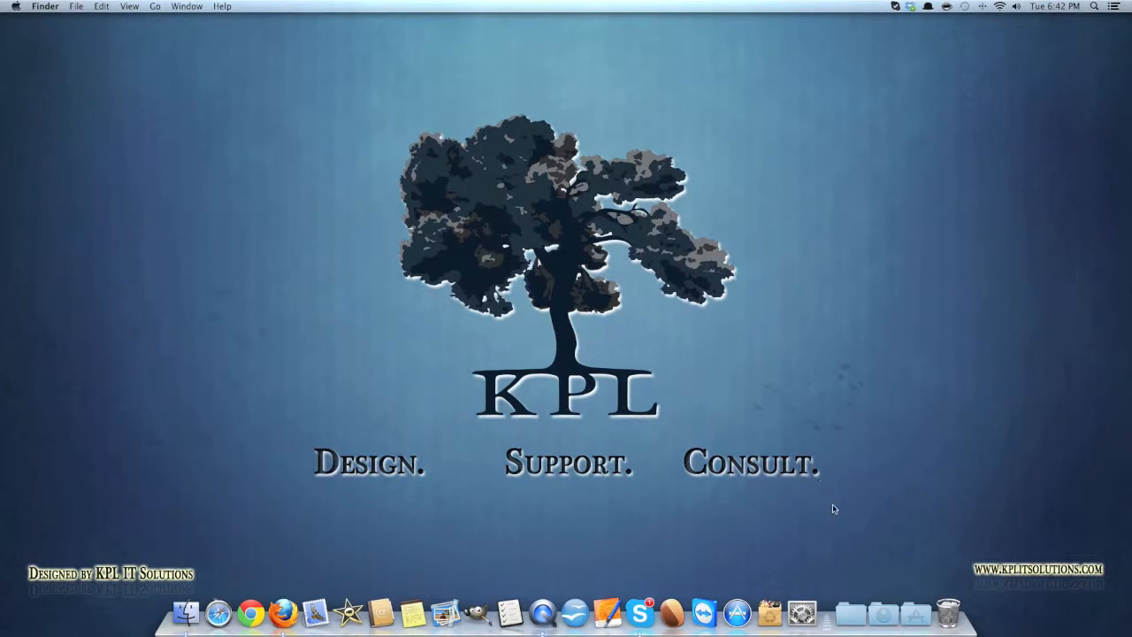
mouse_move(702, 555)
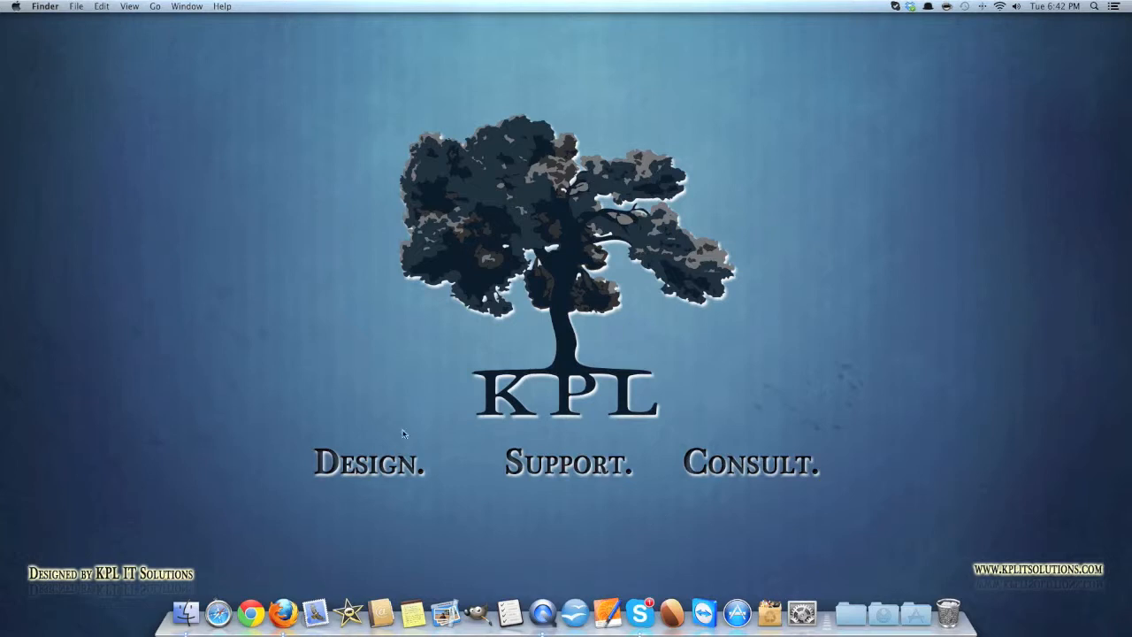
mouse_move(273, 564)
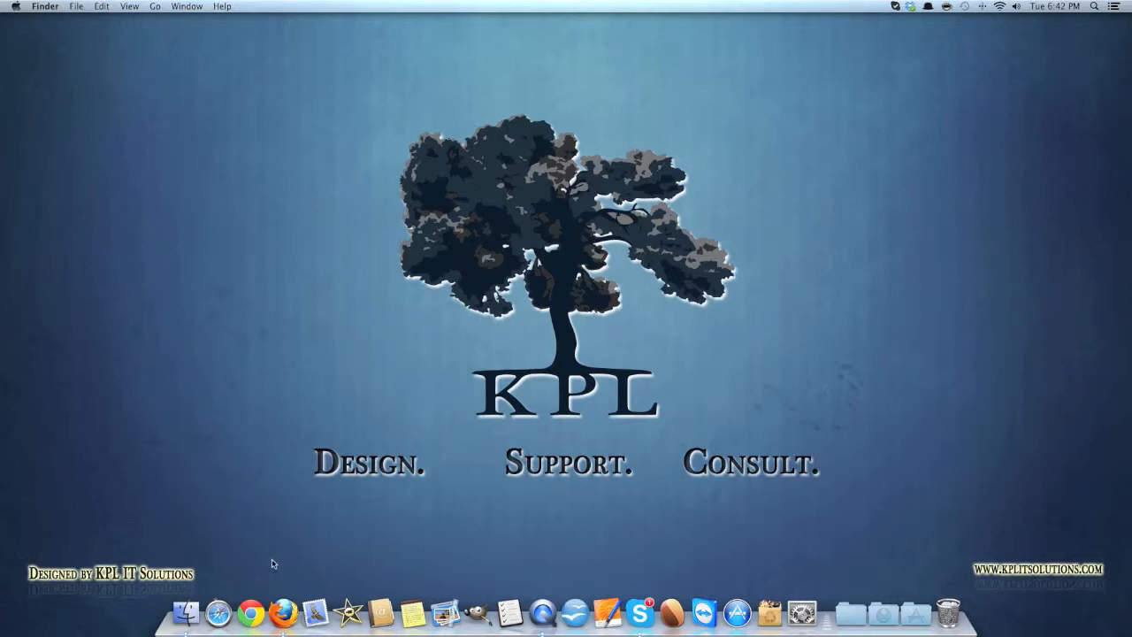
click(252, 612)
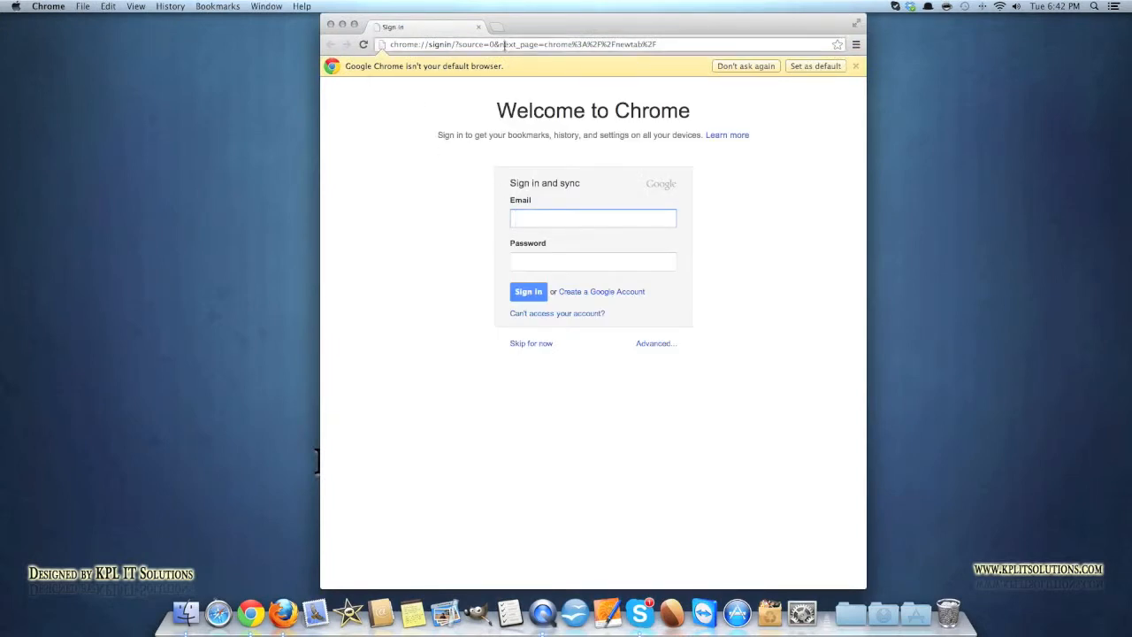
- Search 'flash player', open Adobe's Install Flash Player page, then close the window
text(flash+player&aq=f&oq=flash+player&sourceid=chrome&ie=UTF-8)
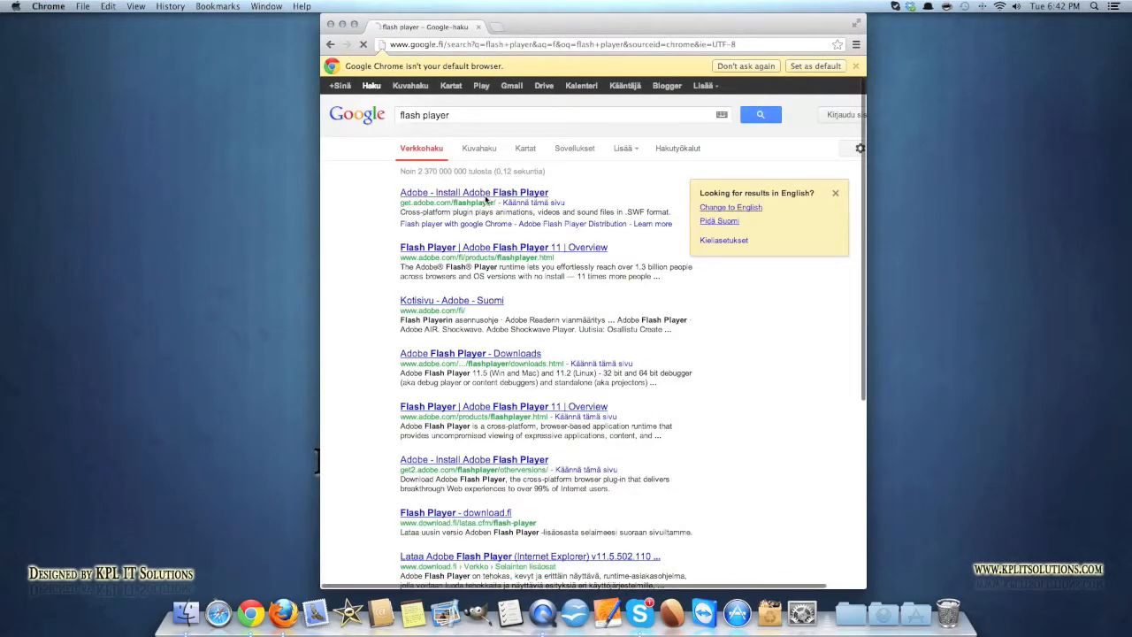
click(474, 192)
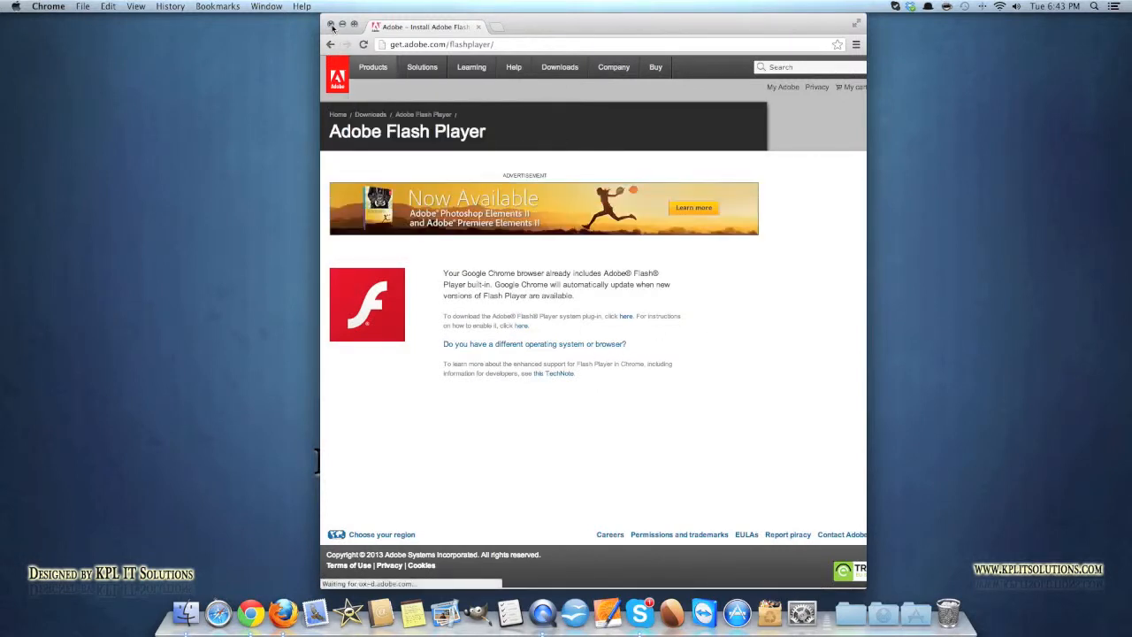
click(332, 25)
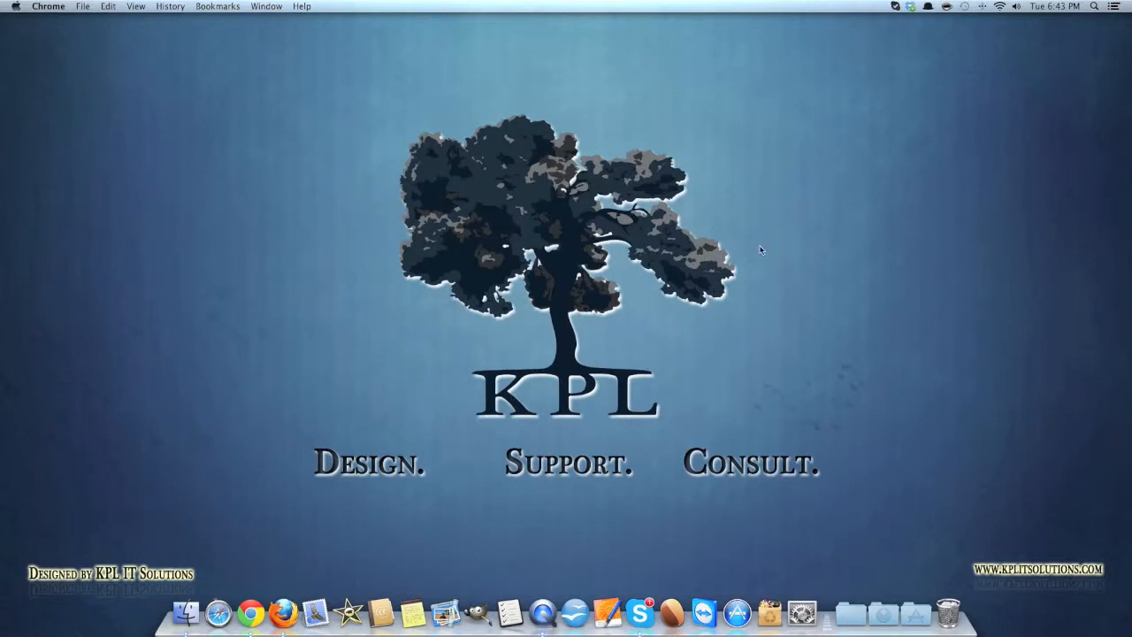
mouse_move(740, 383)
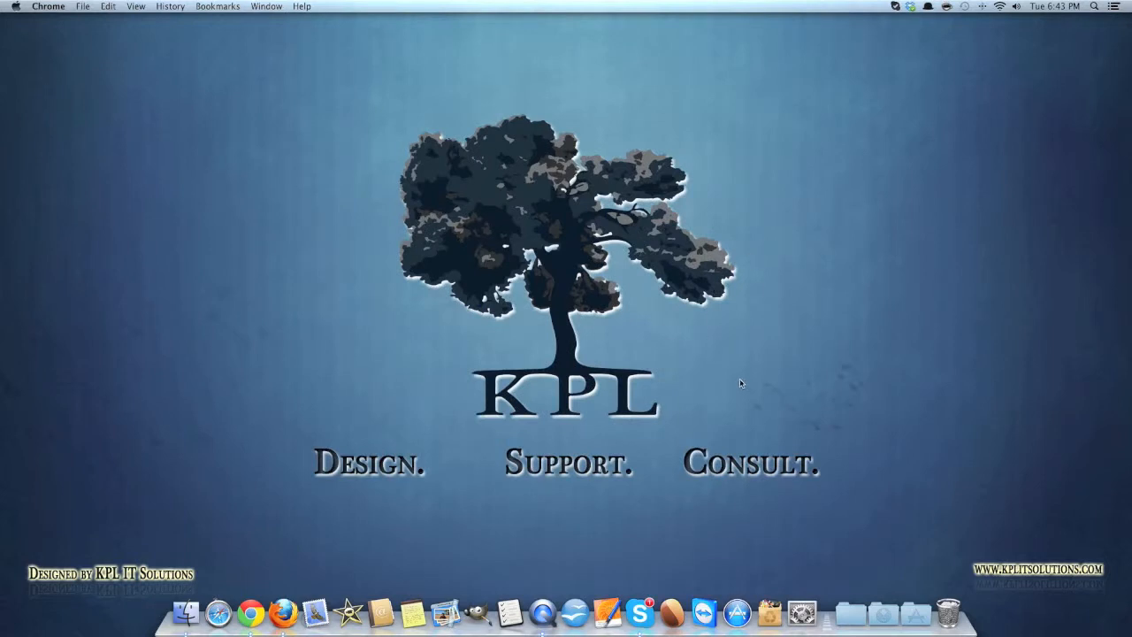
mouse_move(466, 246)
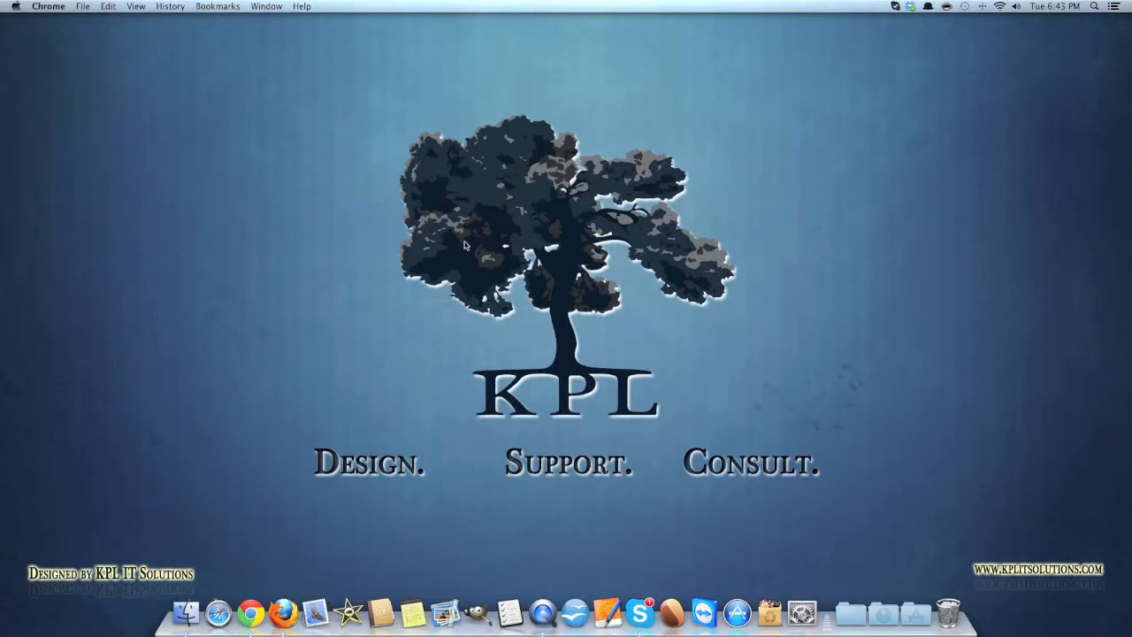
mouse_move(392, 222)
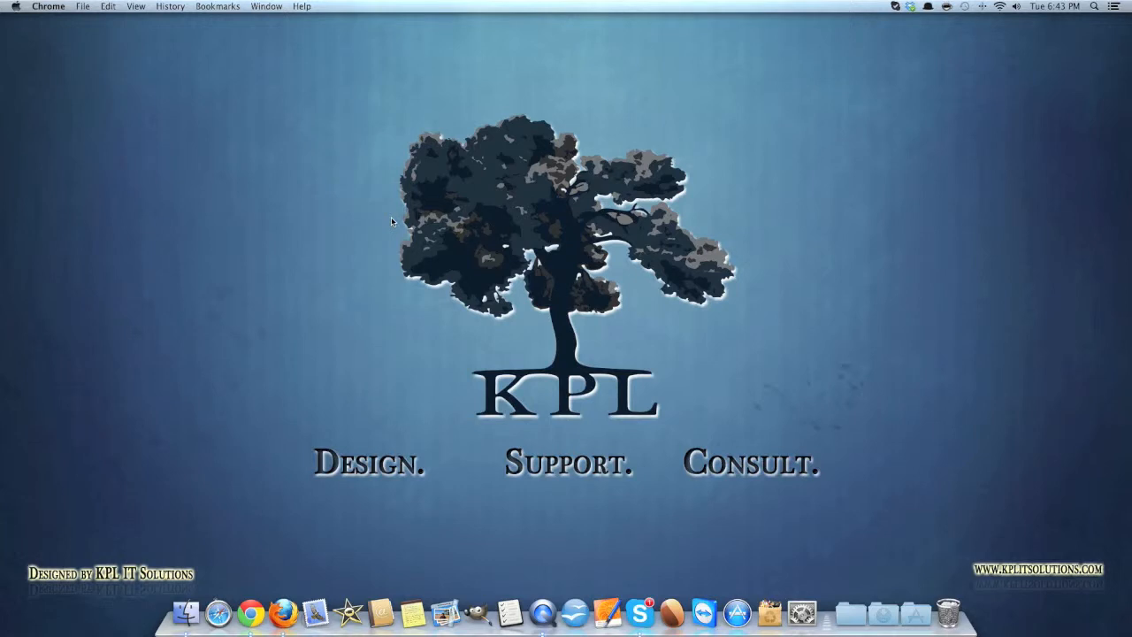
mouse_move(311, 538)
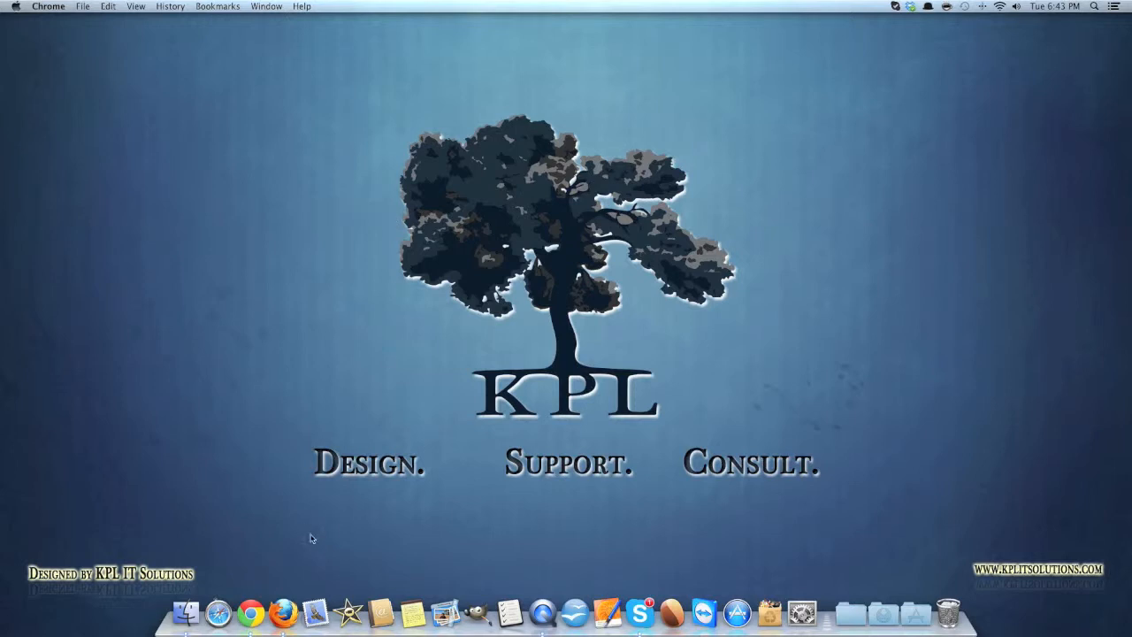
mouse_move(283, 610)
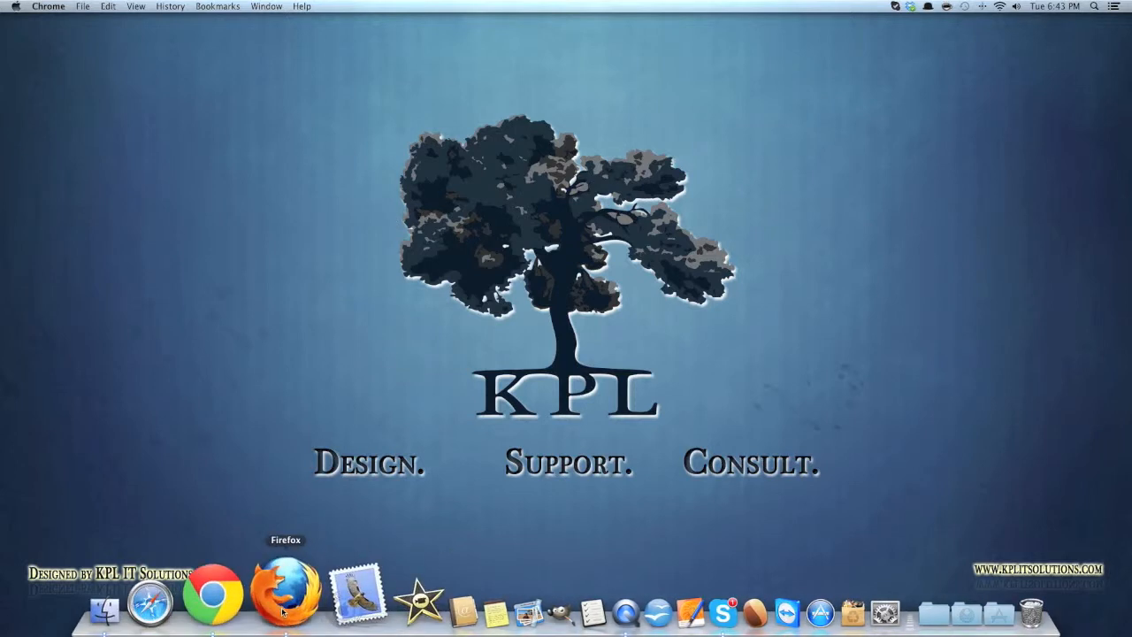
- Reopen Chrome and close its window, reopen it on a new tab, then quit Chrome
click(215, 592)
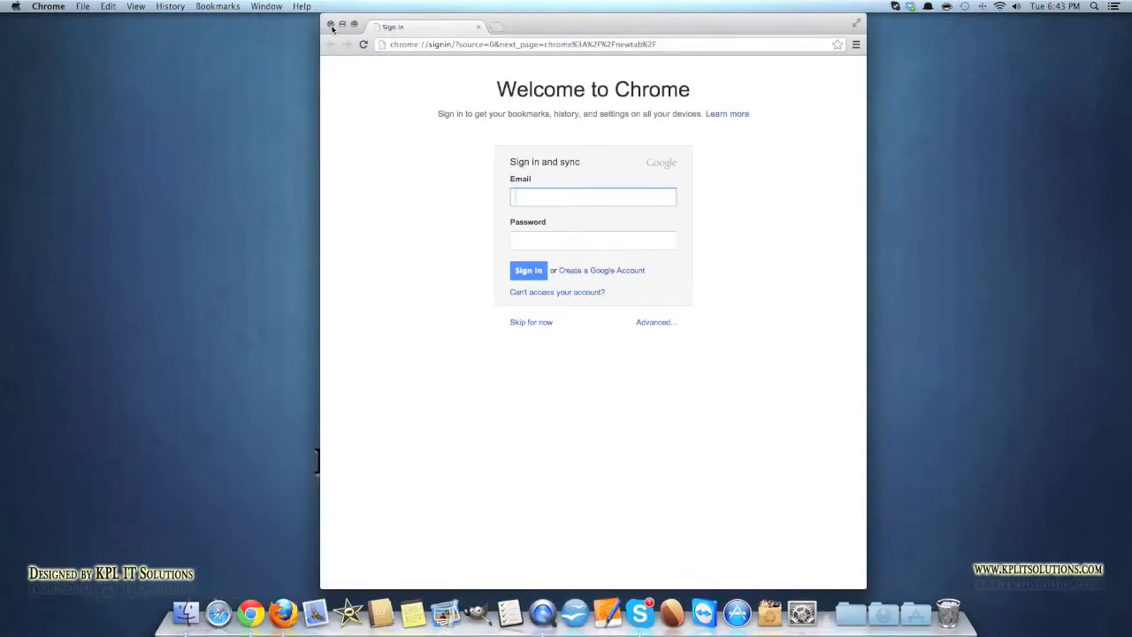
click(330, 26)
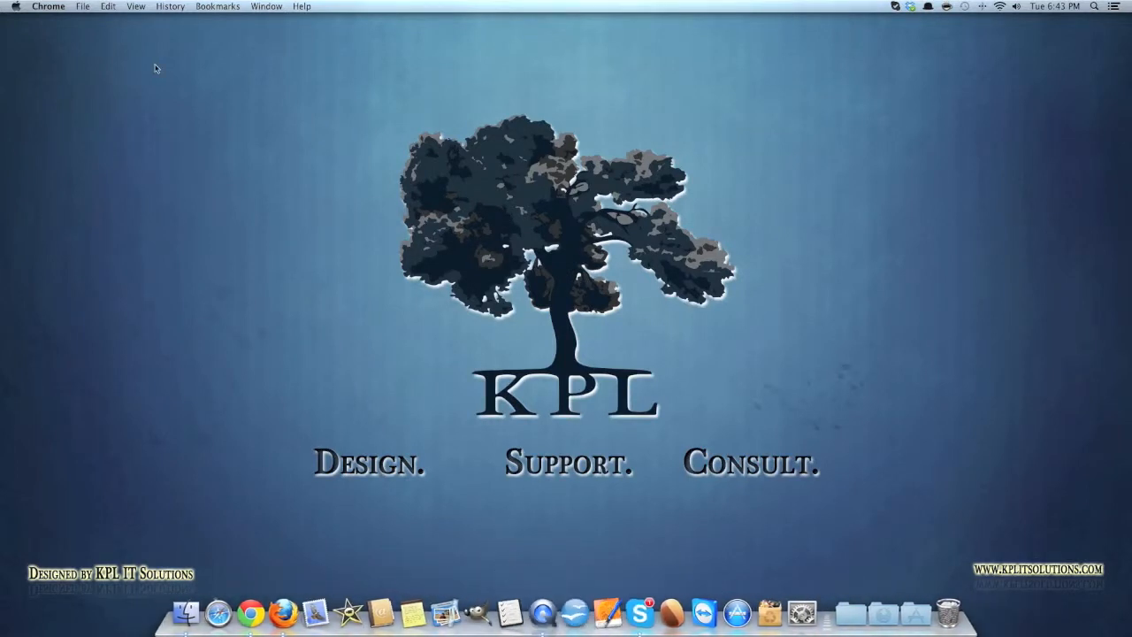
mouse_move(242, 610)
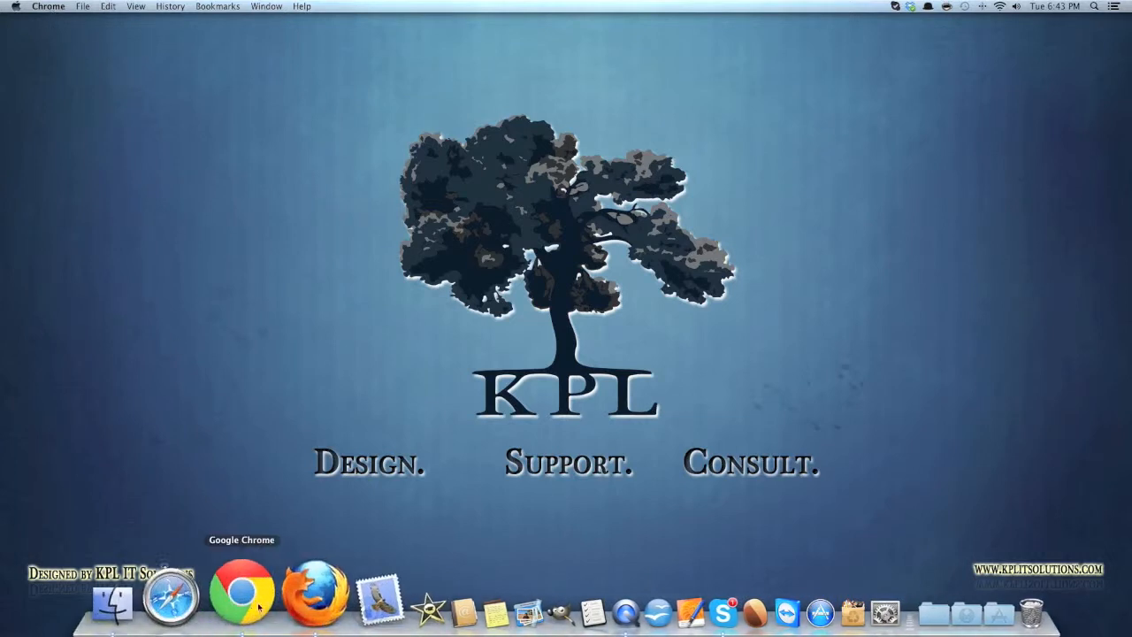
click(242, 595)
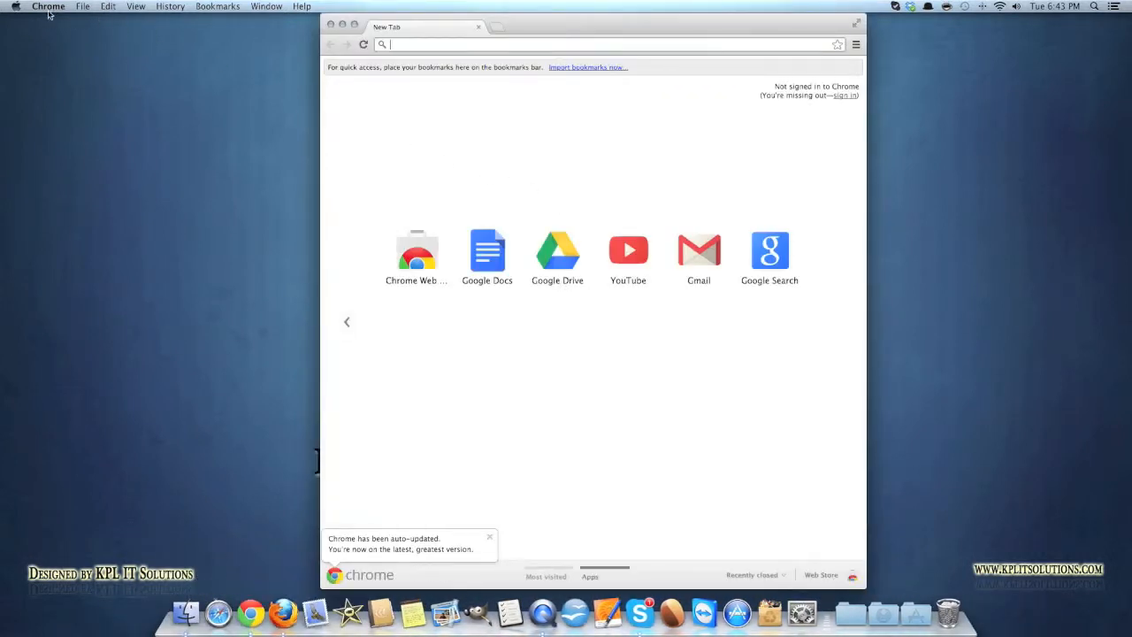
click(48, 6)
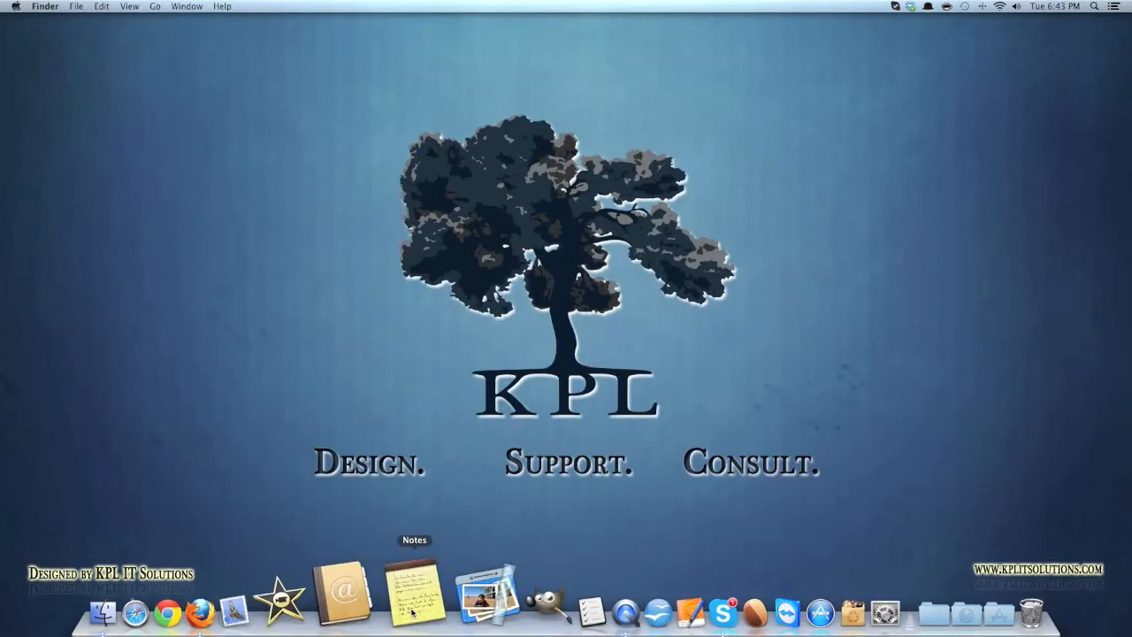
- Reopen and close the Notes window twice from the Dock
click(413, 588)
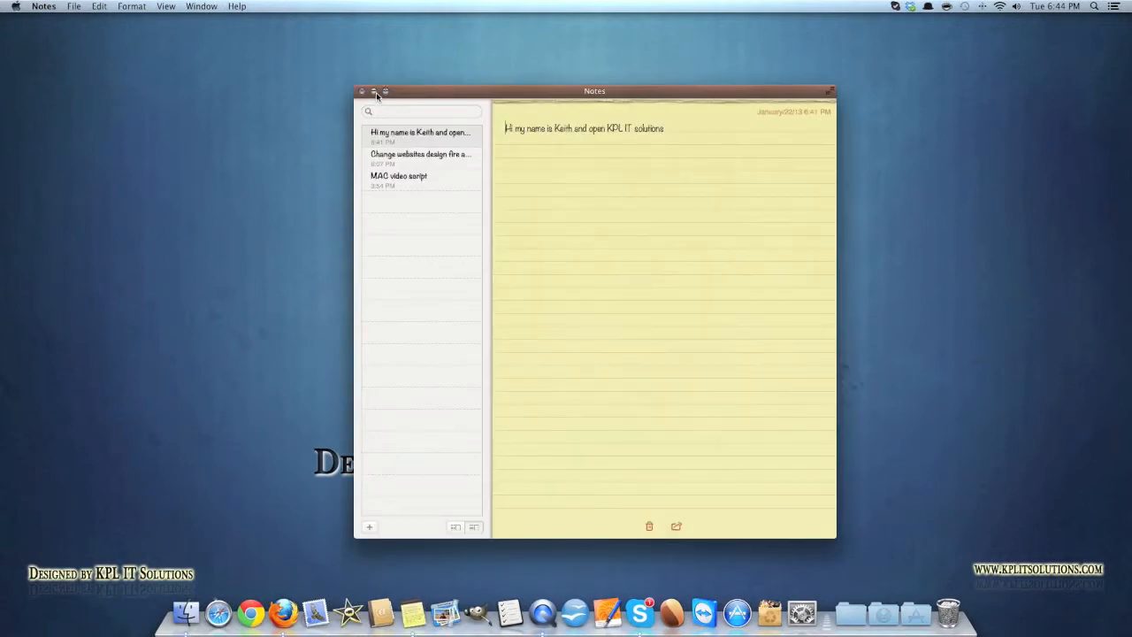
click(372, 91)
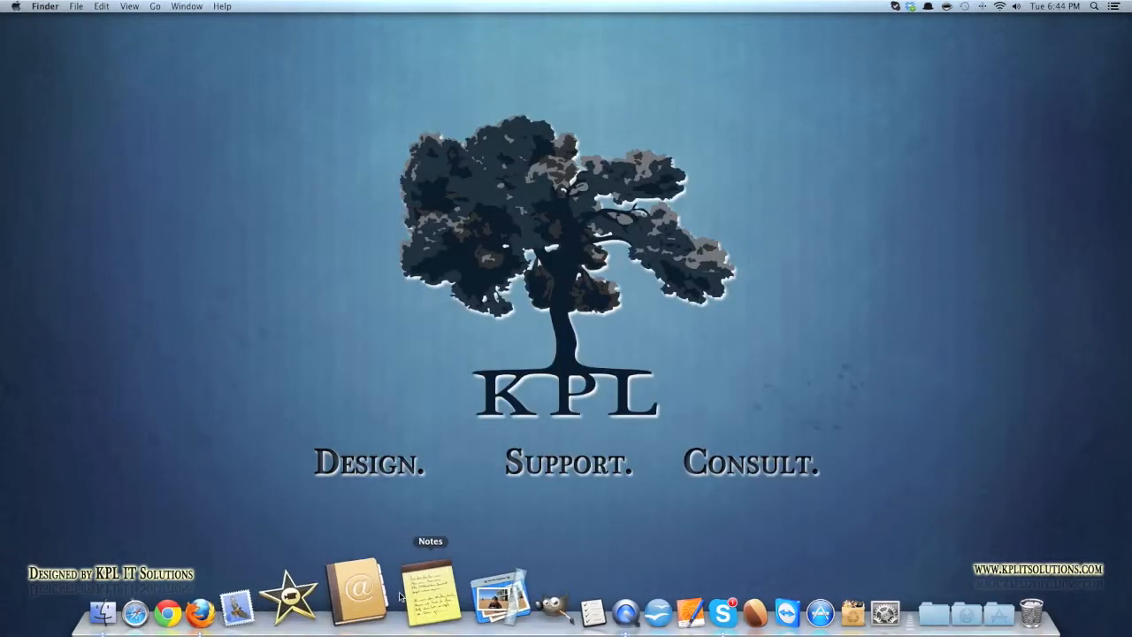
click(430, 587)
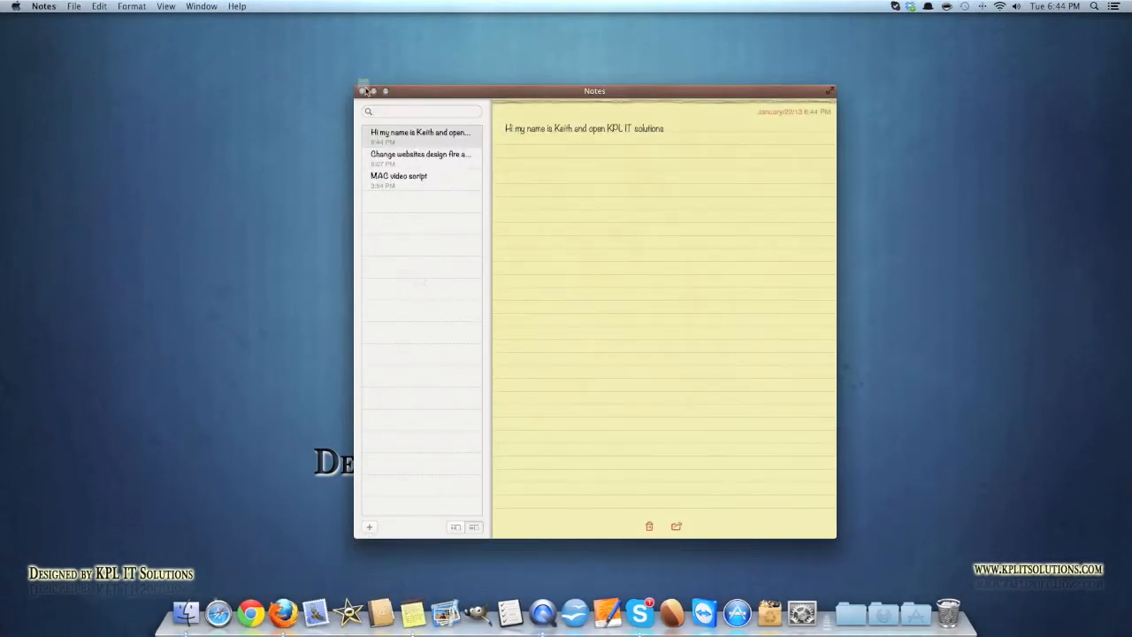
click(363, 91)
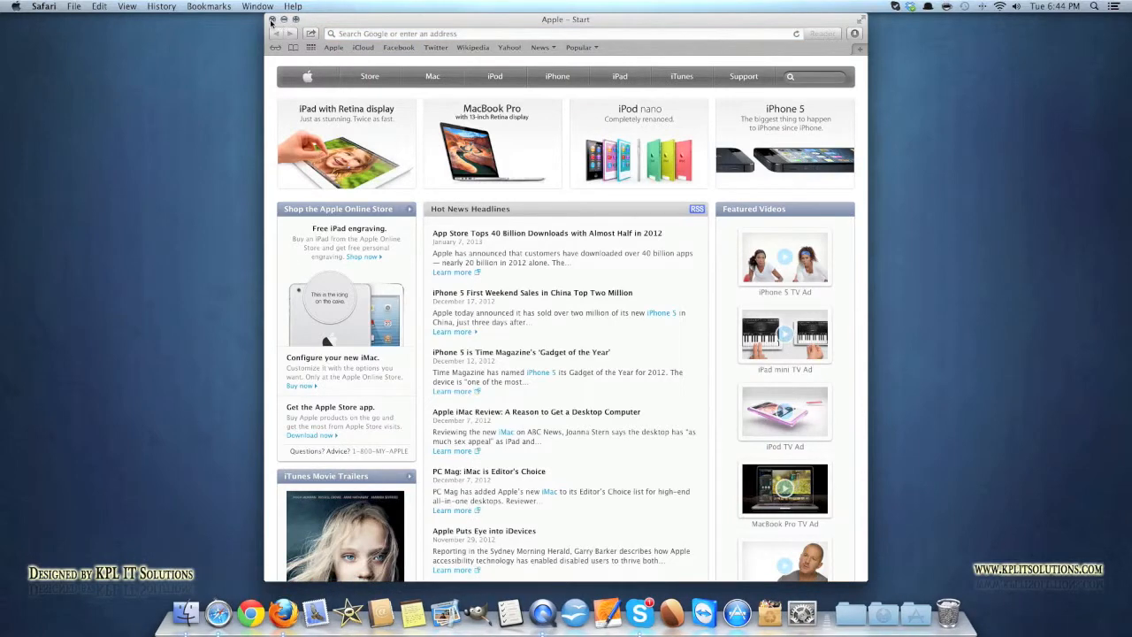
- Close the Safari window showing the Apple start page, leaving Finder over the bare desktop
click(275, 20)
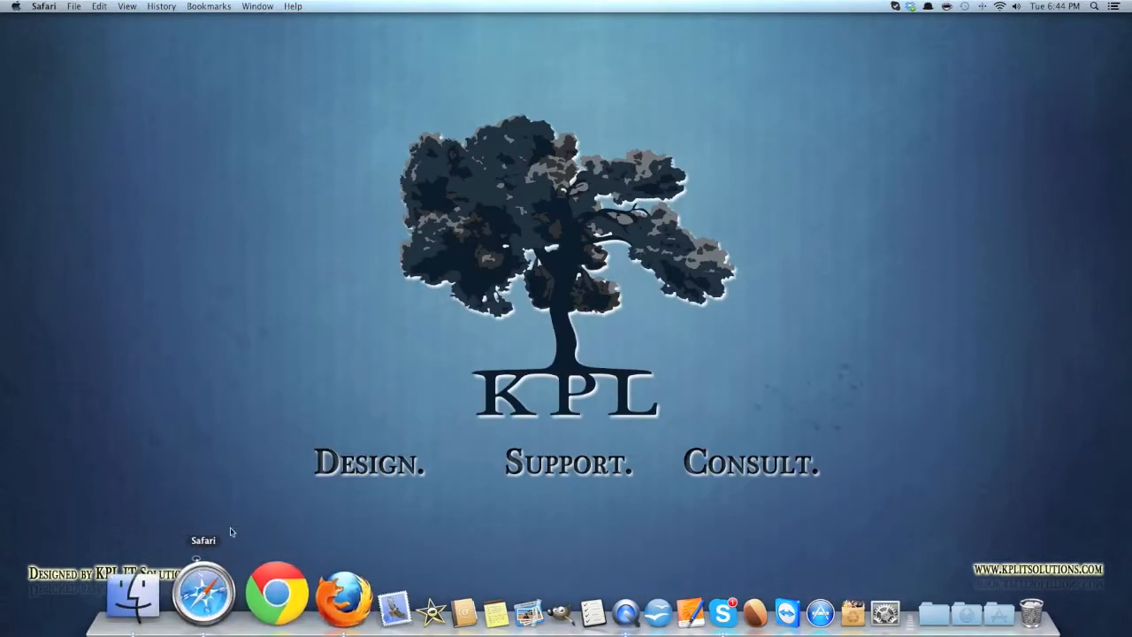
click(42, 7)
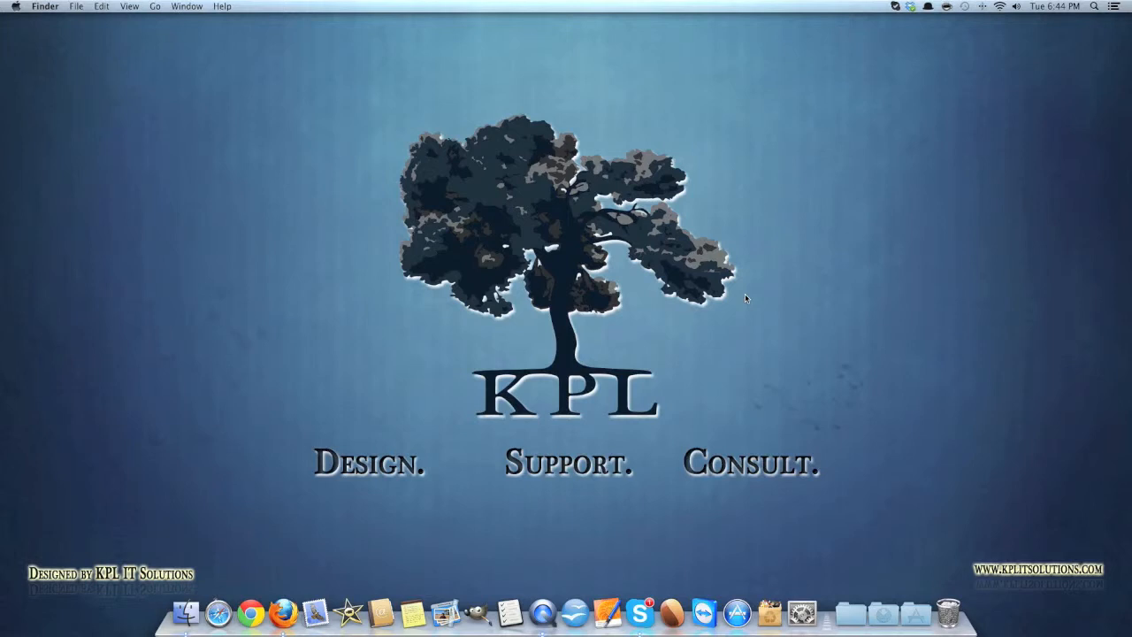
mouse_move(770, 298)
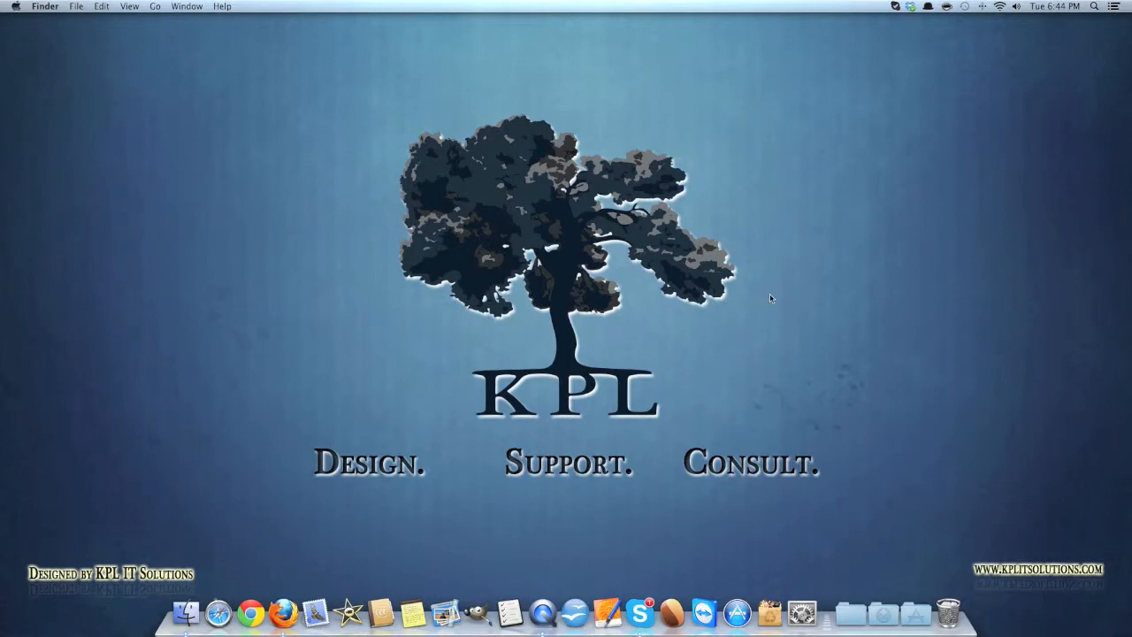
mouse_move(1060, 571)
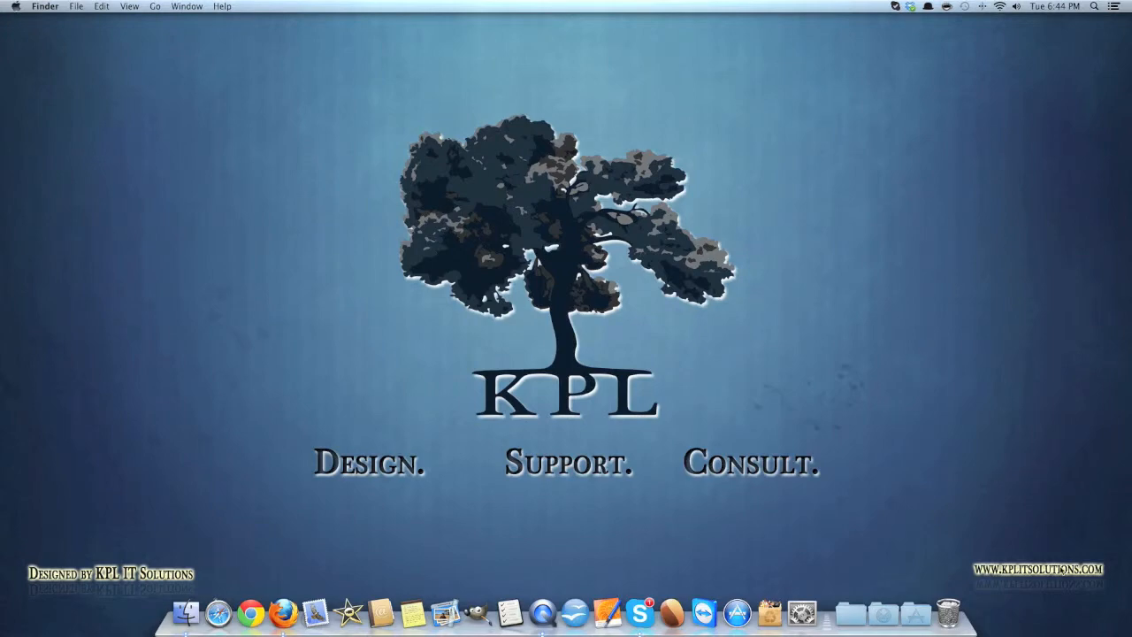
mouse_move(1054, 607)
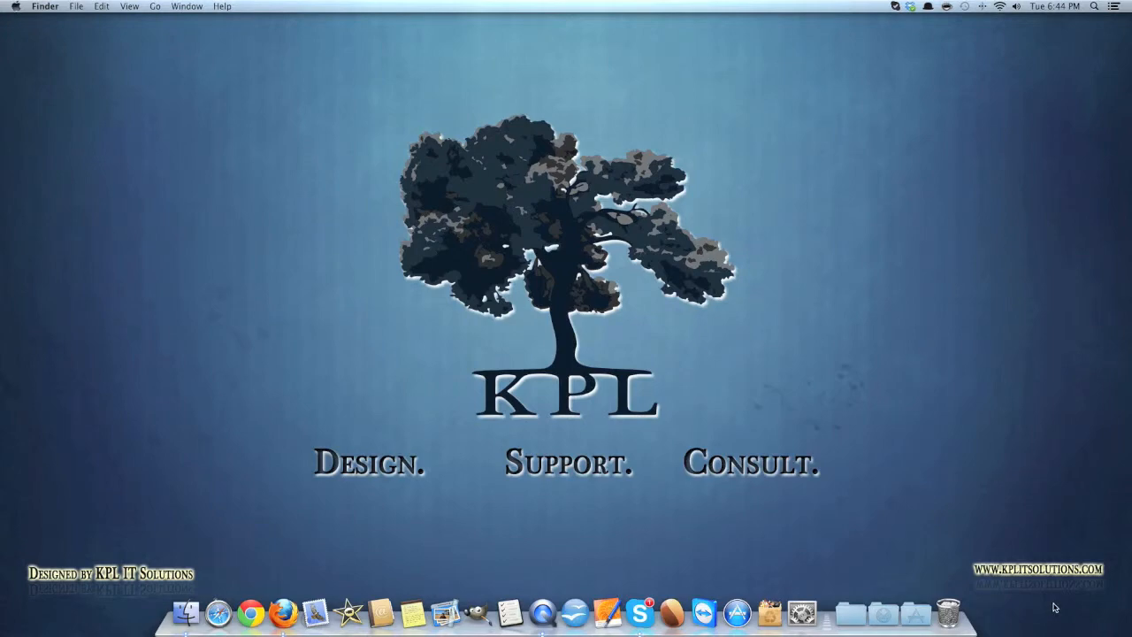